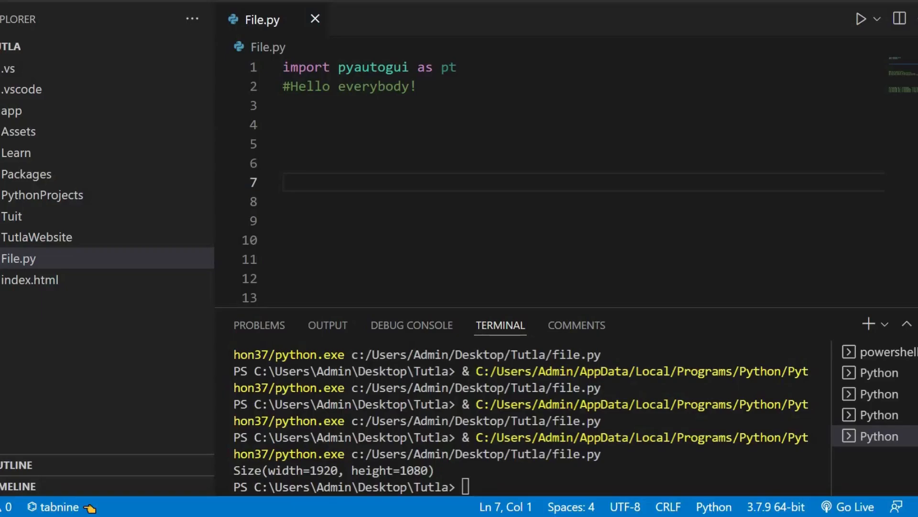
pyautogui.moveTo(377, 260)
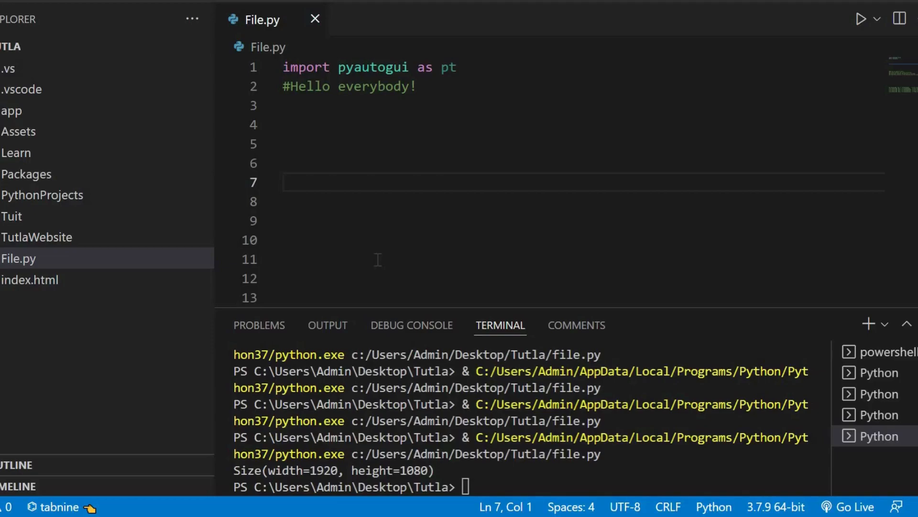
pyautogui.moveTo(198, 259)
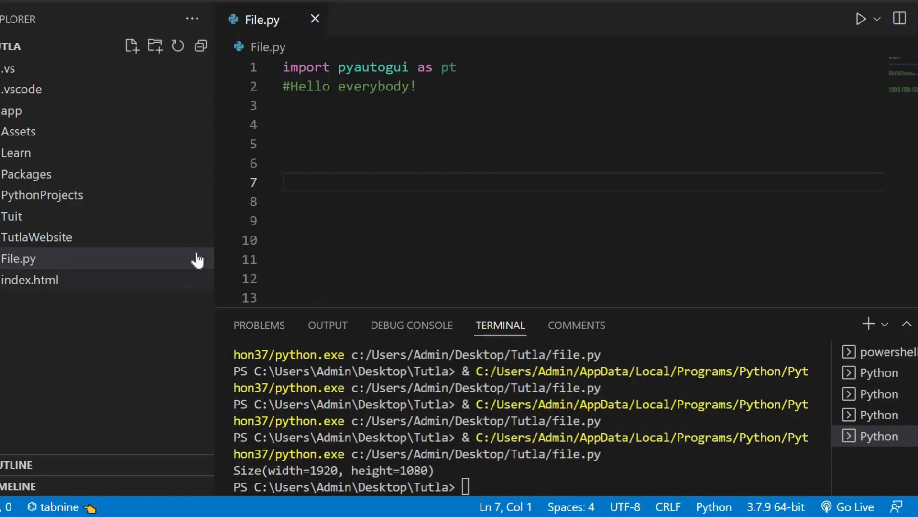
pyautogui.moveTo(243, 28)
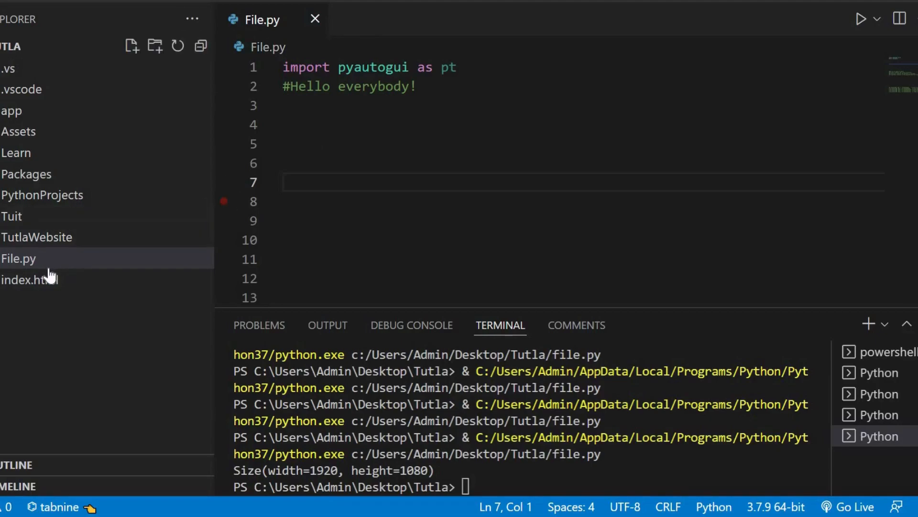
# Rename File.py in the Explorer to Chicken.py.
pyautogui.click(18, 258)
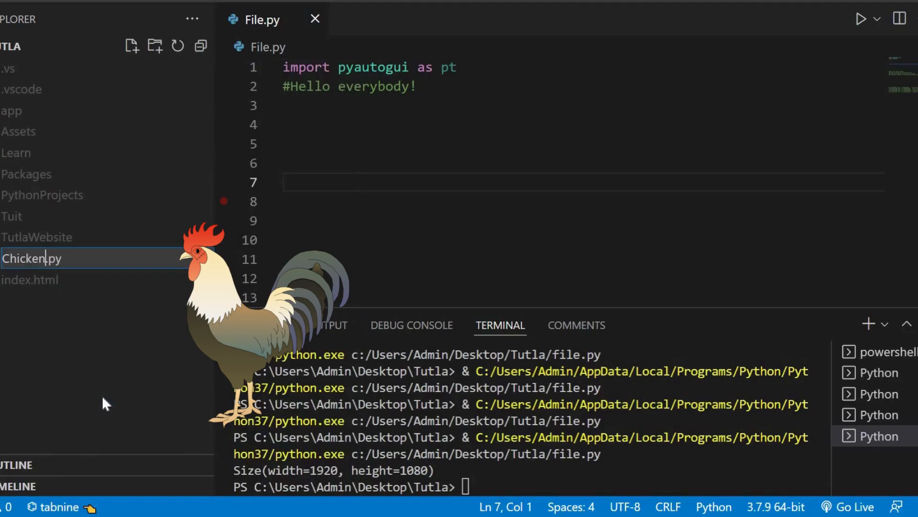
pyautogui.press('Return')
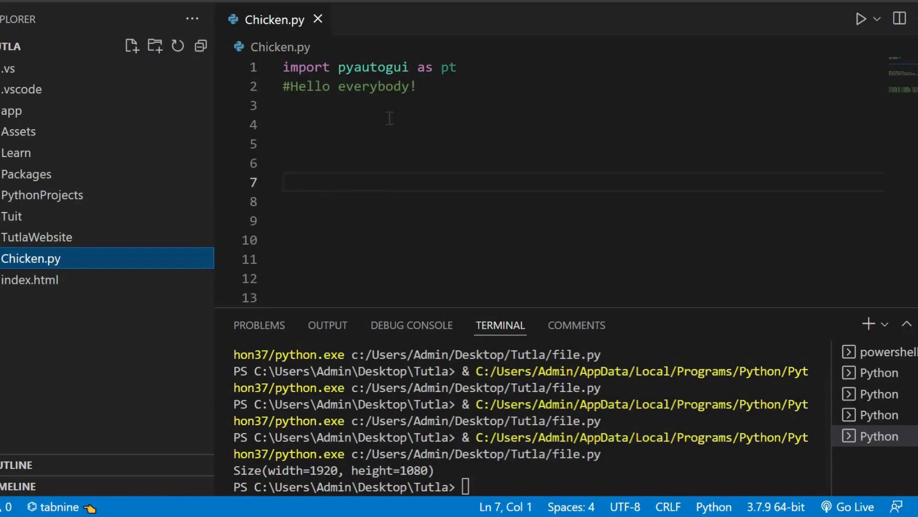
# Select the 'What we are going to learn' comments and cut the pt.size() line.
pyautogui.scroll(-3)
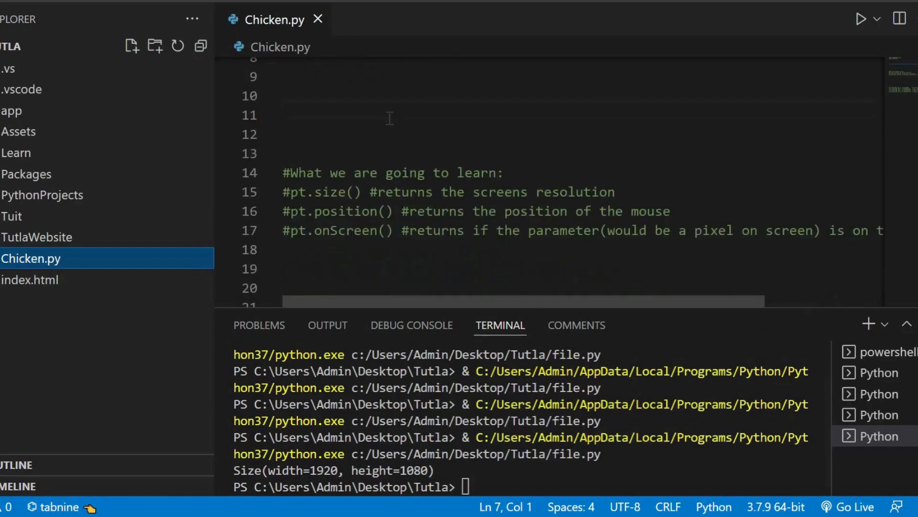
pyautogui.click(285, 172)
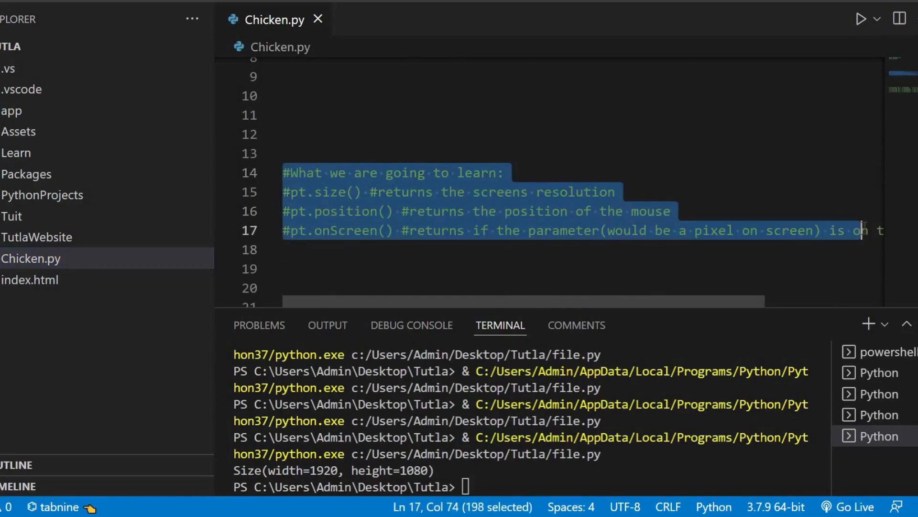
pyautogui.click(614, 192)
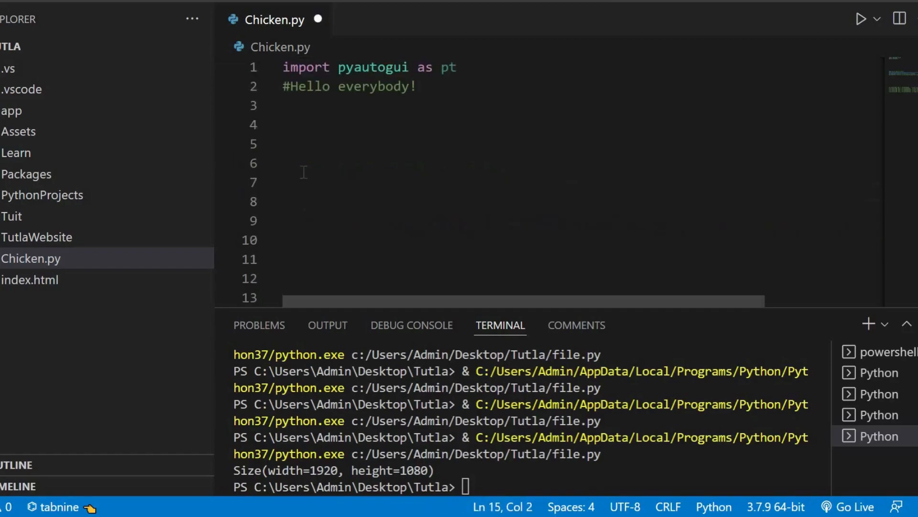
# Put pt.size() with its resolution comment on line 5, run it, and undo the print() wrap.
pyautogui.write('pt.size() #returns the screens resolution')
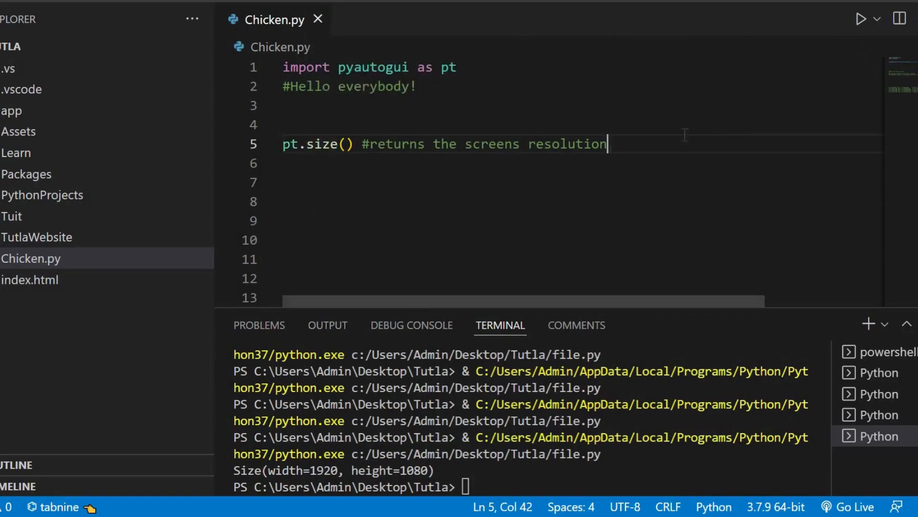
pyautogui.click(860, 19)
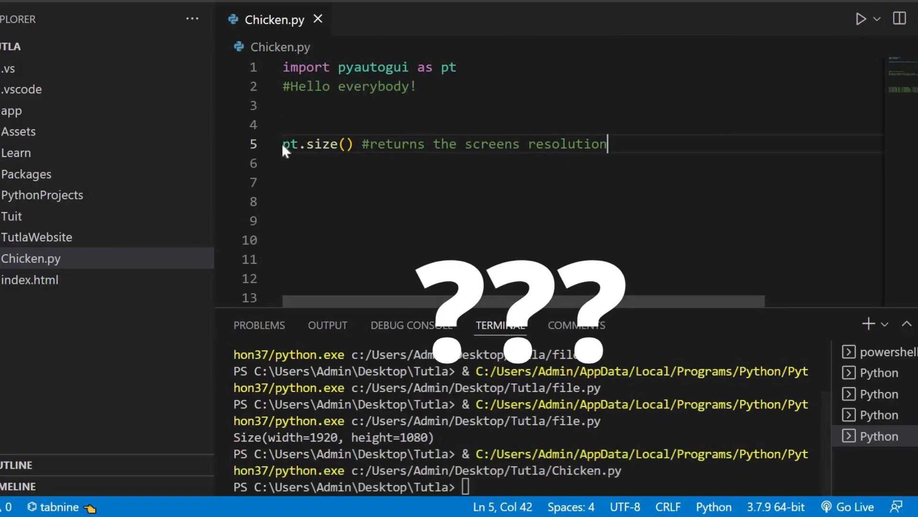
pyautogui.write('print(')
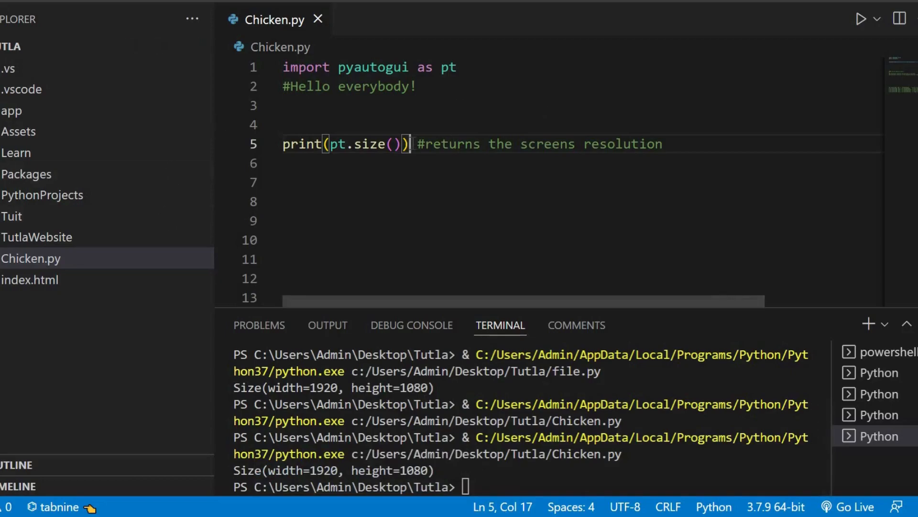
pyautogui.press('Backspace')
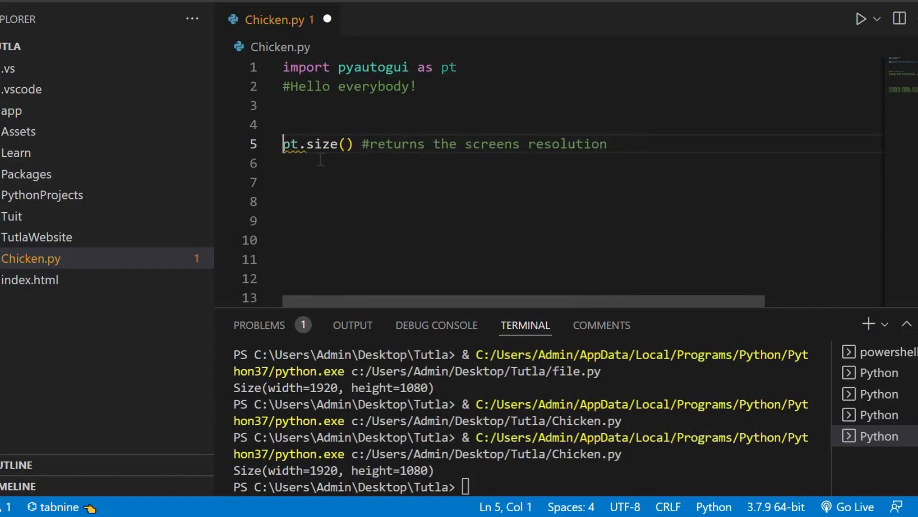
# Add print(pt.position()) with its mouse-position comment on line 6 and run the file.
pyautogui.scroll(-3)
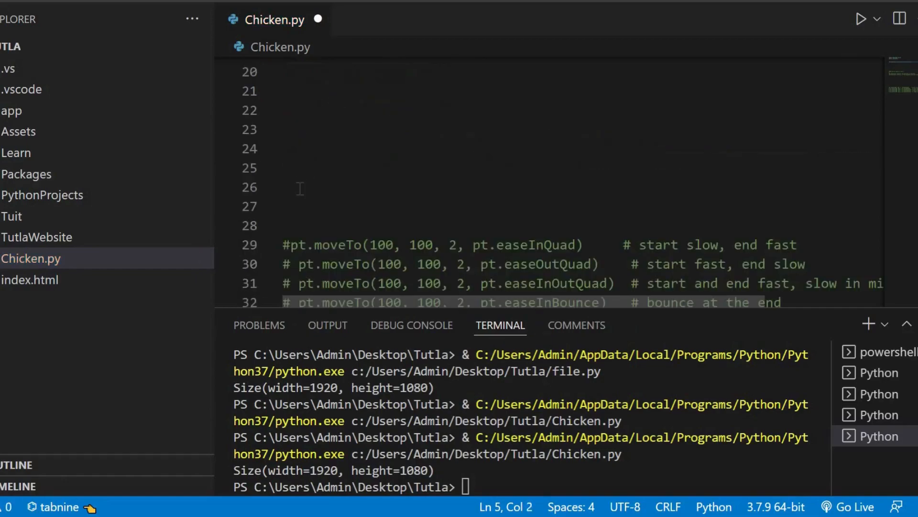
pyautogui.scroll(3)
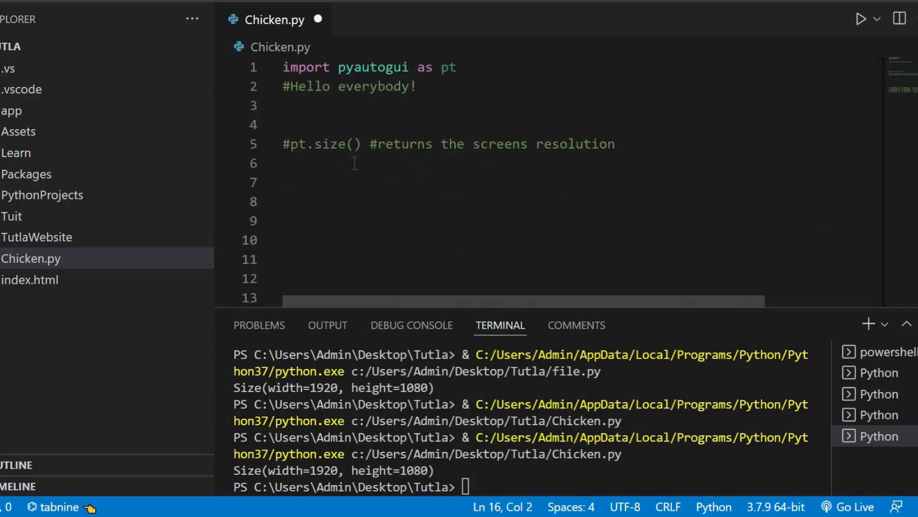
pyautogui.write('pt.position() #returns the position of the mouse')
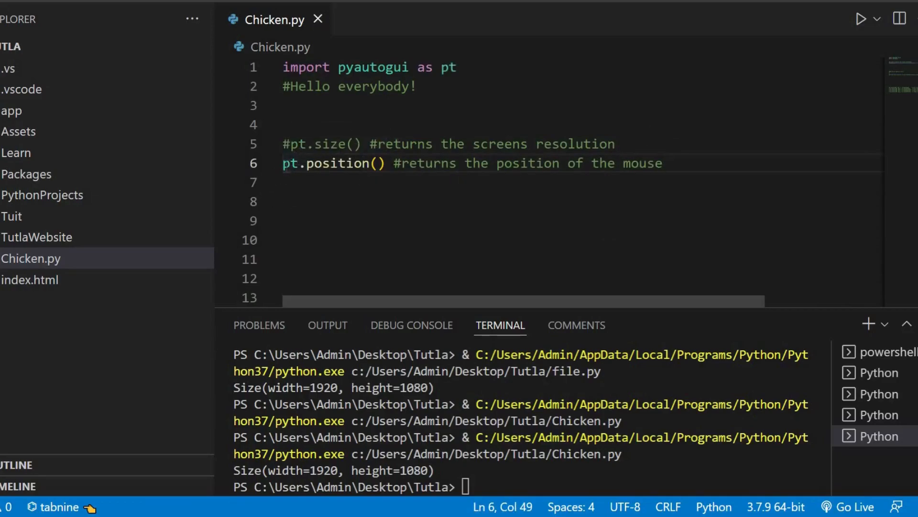
pyautogui.write('print(')
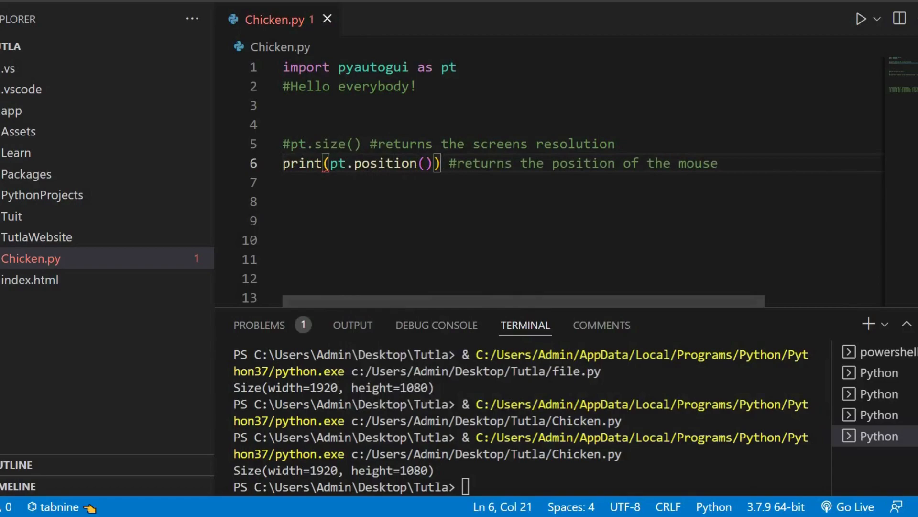
pyautogui.click(861, 18)
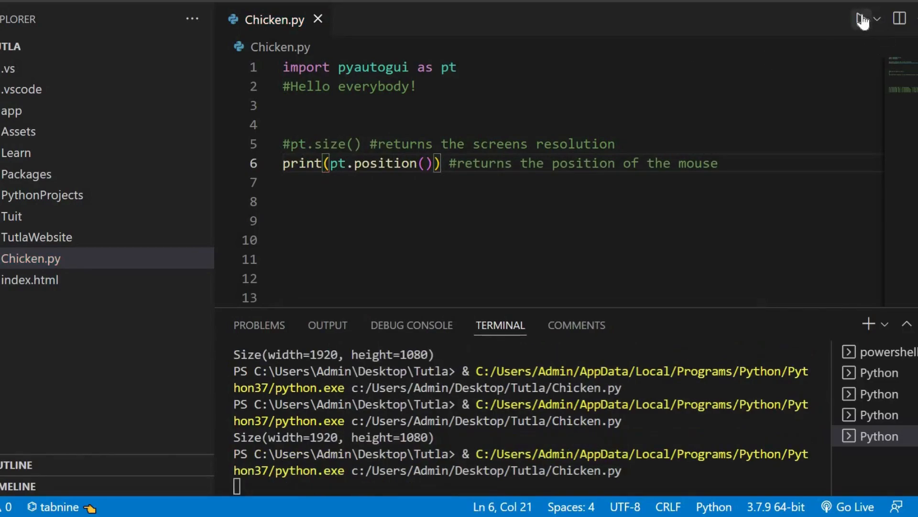
pyautogui.click(861, 18)
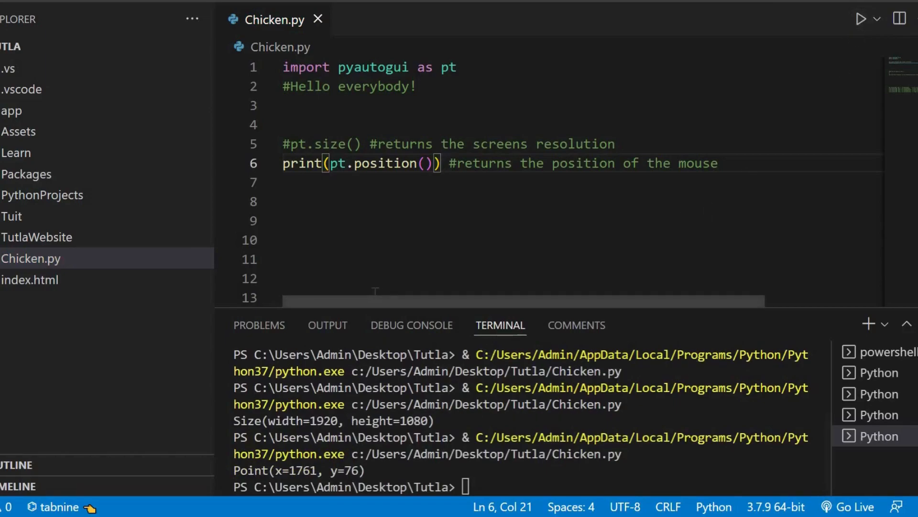
pyautogui.moveTo(635, 190)
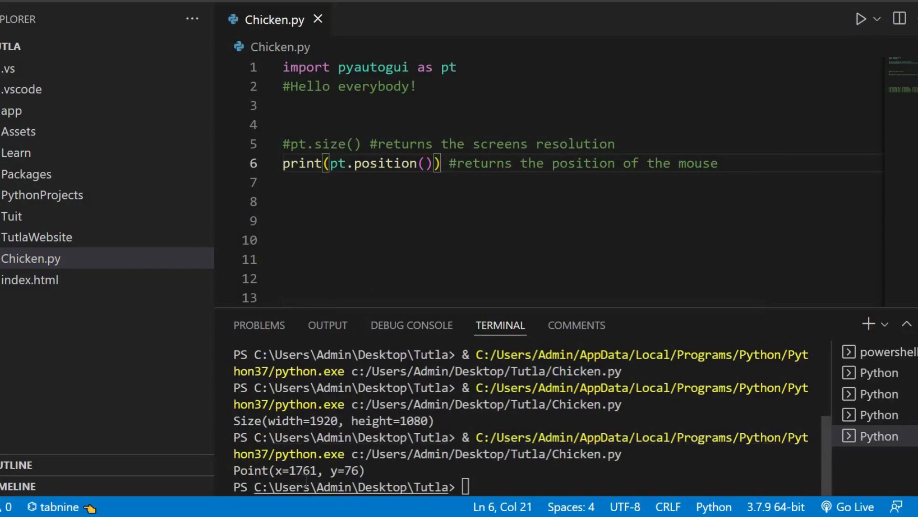
pyautogui.moveTo(555, 474)
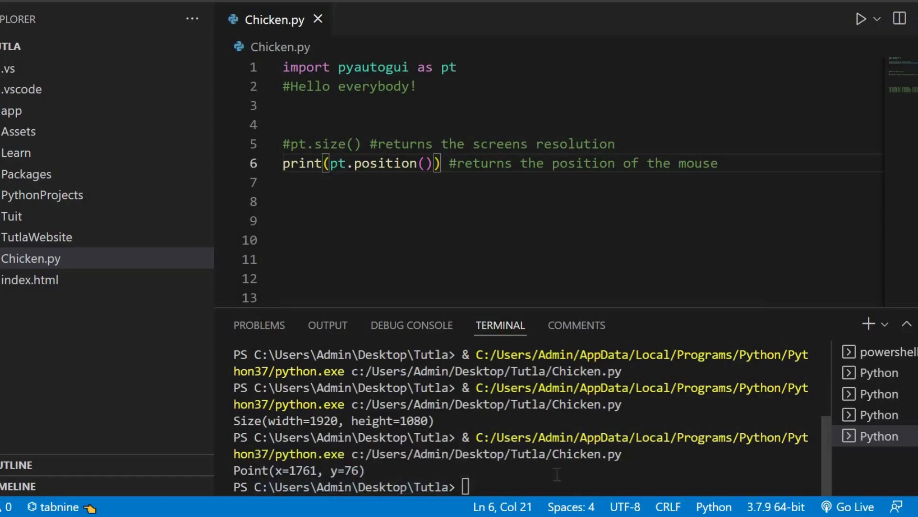
pyautogui.moveTo(501, 478)
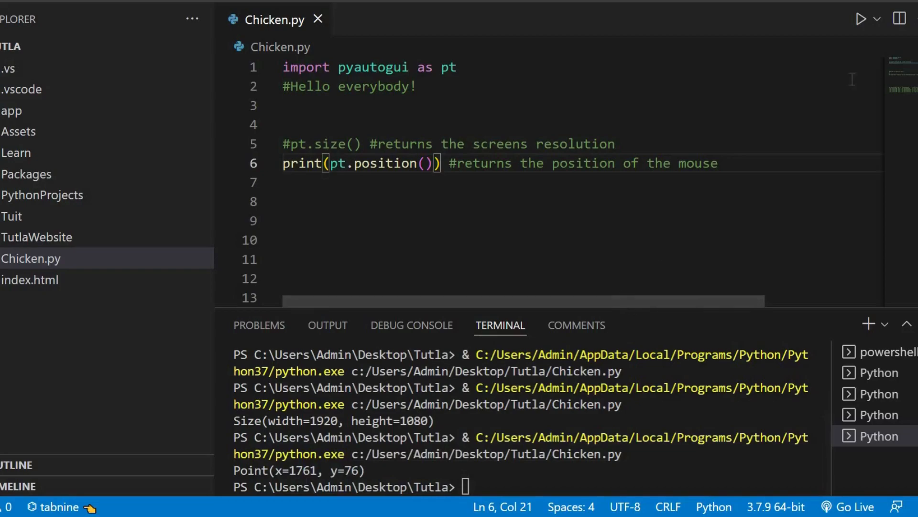
pyautogui.moveTo(671, 324)
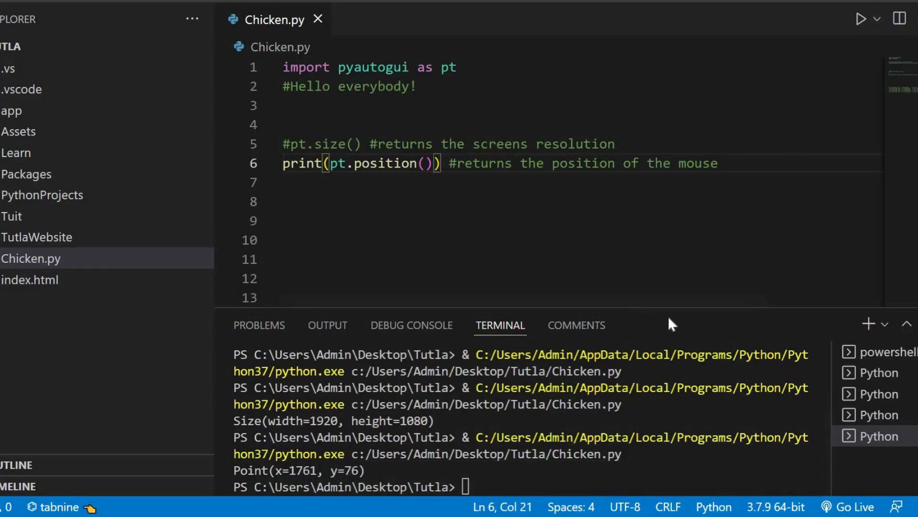
pyautogui.moveTo(559, 282)
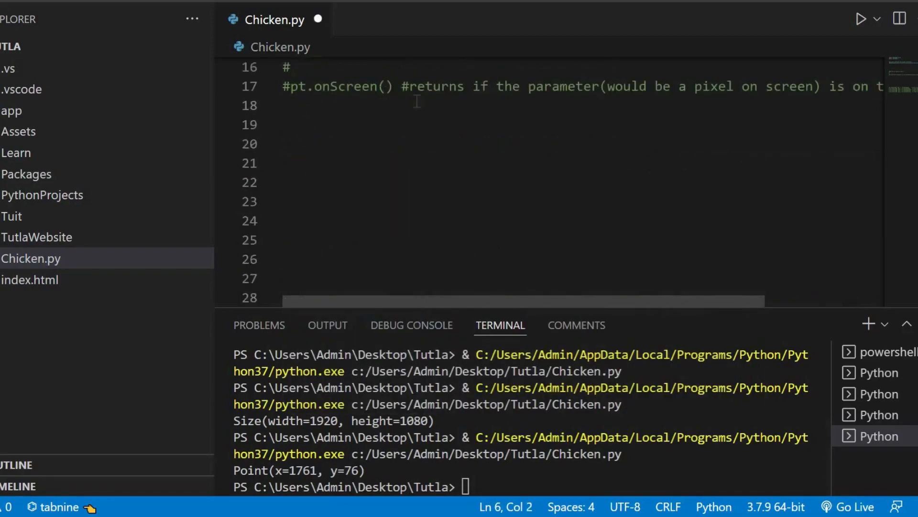
# Print pt.onScreen(1290,90) and run the file to test those coordinates.
pyautogui.scroll(3)
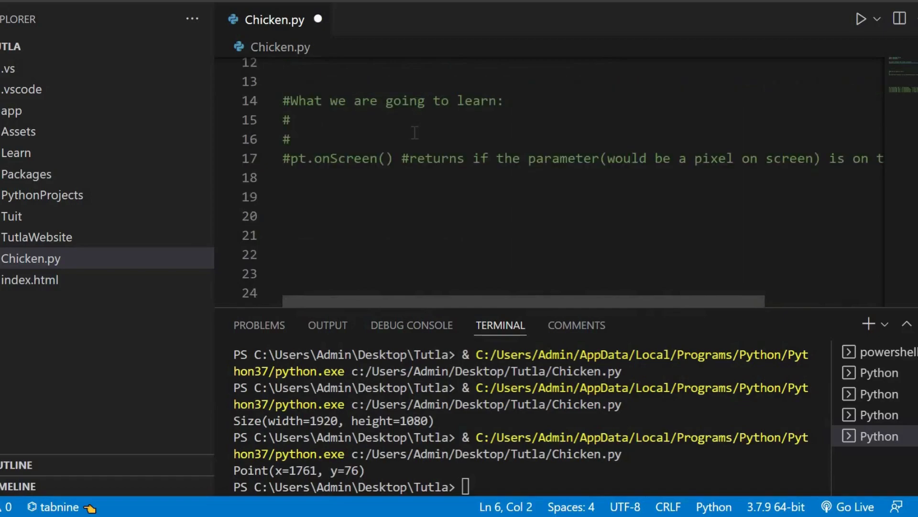
pyautogui.moveTo(359, 232)
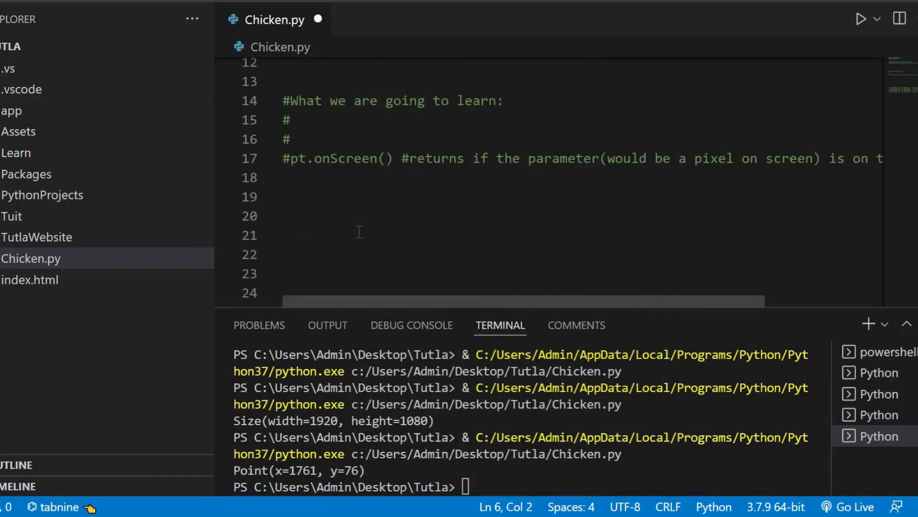
pyautogui.moveTo(436, 204)
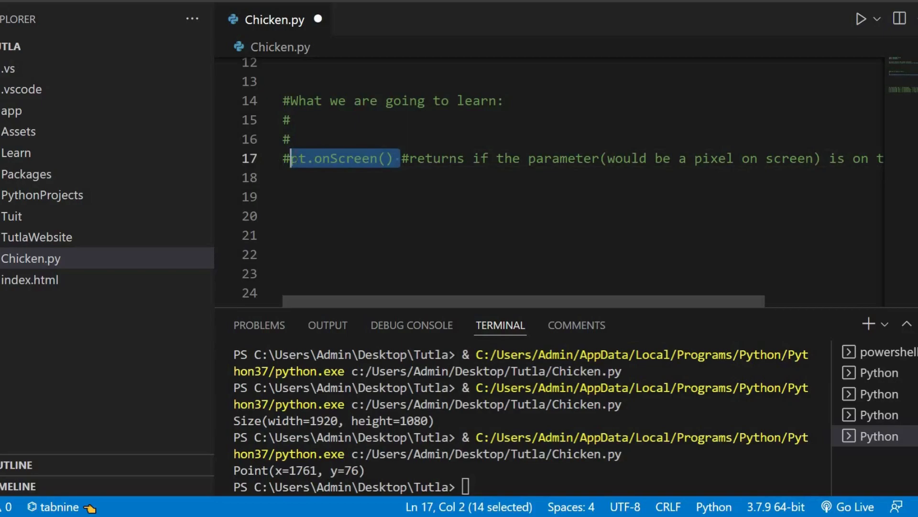
pyautogui.scroll(3)
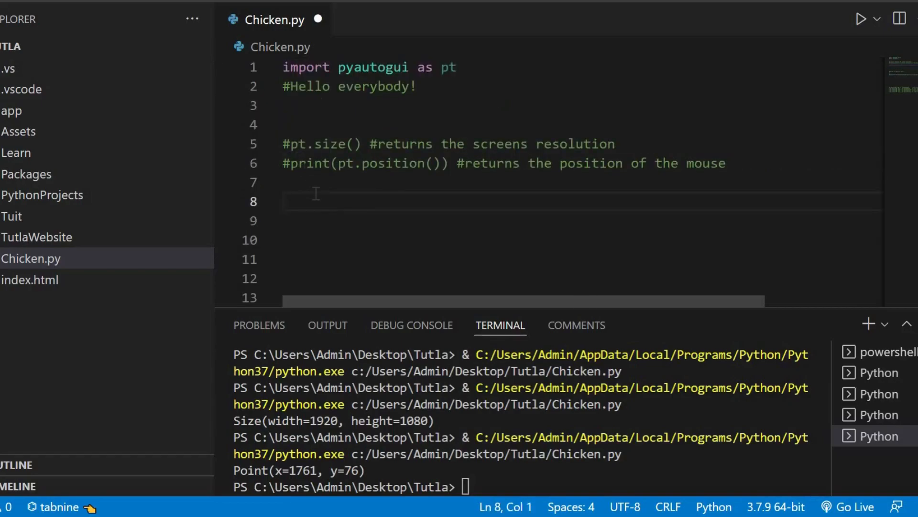
pyautogui.write('pt.onScreen()')
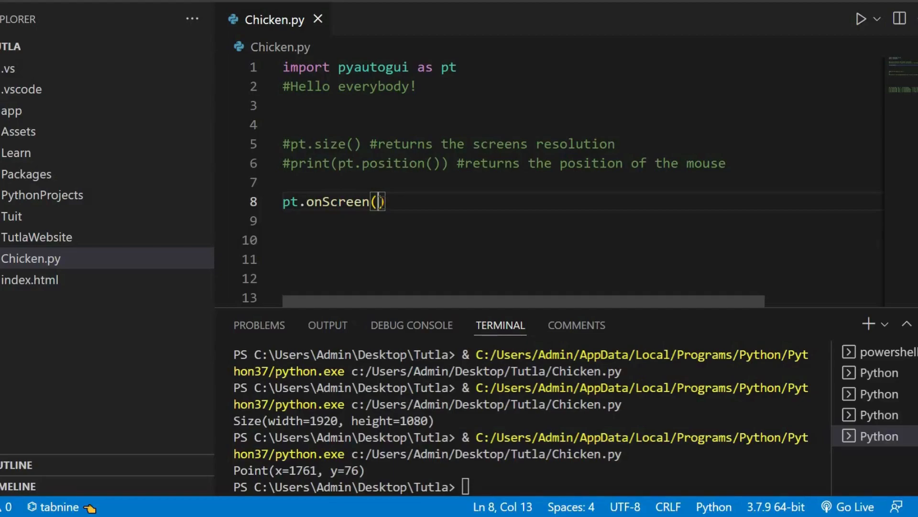
pyautogui.write('1290,9')
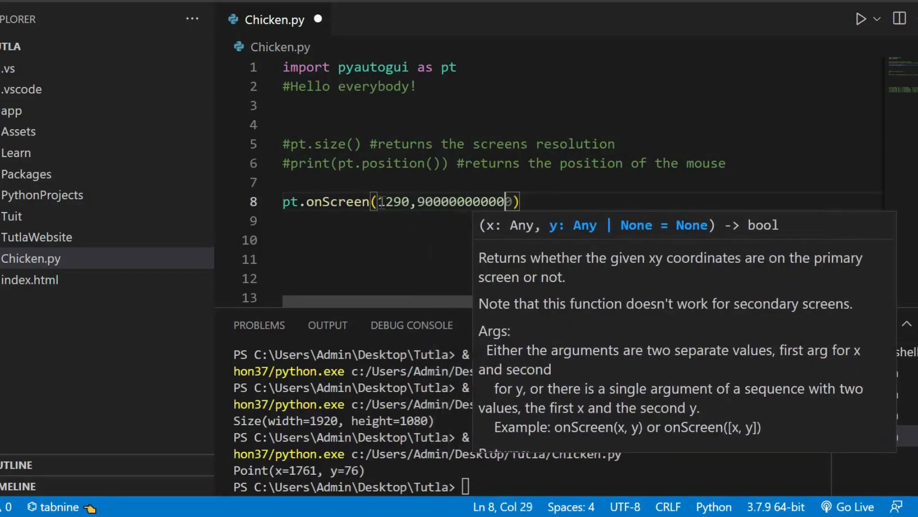
pyautogui.write('000000000000000000000000000')
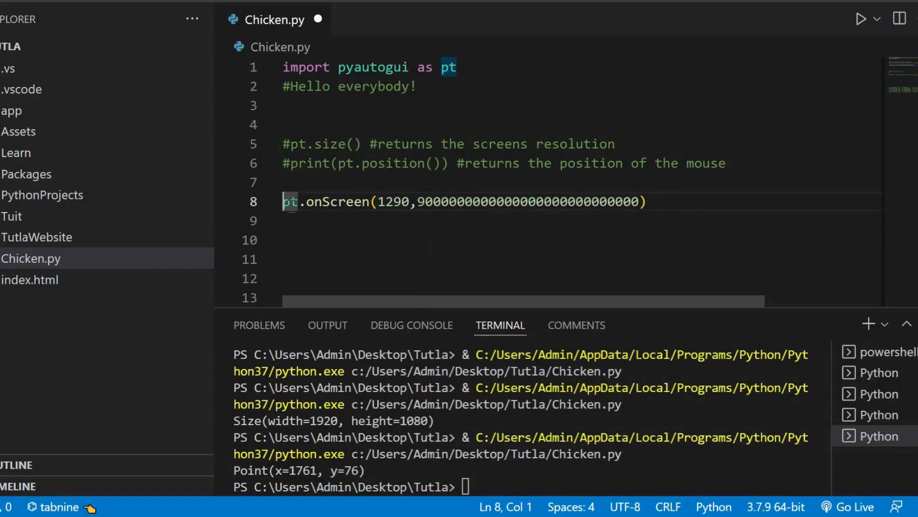
pyautogui.write('print(')
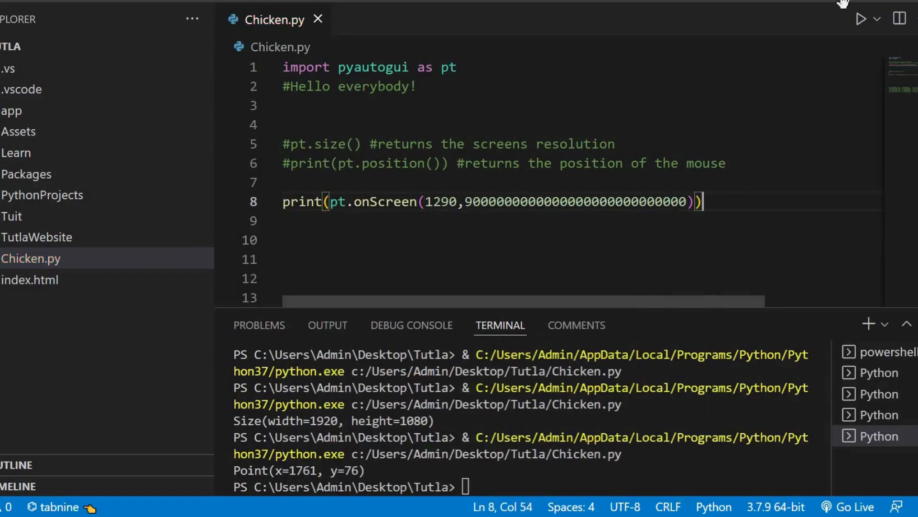
pyautogui.click(862, 18)
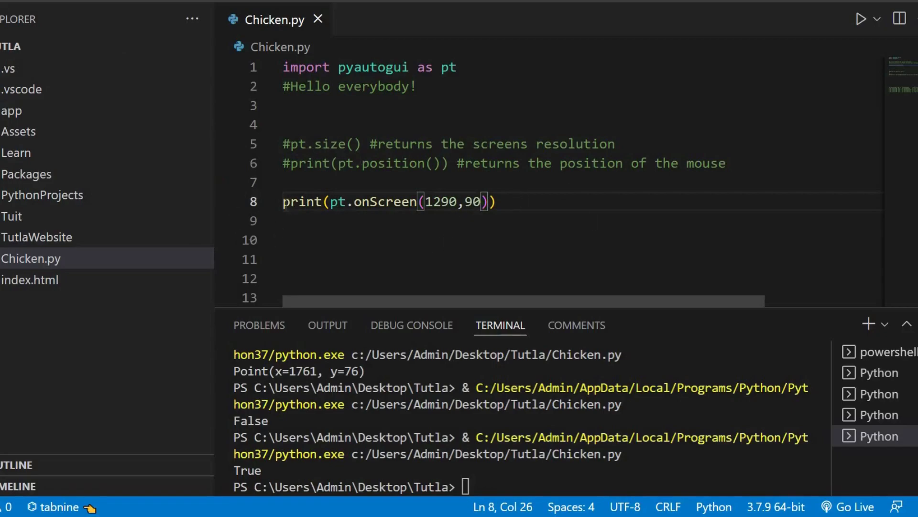
# Comment out the onScreen print line with #.
pyautogui.write('#')
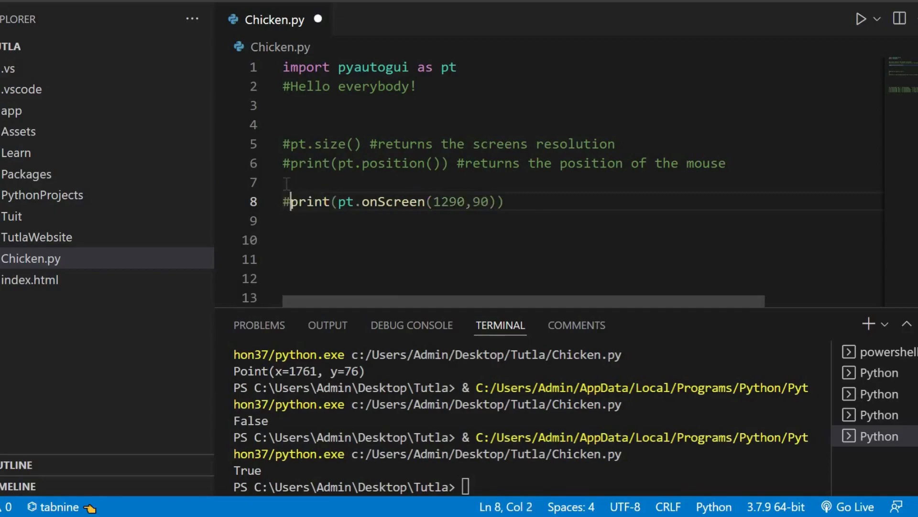
pyautogui.scroll(-3)
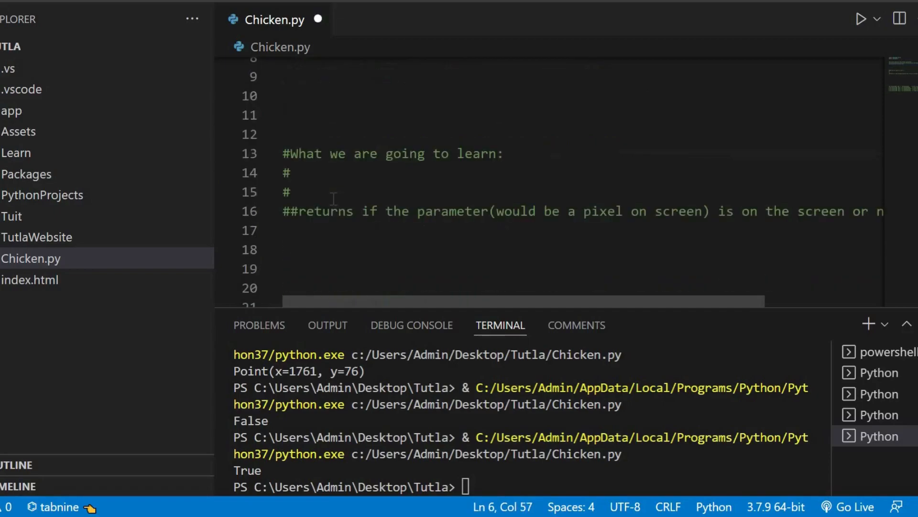
pyautogui.scroll(3)
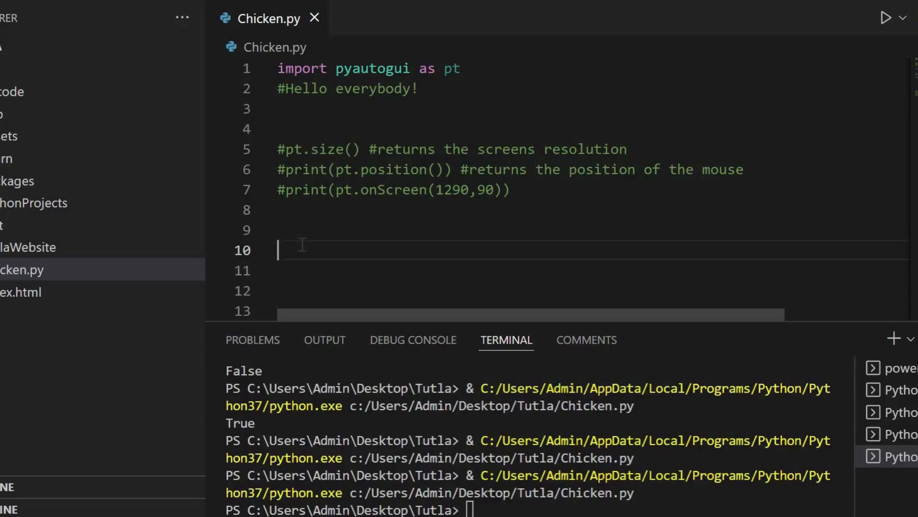
# Write pt.moveTo(300,100) on line 10, trying and then removing a duration argument.
pyautogui.write('pt.moveTo')
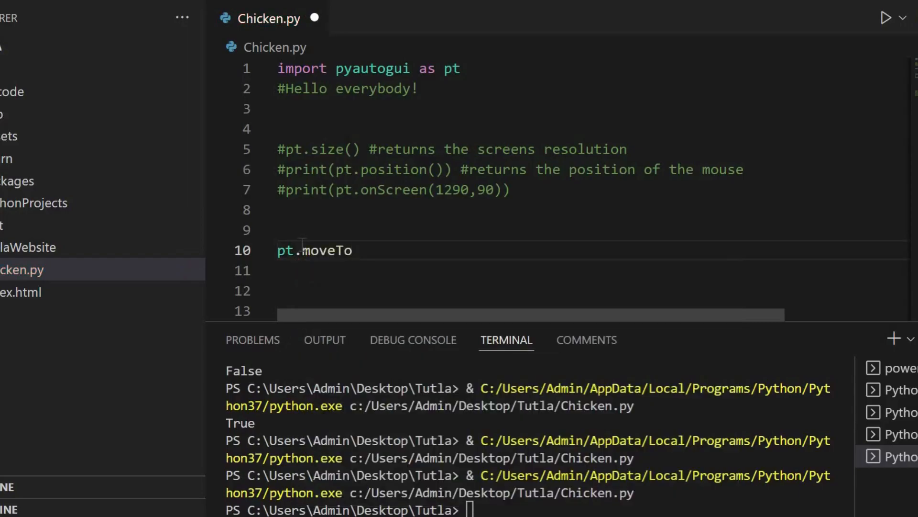
pyautogui.write('()')
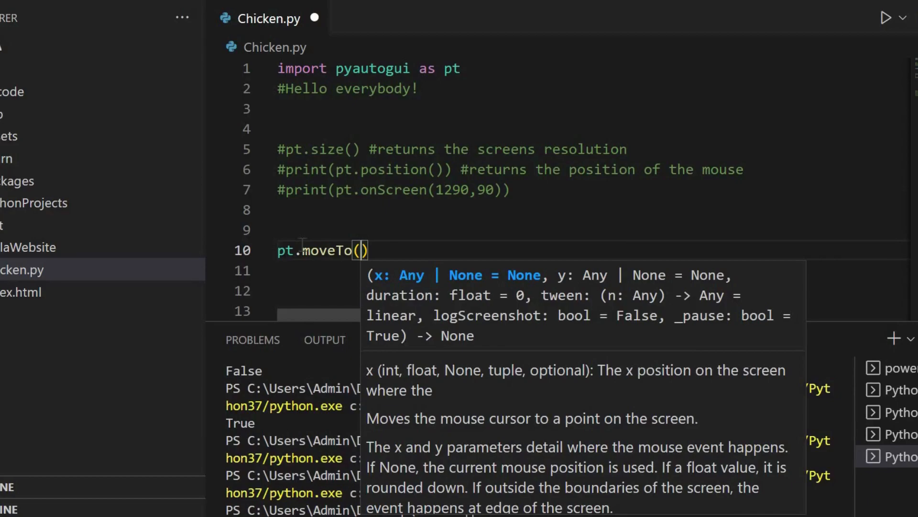
pyautogui.write('300')
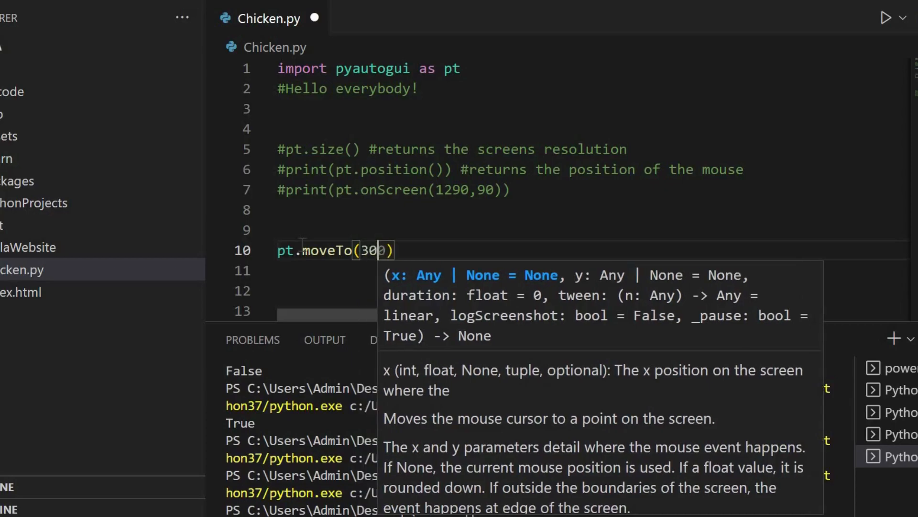
pyautogui.write(',0) #)')
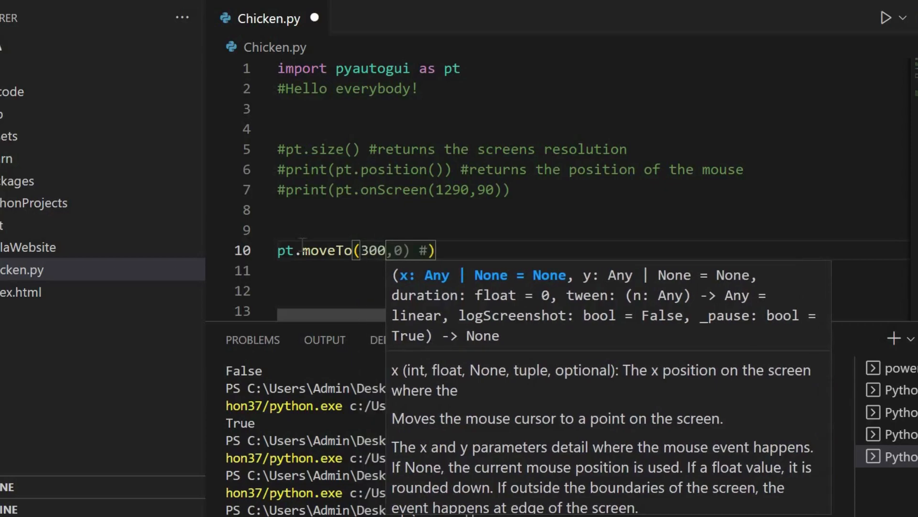
pyautogui.write('move')
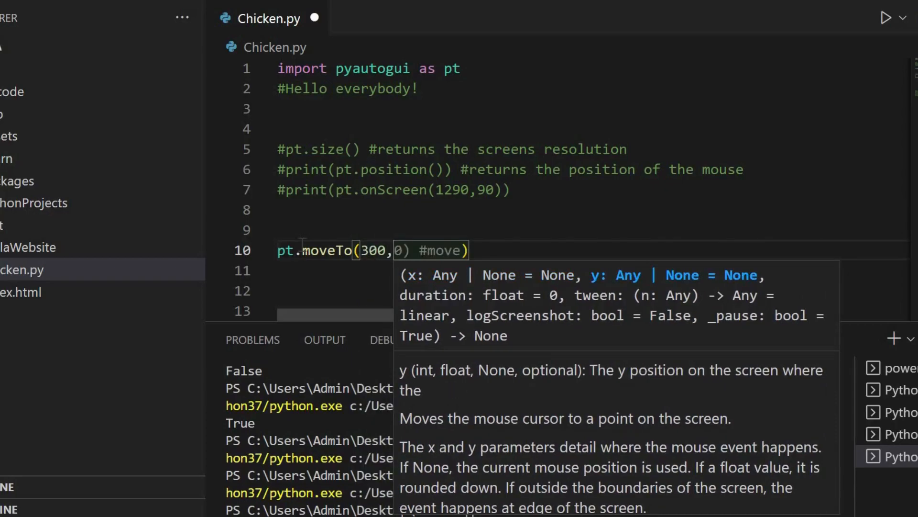
pyautogui.write('100')
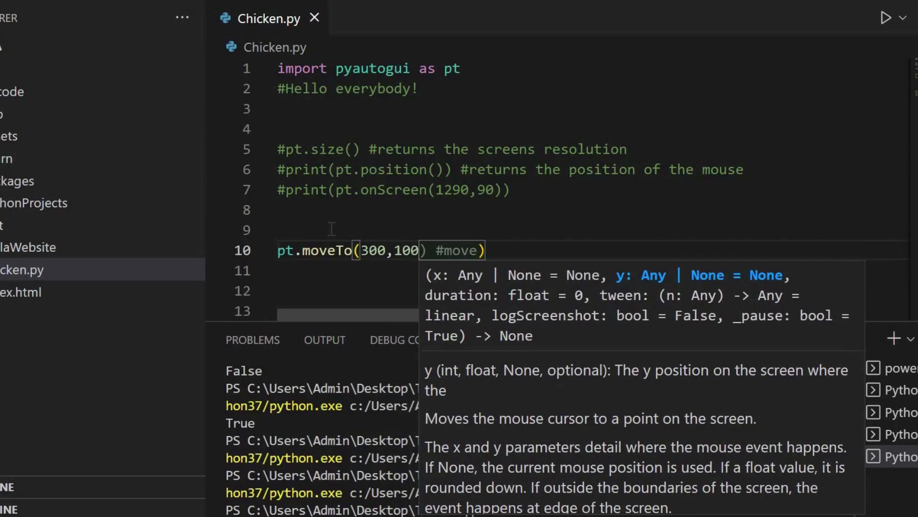
pyautogui.write(',2190')
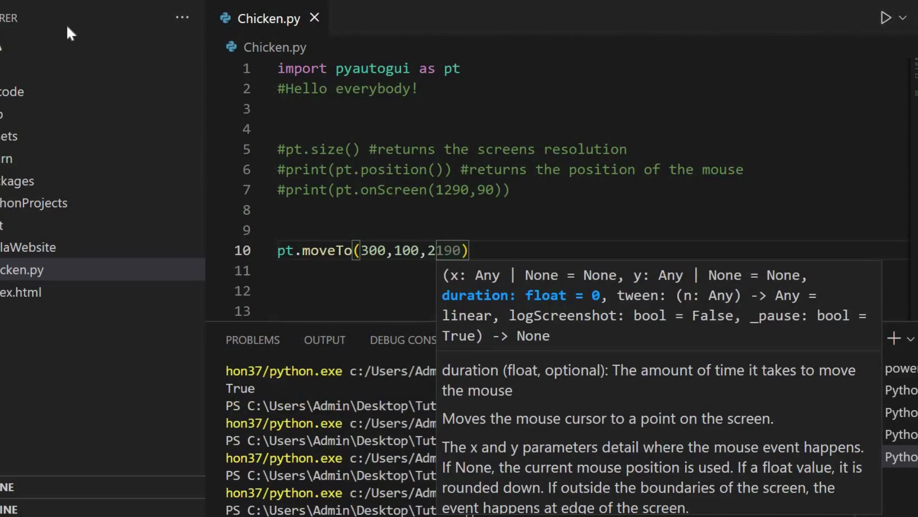
pyautogui.moveTo(351, 207)
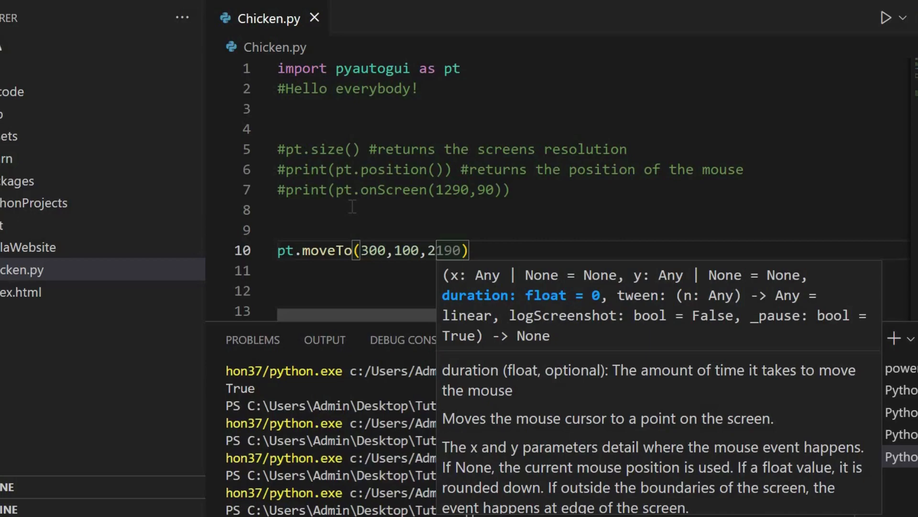
pyautogui.press('BackSpace')
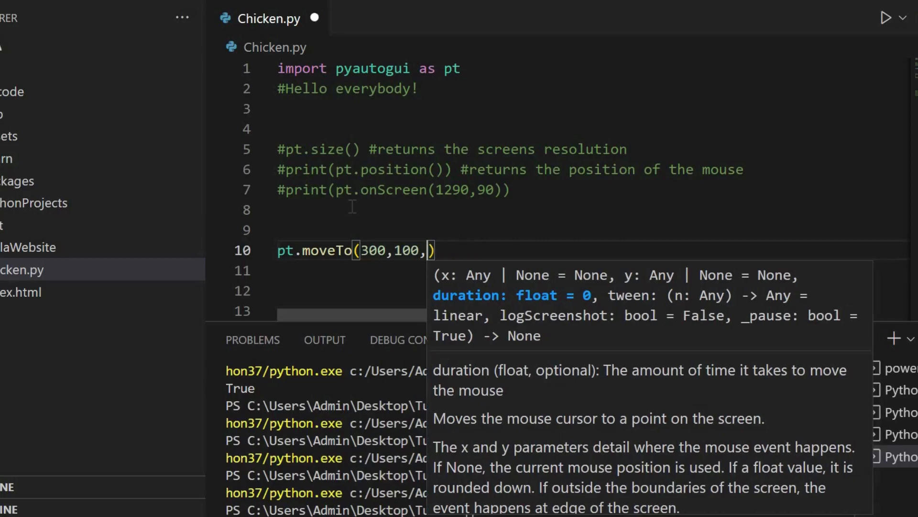
pyautogui.press('Backspace')
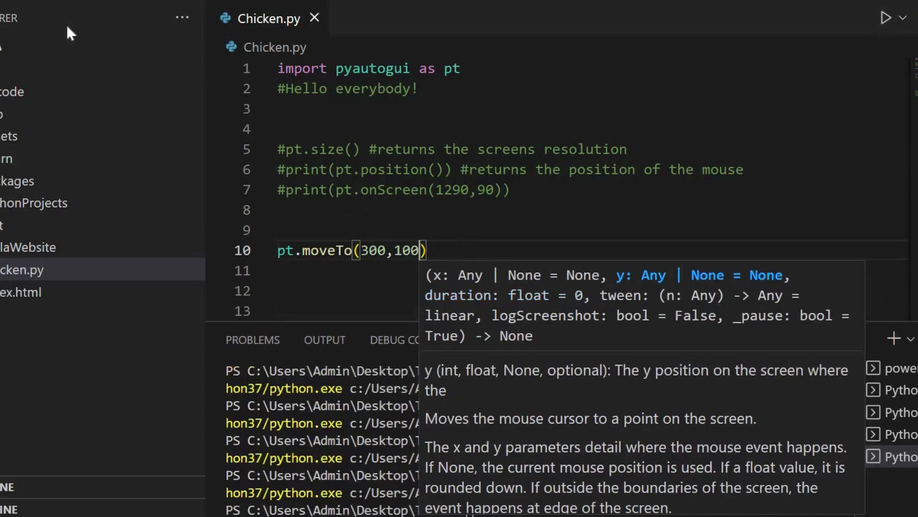
pyautogui.moveTo(81, 40)
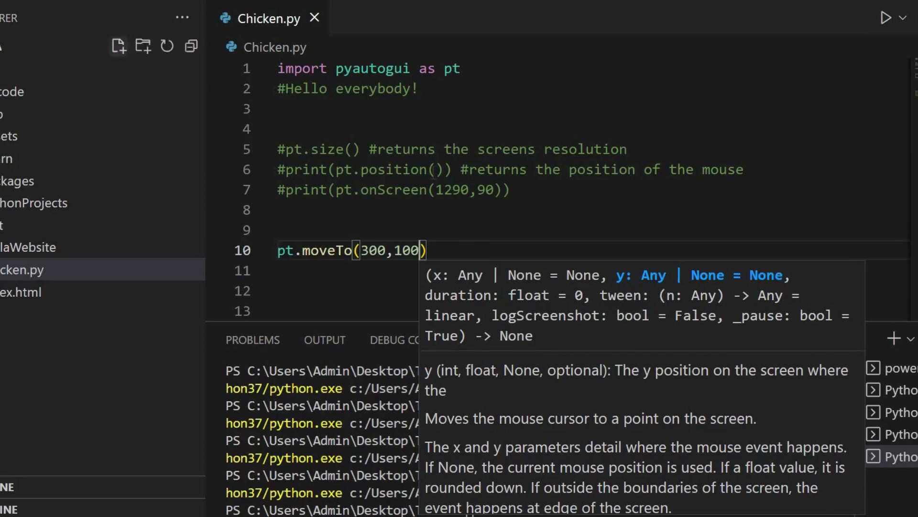
pyautogui.click(442, 250)
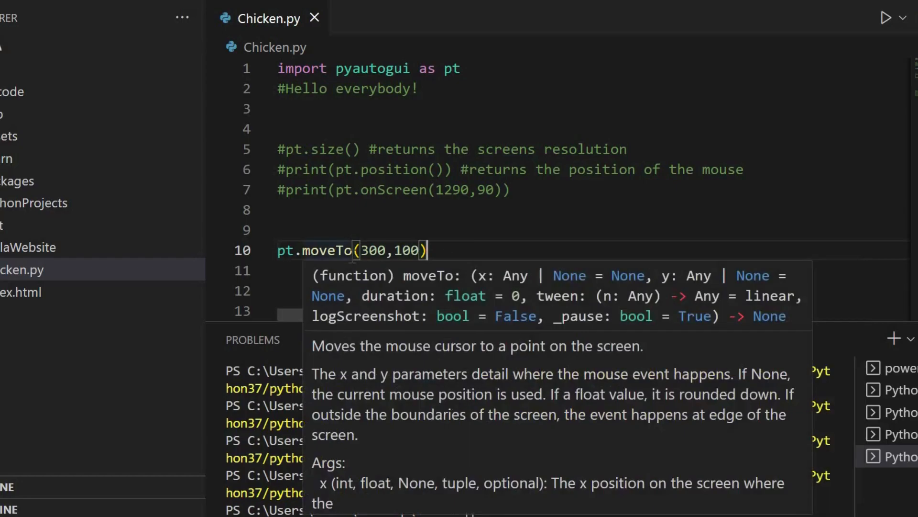
# Change line 10 to pt.move(None,100,2), replacing moveTo and 300, adding duration 2.
pyautogui.click(377, 227)
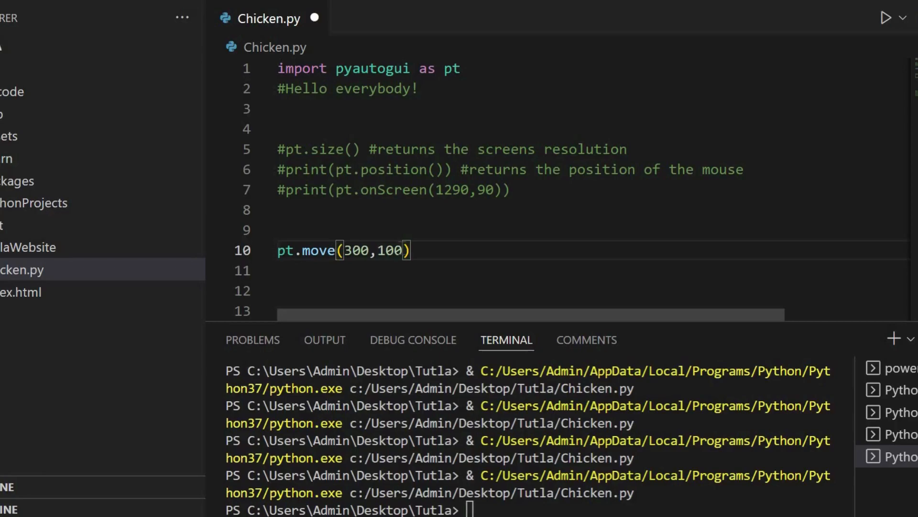
pyautogui.moveTo(259, 132)
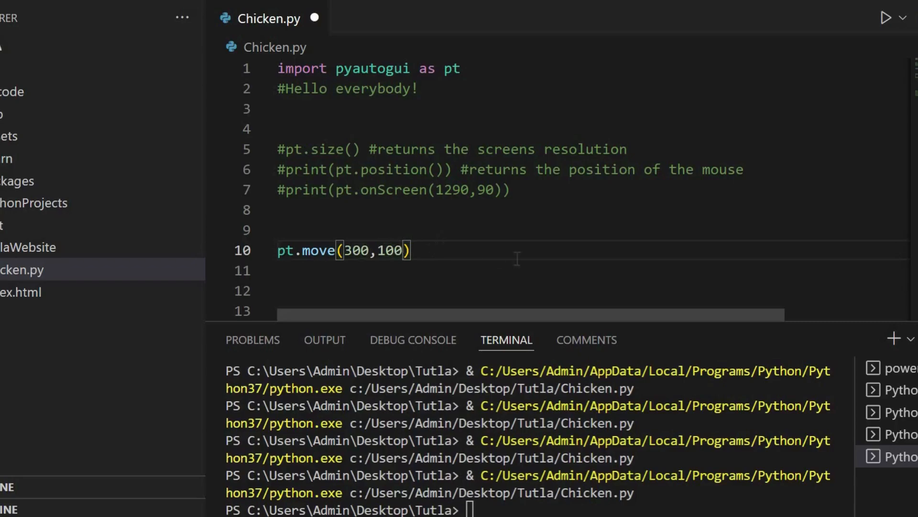
pyautogui.moveTo(663, 248)
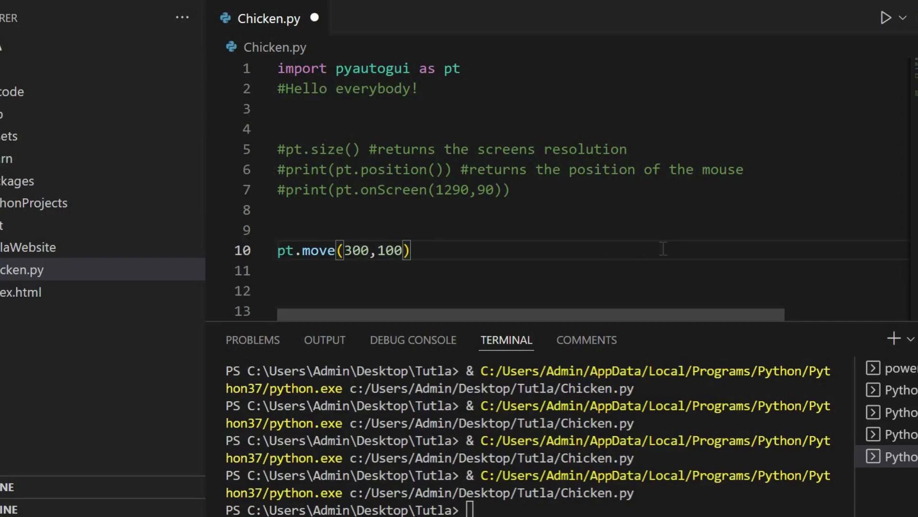
pyautogui.moveTo(653, 136)
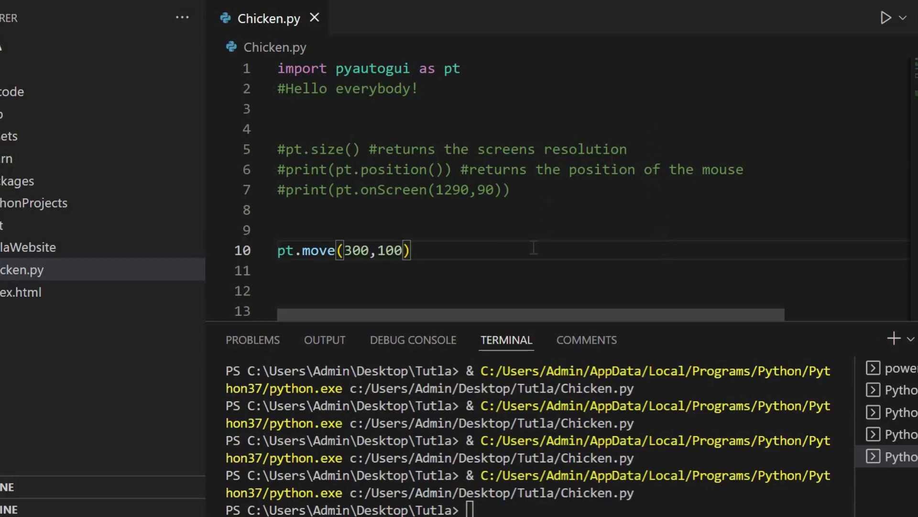
pyautogui.moveTo(793, 67)
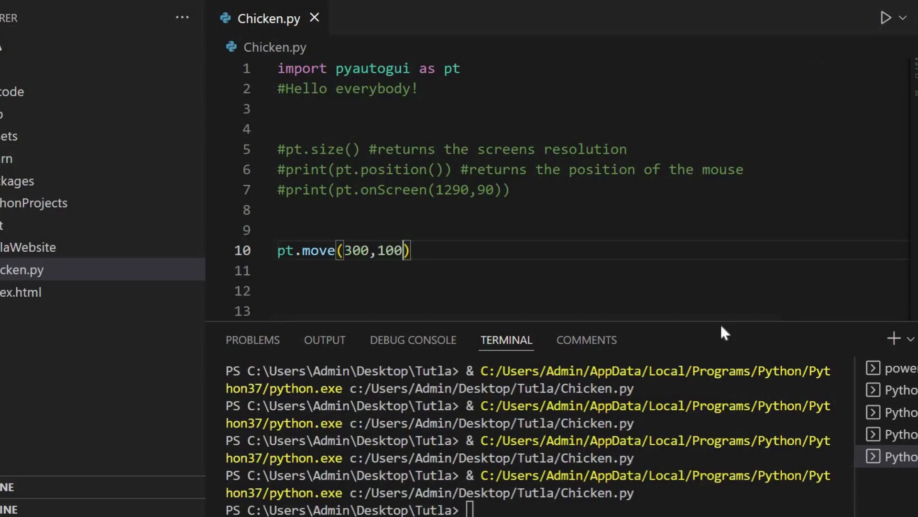
pyautogui.write(',2')
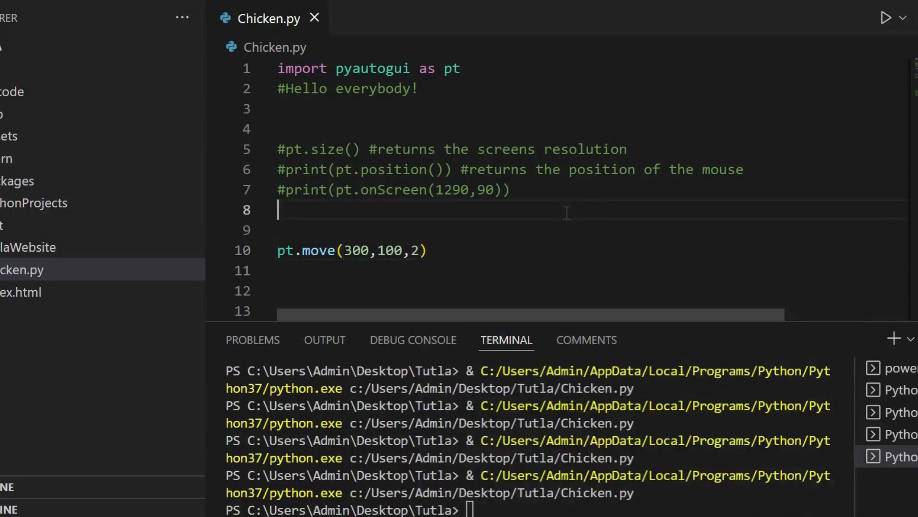
pyautogui.moveTo(623, 261)
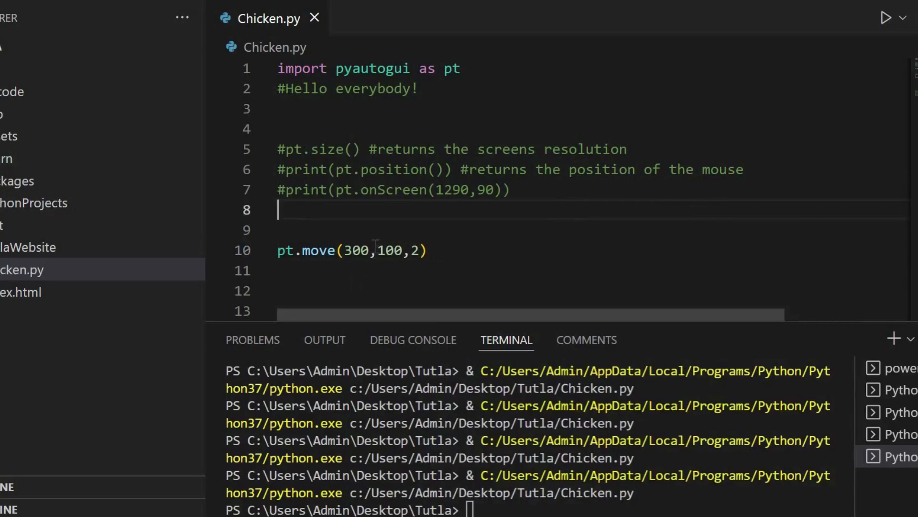
pyautogui.doubleClick(353, 250)
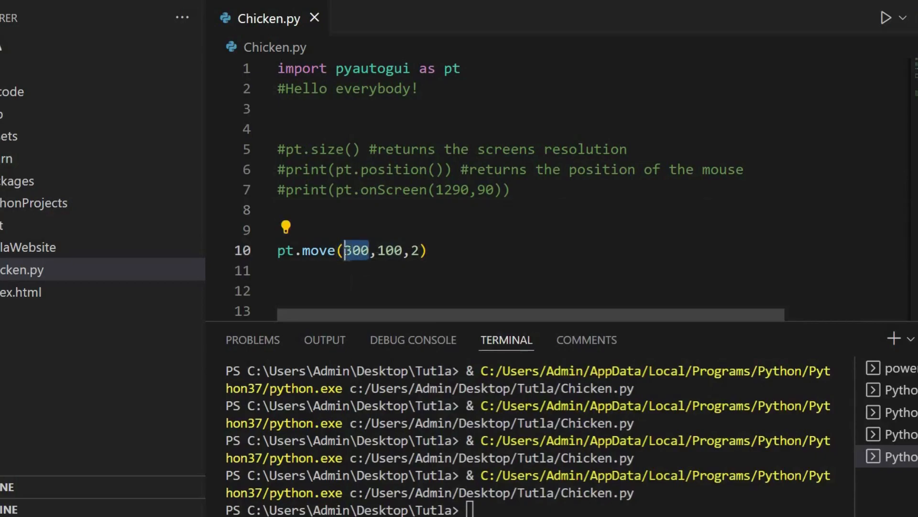
pyautogui.write('None')
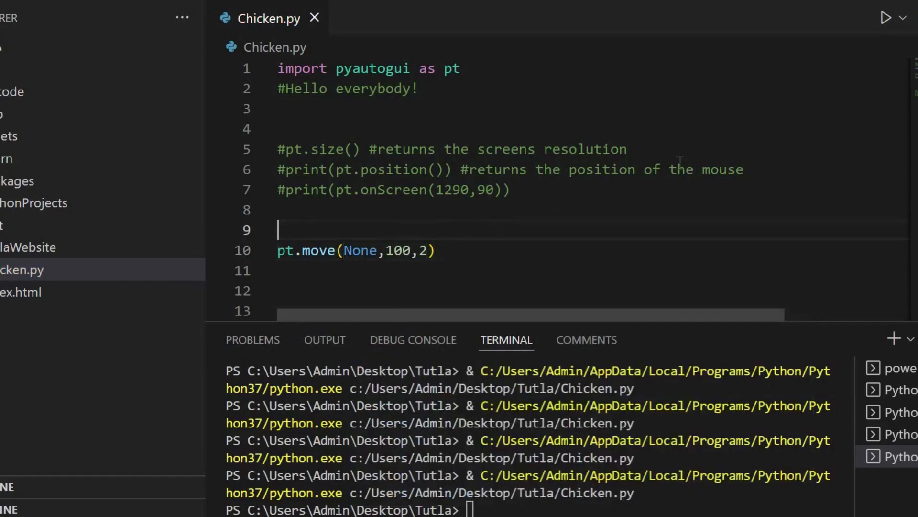
pyautogui.moveTo(794, 136)
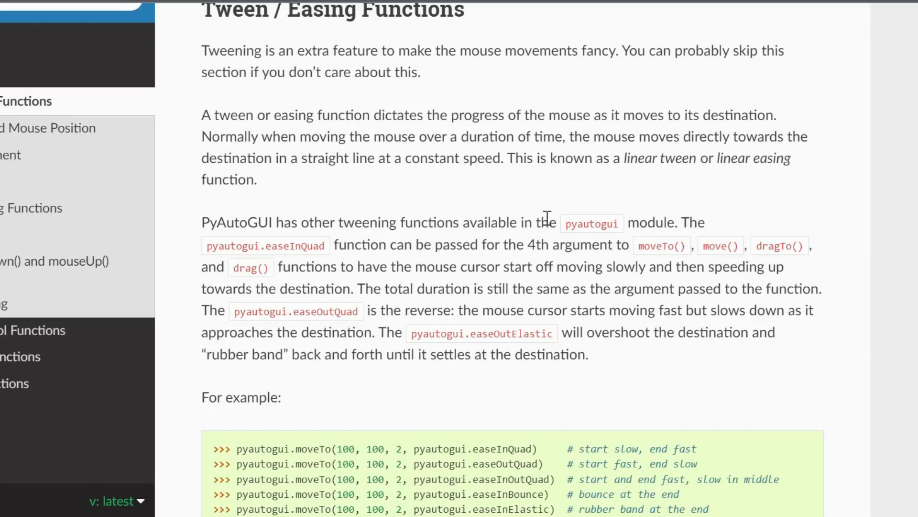
pyautogui.moveTo(419, 194)
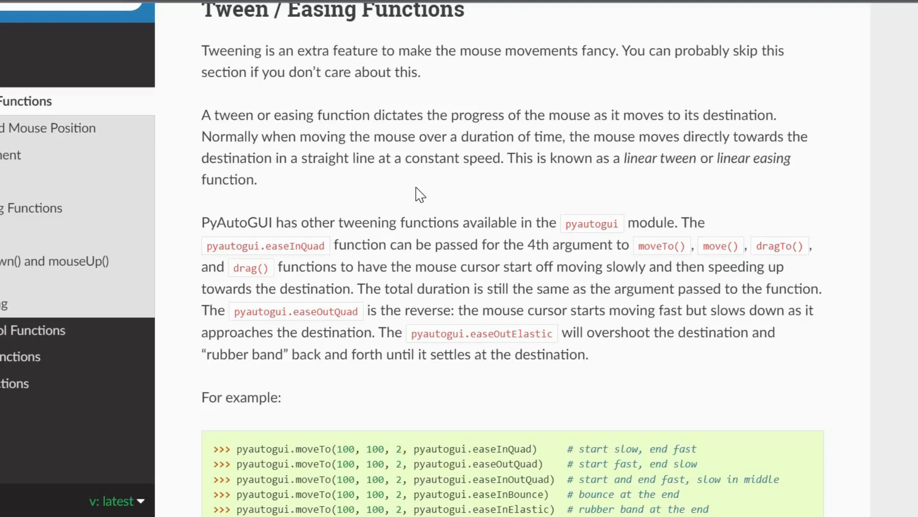
pyautogui.moveTo(368, 64)
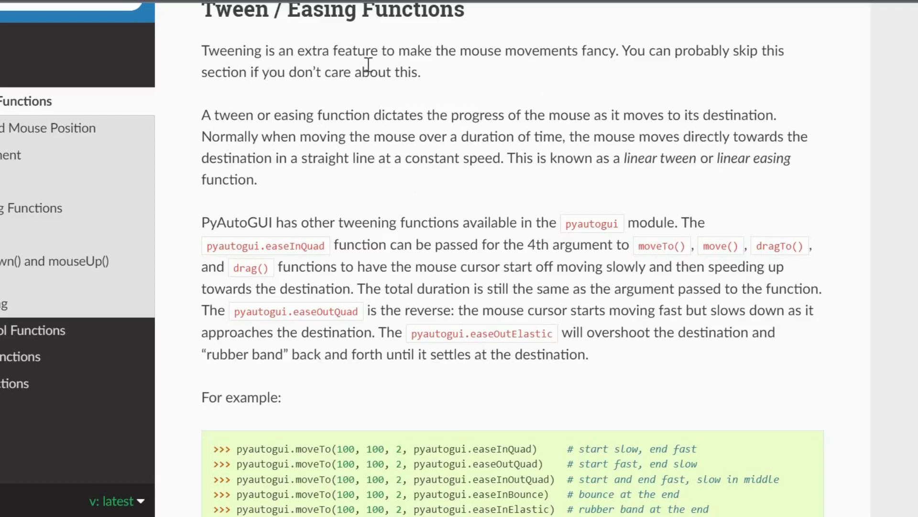
pyautogui.moveTo(451, 296)
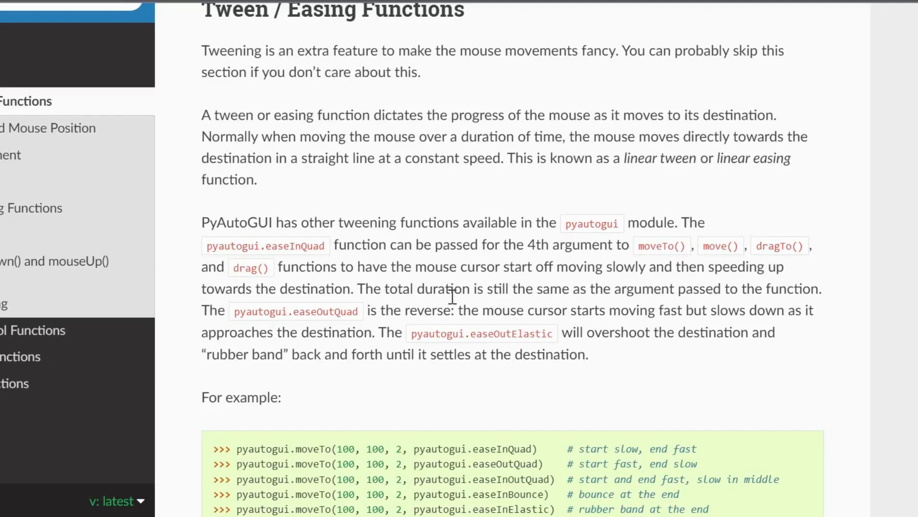
pyautogui.moveTo(670, 420)
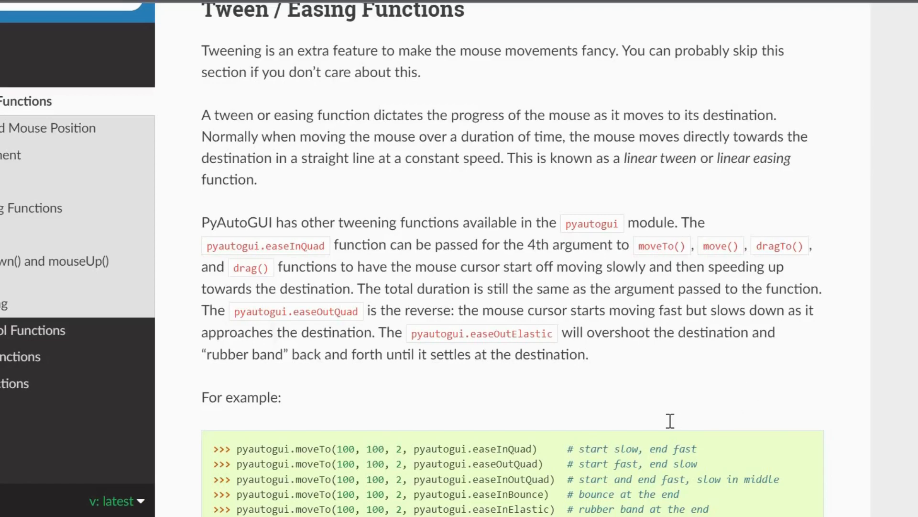
# Scroll the Tween / Easing Functions docs down to the easeInQuad example code.
pyautogui.scroll(-3)
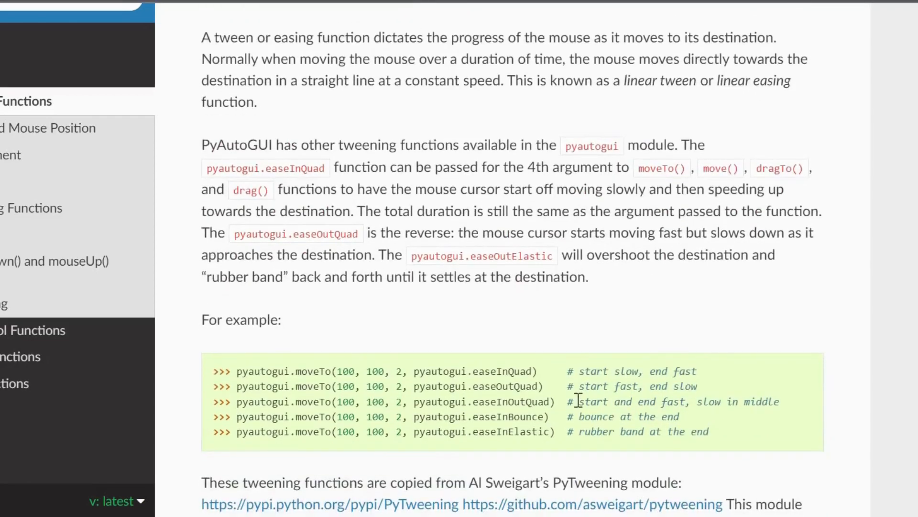
pyautogui.moveTo(735, 416)
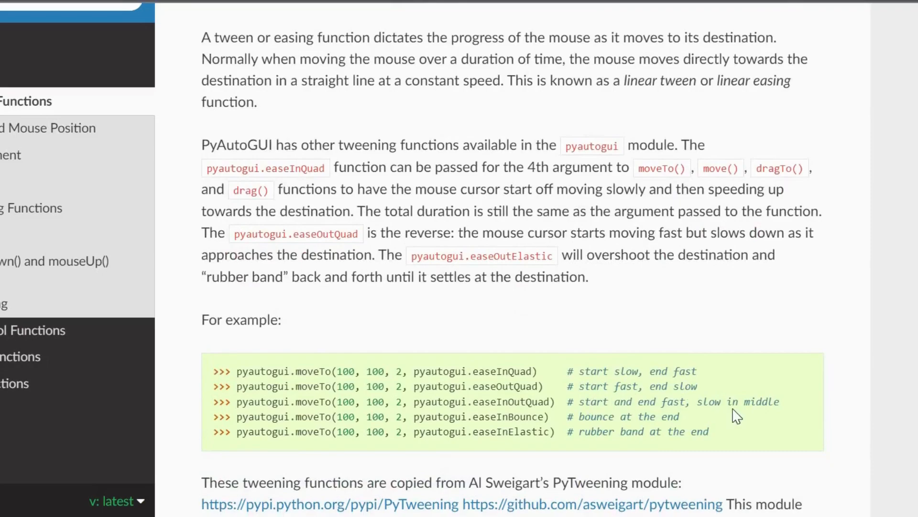
pyautogui.moveTo(616, 457)
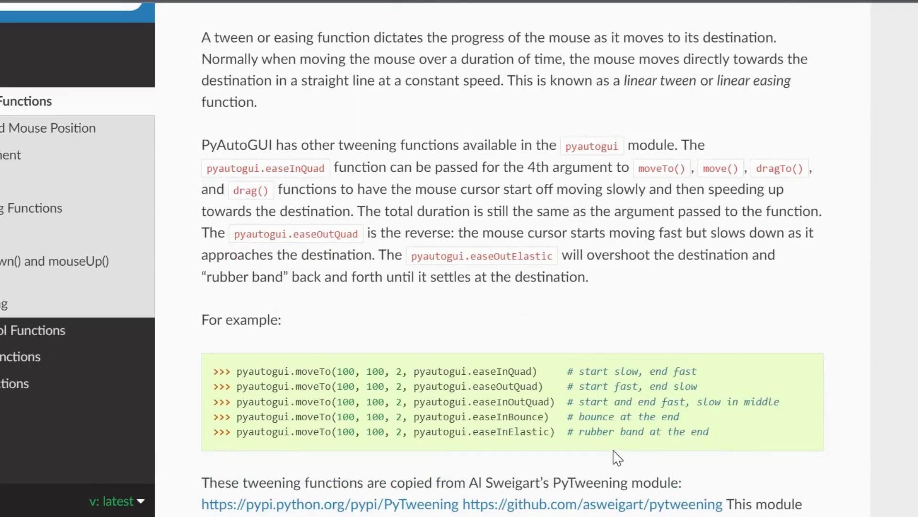
pyautogui.moveTo(712, 440)
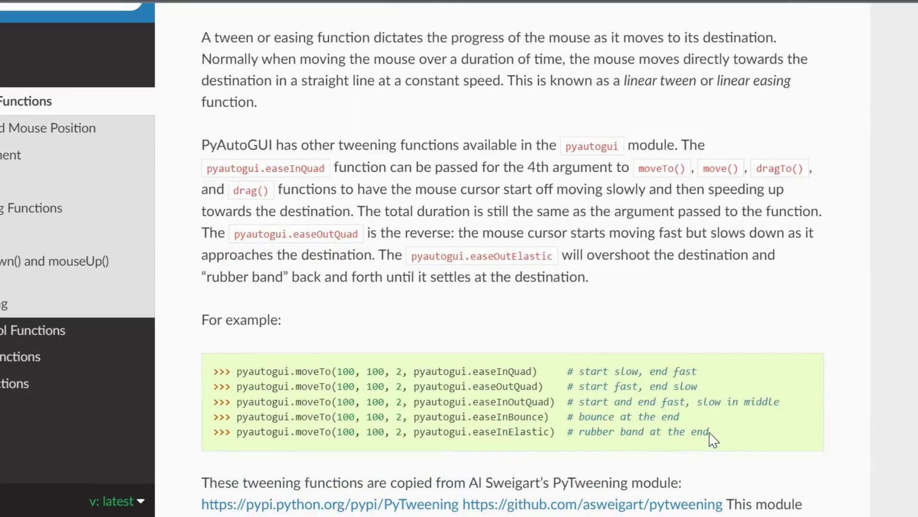
pyautogui.moveTo(234, 417)
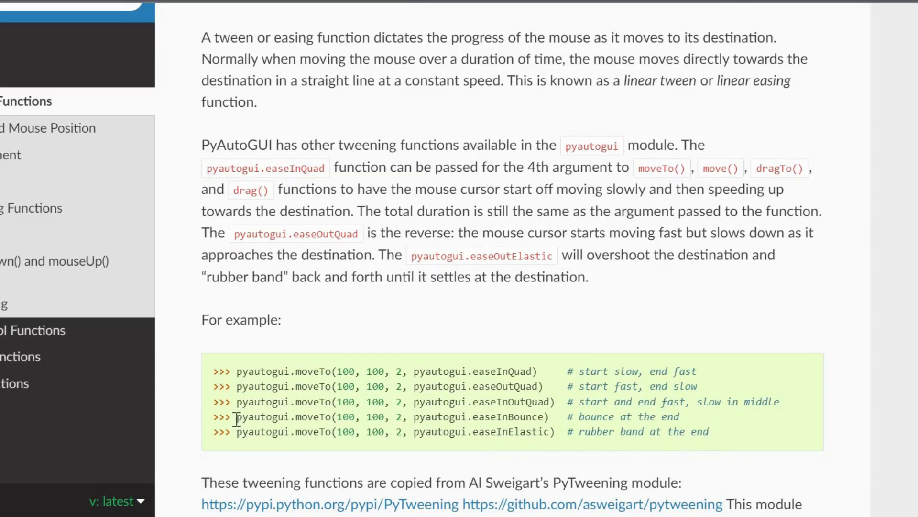
pyautogui.moveTo(339, 417)
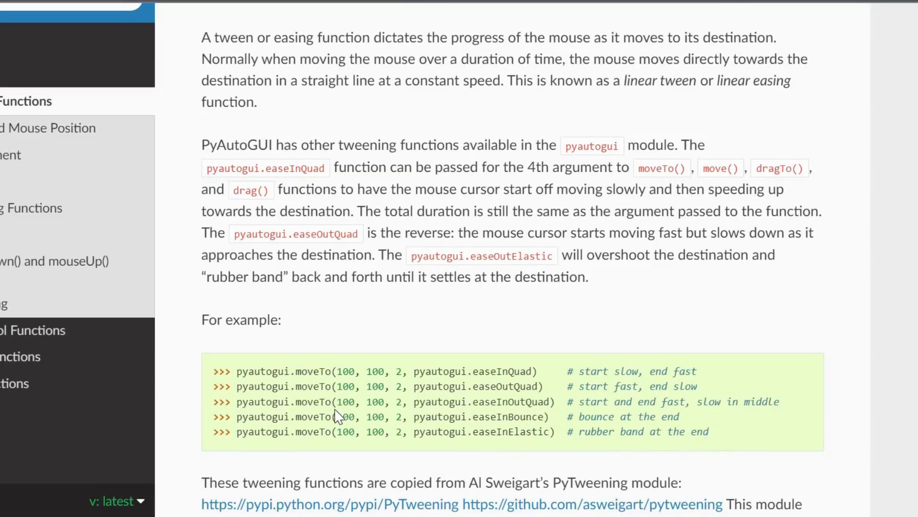
pyautogui.moveTo(438, 228)
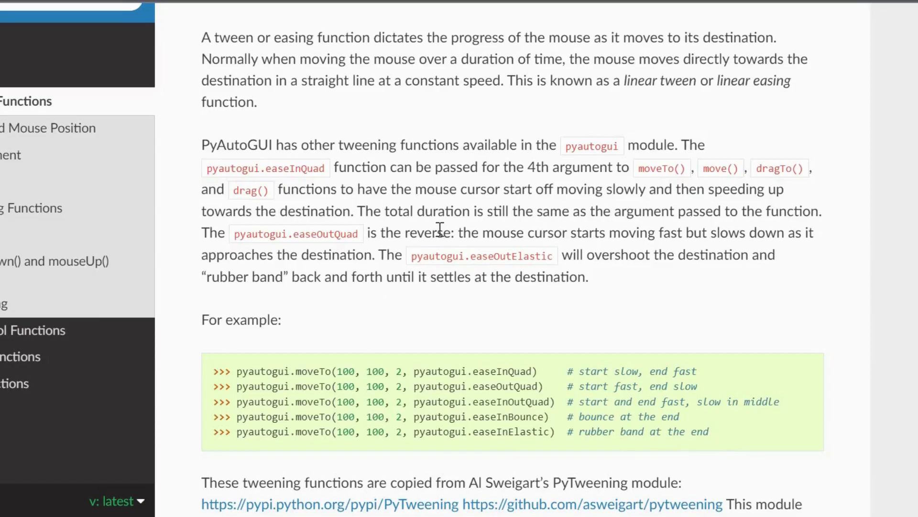
pyautogui.moveTo(494, 218)
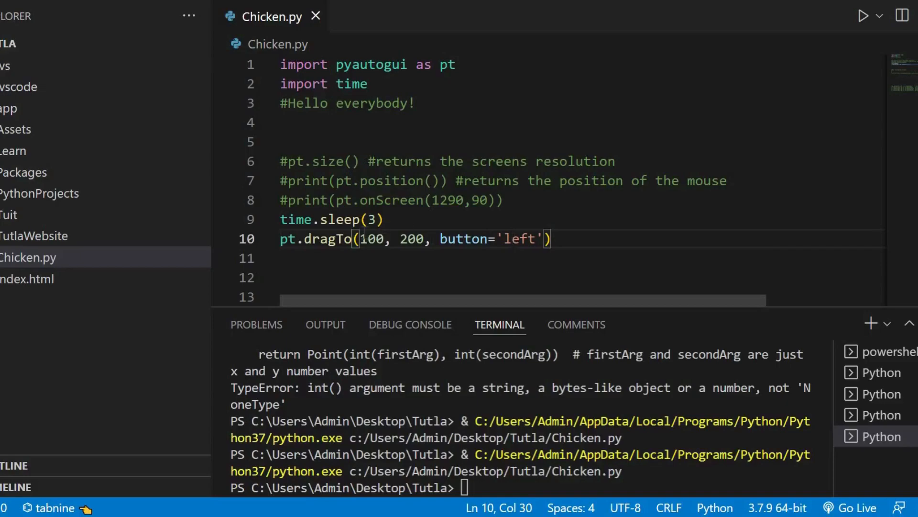
pyautogui.moveTo(415, 220)
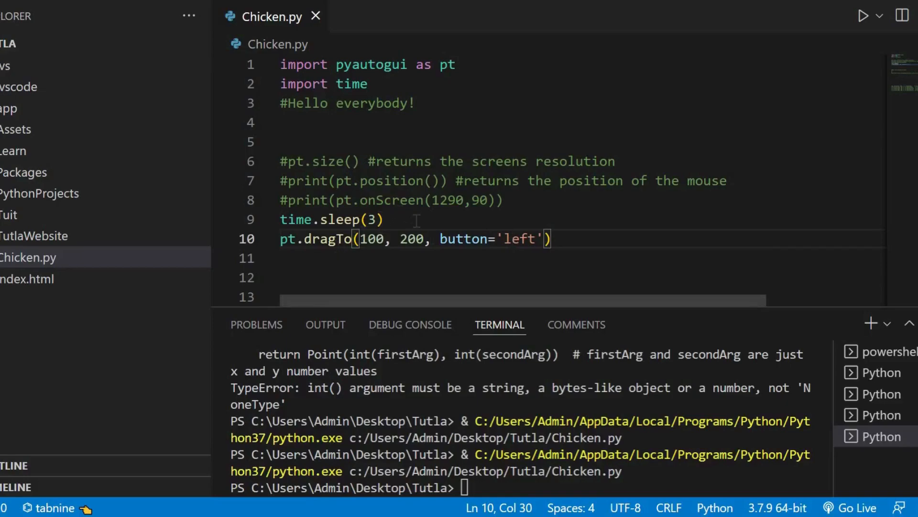
pyautogui.moveTo(416, 246)
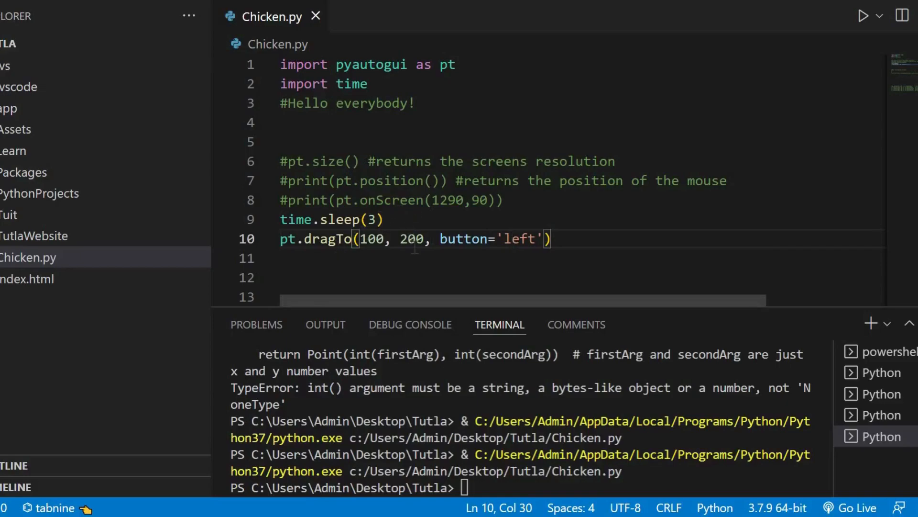
pyautogui.moveTo(322, 239)
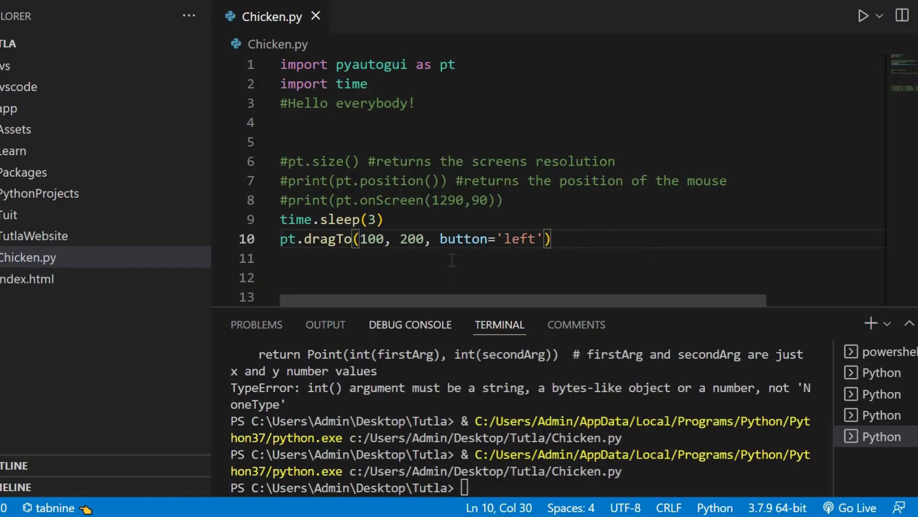
pyautogui.click(222, 83)
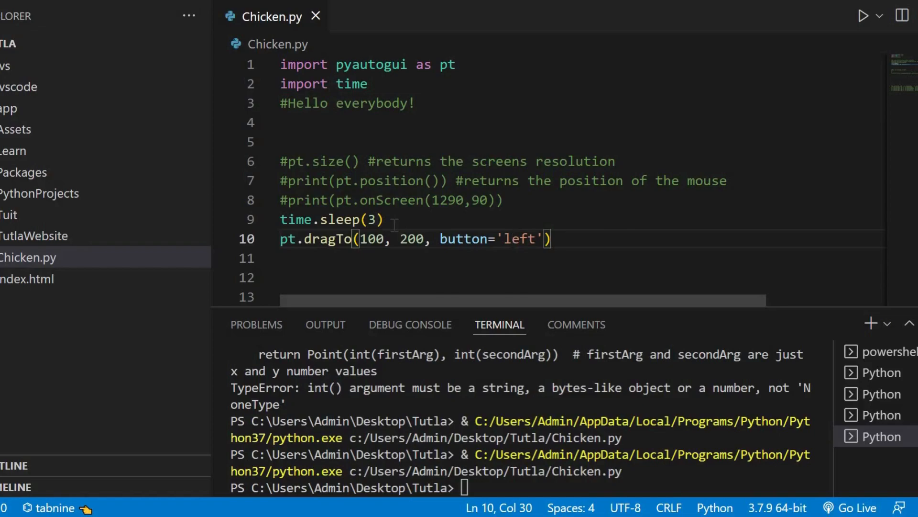
pyautogui.moveTo(423, 219)
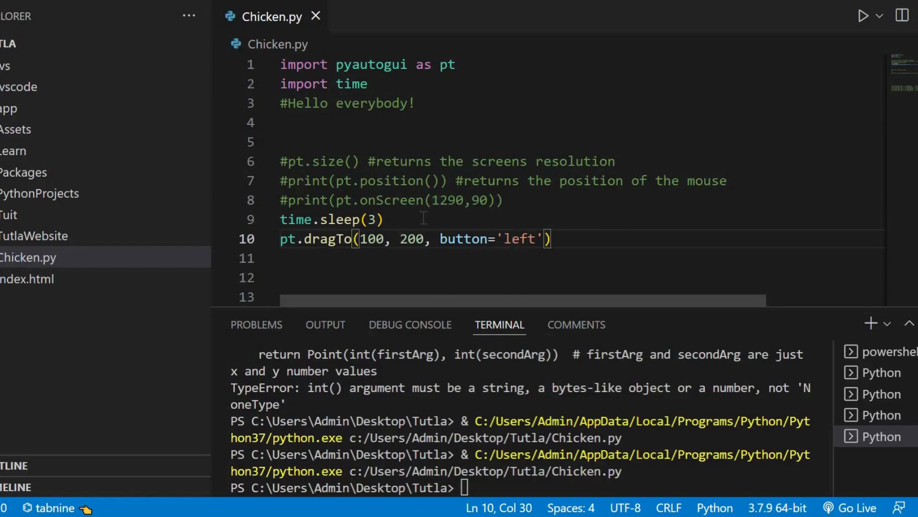
pyautogui.moveTo(386, 88)
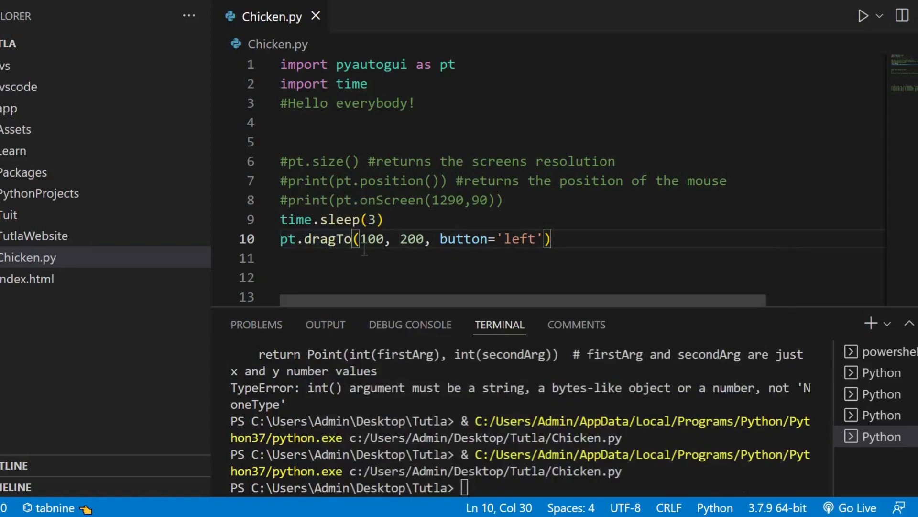
pyautogui.moveTo(654, 286)
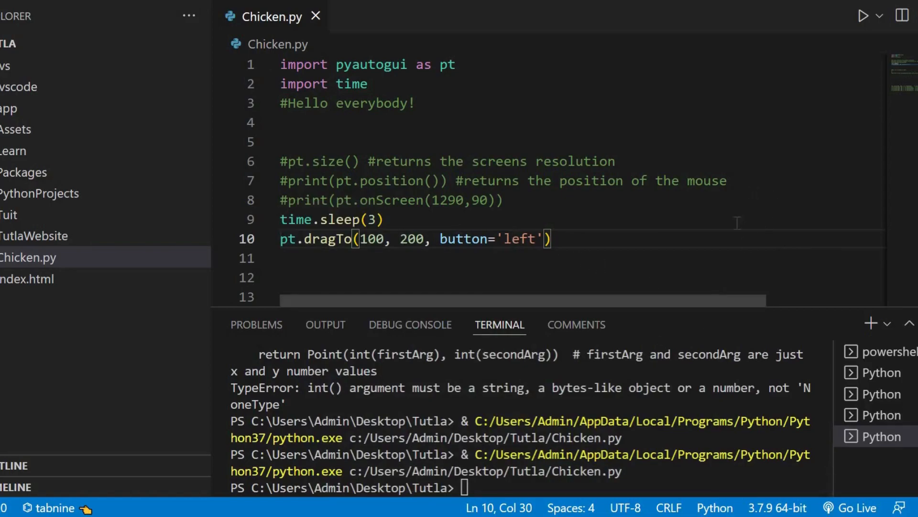
pyautogui.moveTo(376, 246)
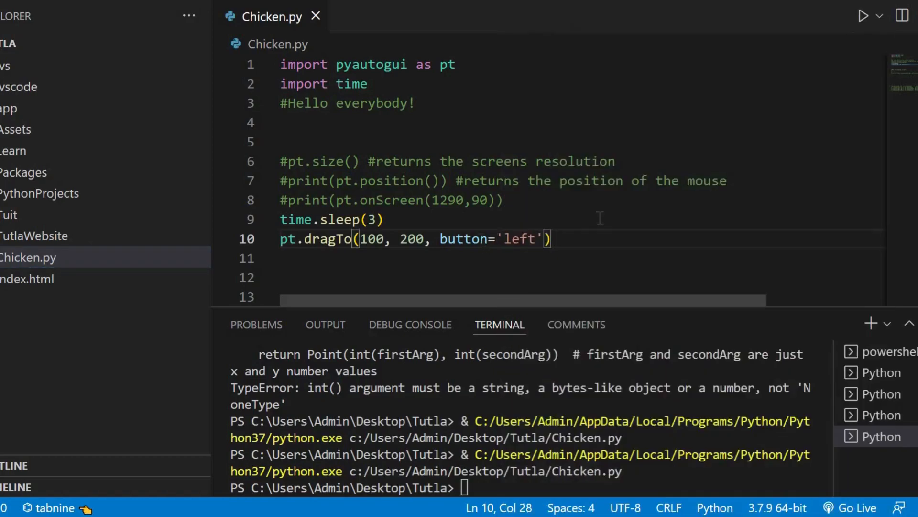
pyautogui.moveTo(690, 312)
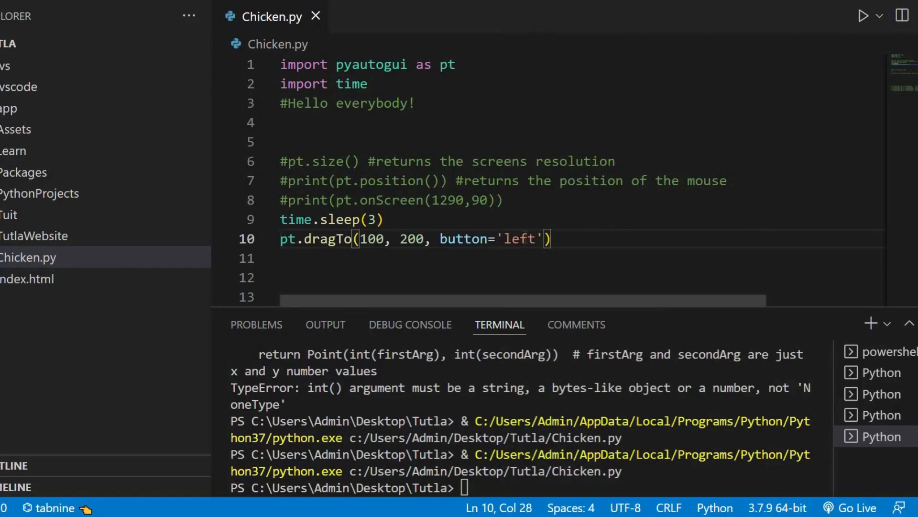
pyautogui.click(221, 84)
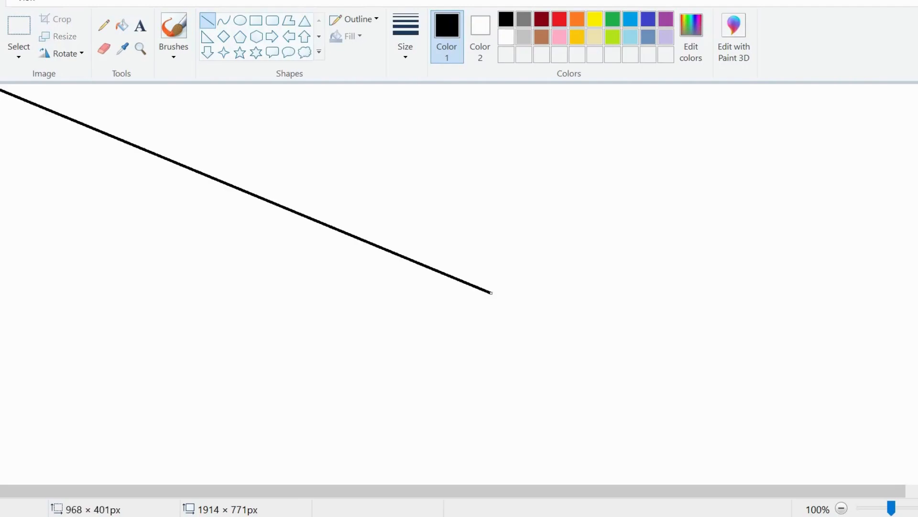
pyautogui.moveTo(345, 337)
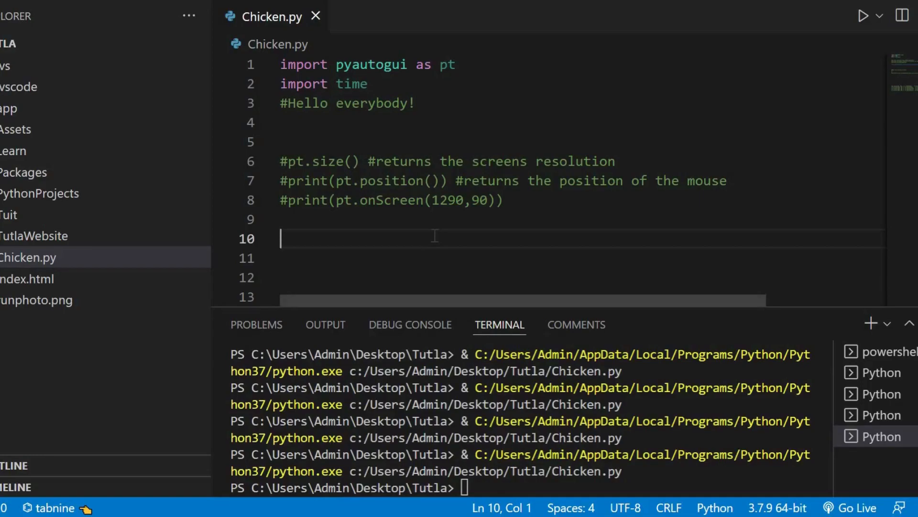
# Add a pt.click(button='left') call with a click comment.
pyautogui.write('pt')
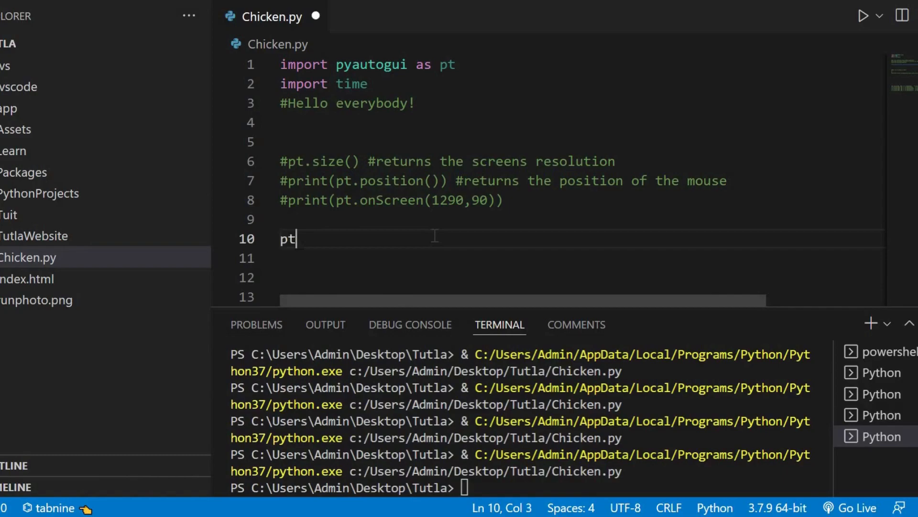
pyautogui.write('.click() #click')
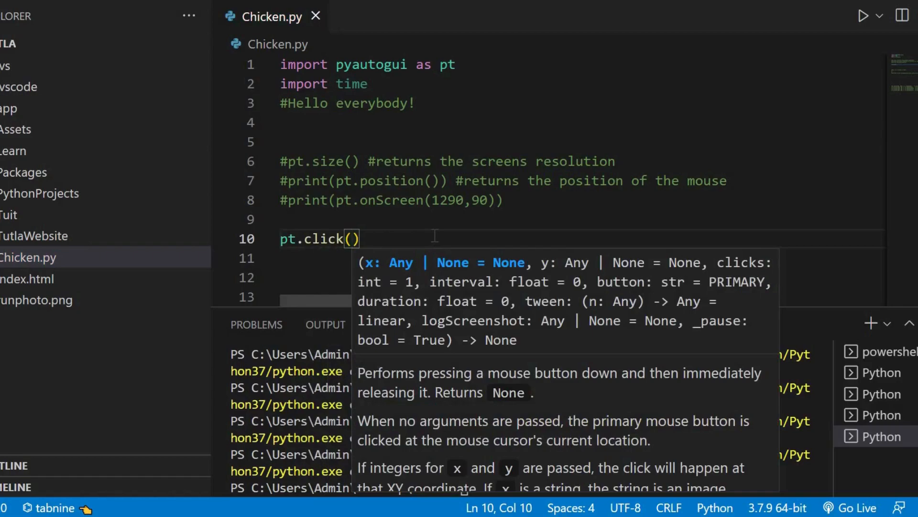
pyautogui.write("button='")
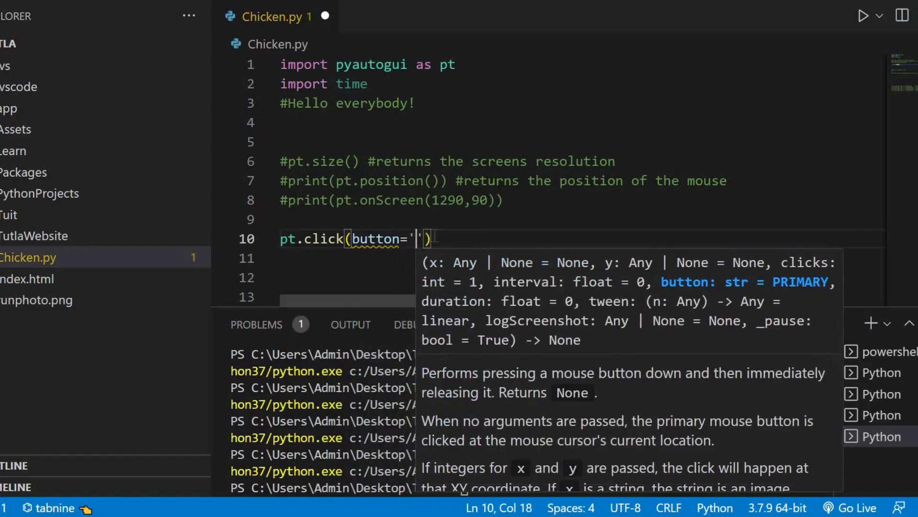
pyautogui.write('left')
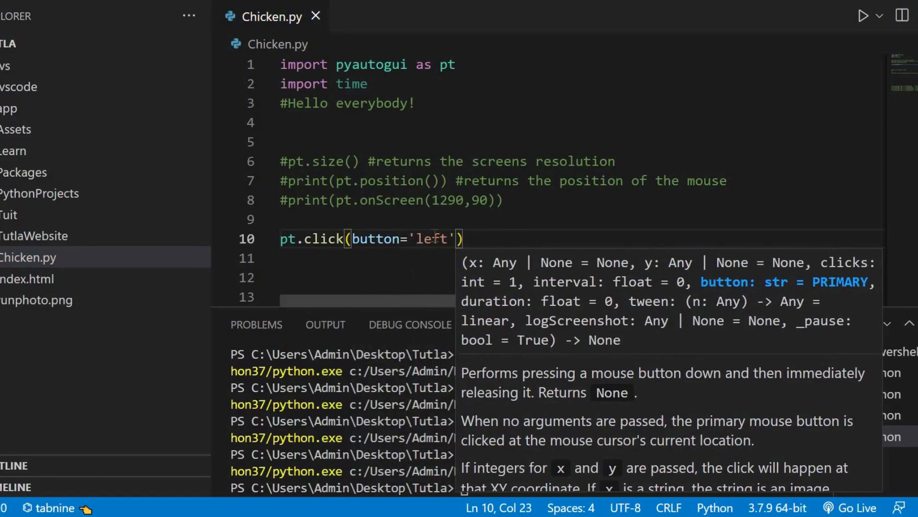
pyautogui.moveTo(826, 95)
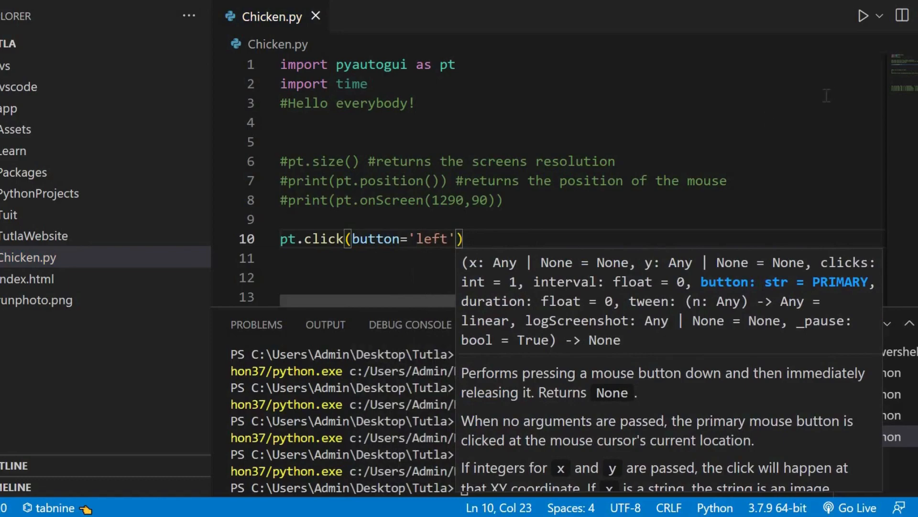
pyautogui.moveTo(485, 219)
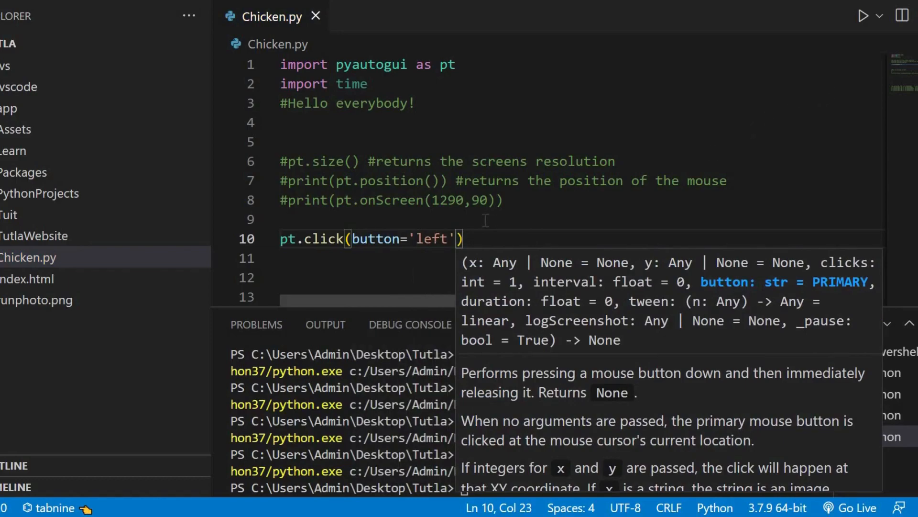
pyautogui.moveTo(475, 214)
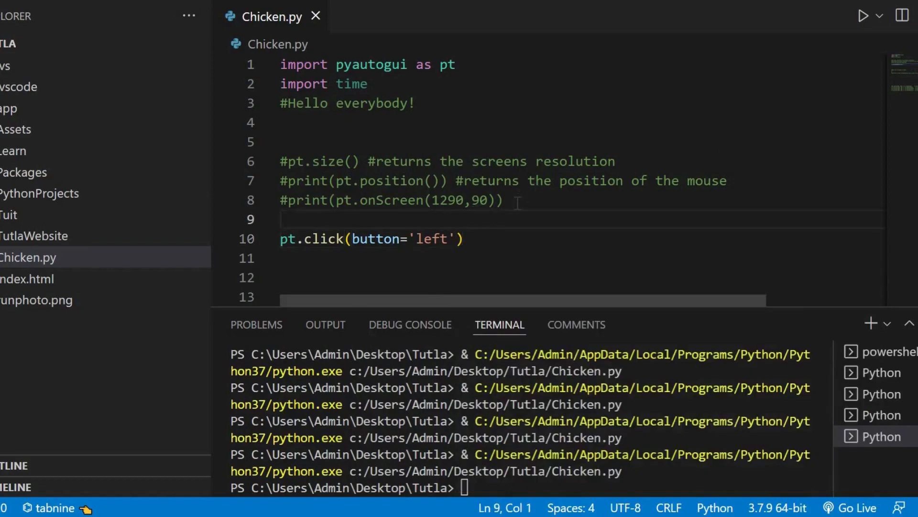
# Add time.sleep(1) on line 9 and run the script to test the delay.
pyautogui.click(503, 200)
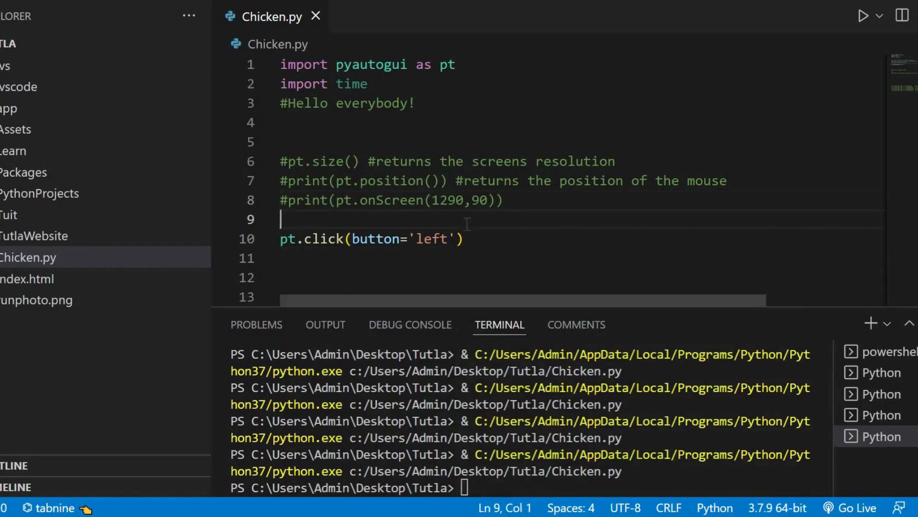
pyautogui.write('time.sleep(0.')
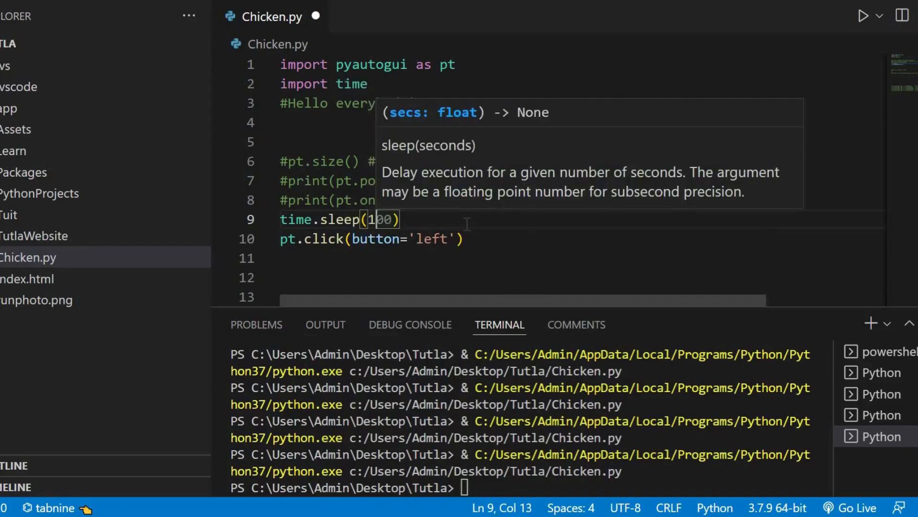
pyautogui.moveTo(550, 214)
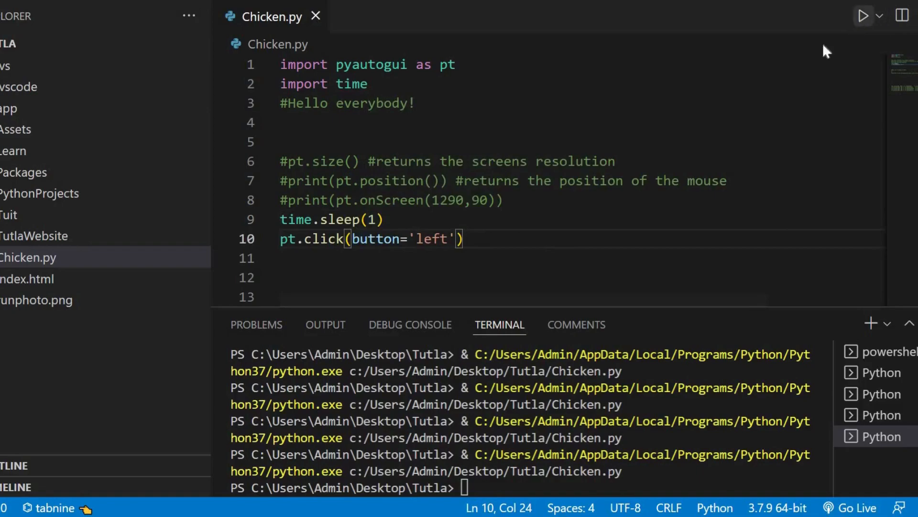
pyautogui.click(384, 219)
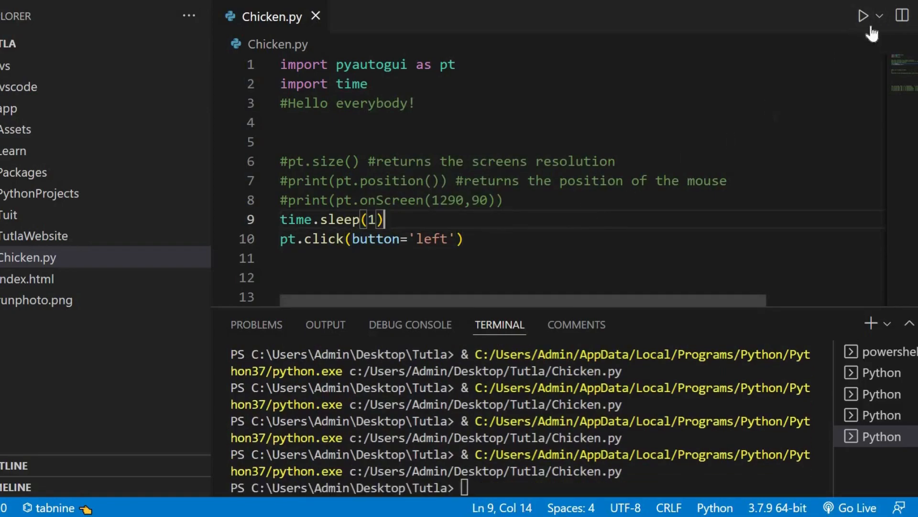
pyautogui.click(864, 16)
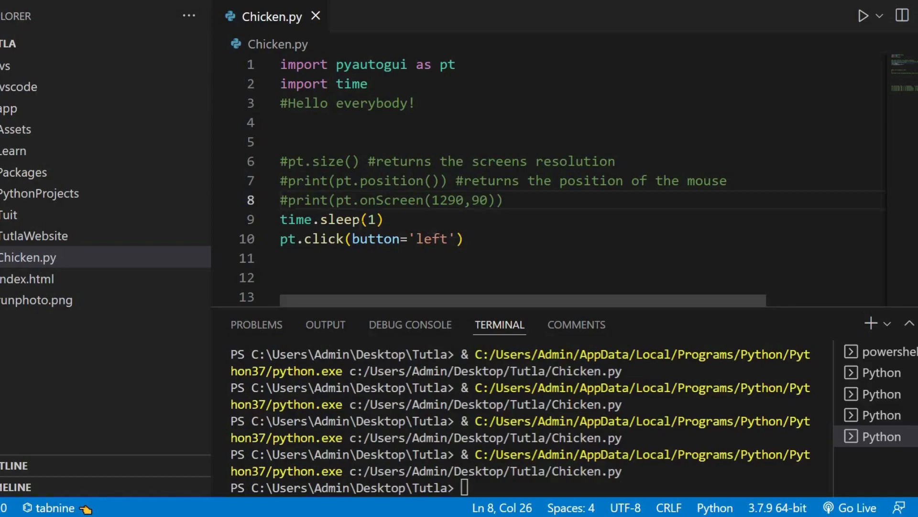
pyautogui.click(282, 219)
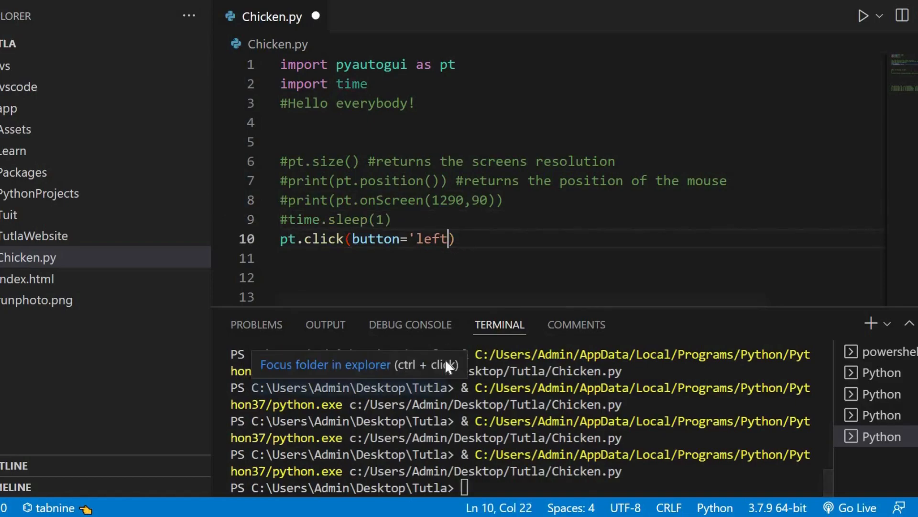
# Delete the button argument so the call reads pt.click(), then return to Chicken.py.
pyautogui.press('Backspace')
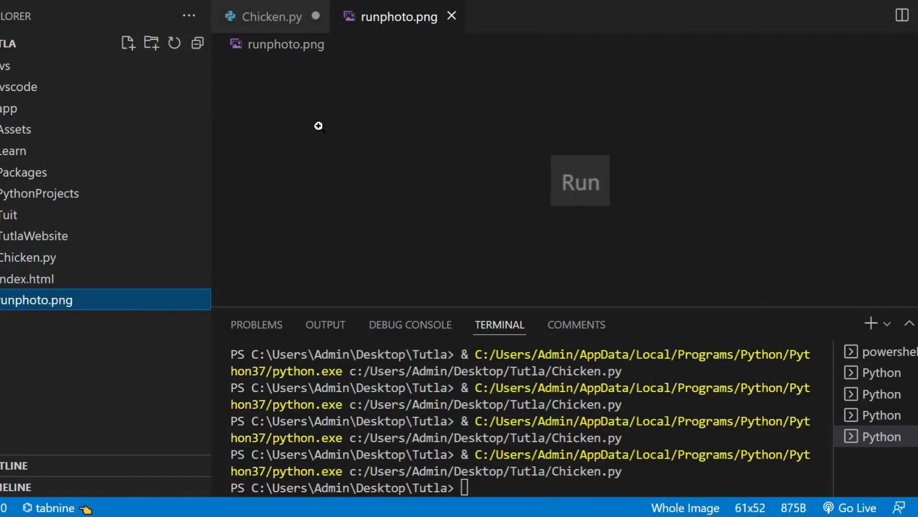
pyautogui.click(270, 16)
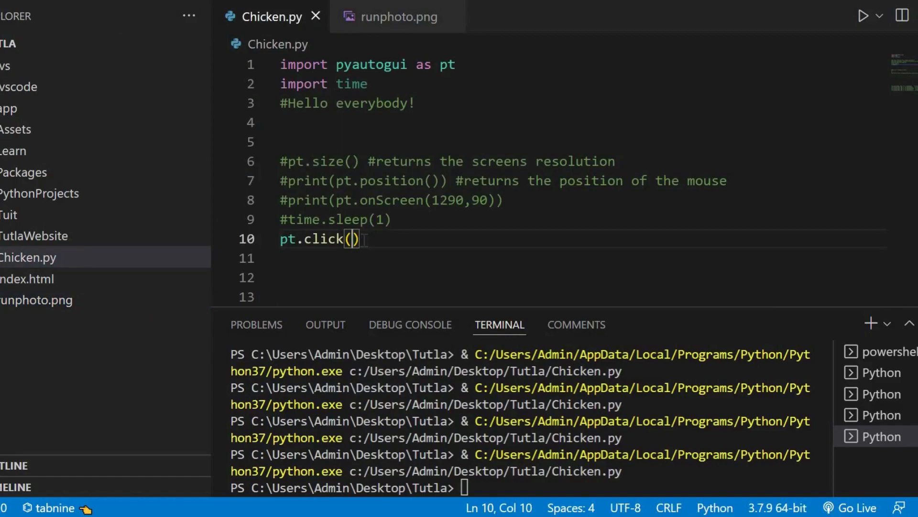
pyautogui.moveTo(613, 203)
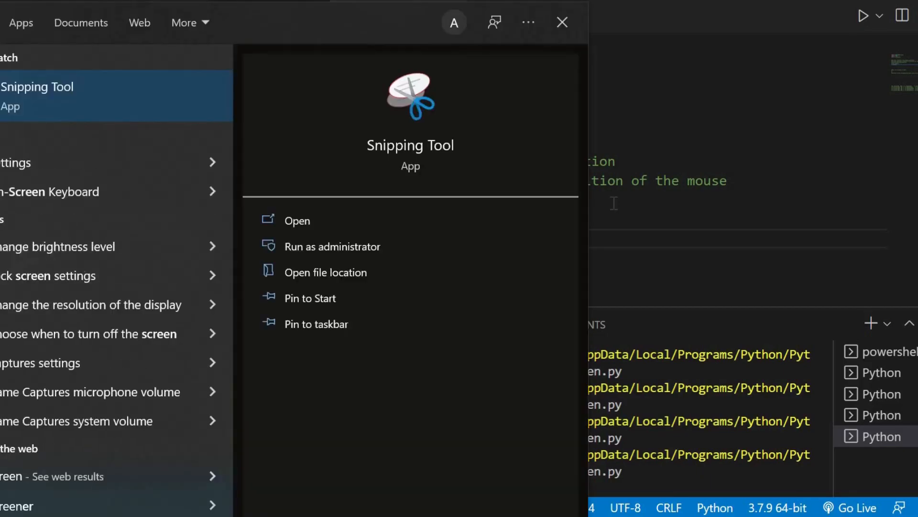
# Snip the photo.png label, save it as png.png in Tutla, and close Snip & Sketch.
pyautogui.click(297, 220)
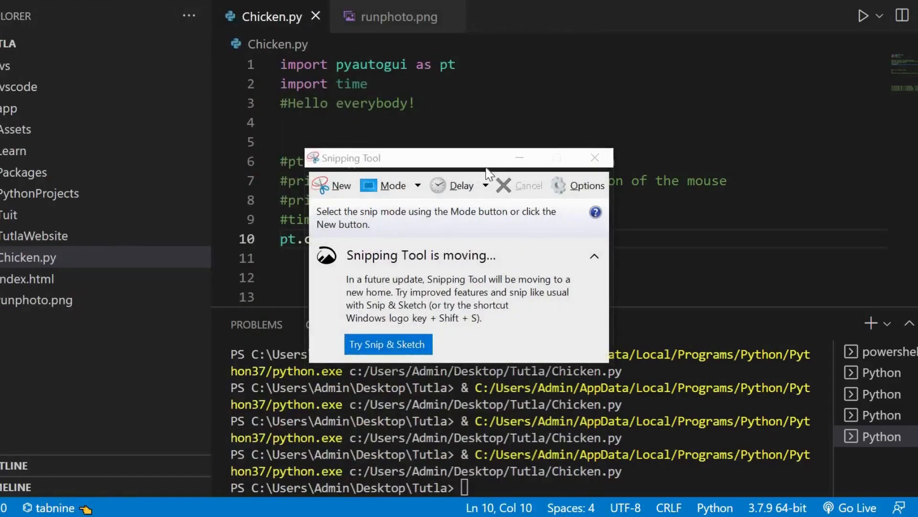
pyautogui.click(387, 344)
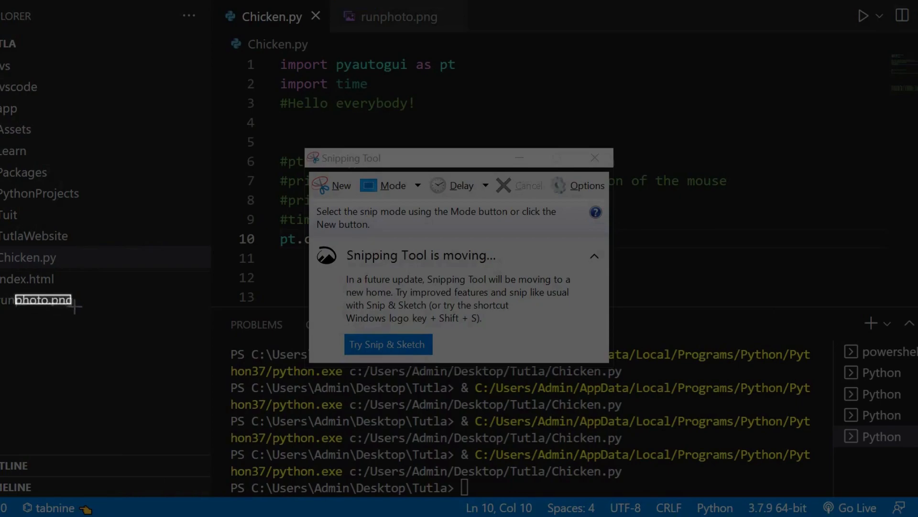
pyautogui.click(387, 344)
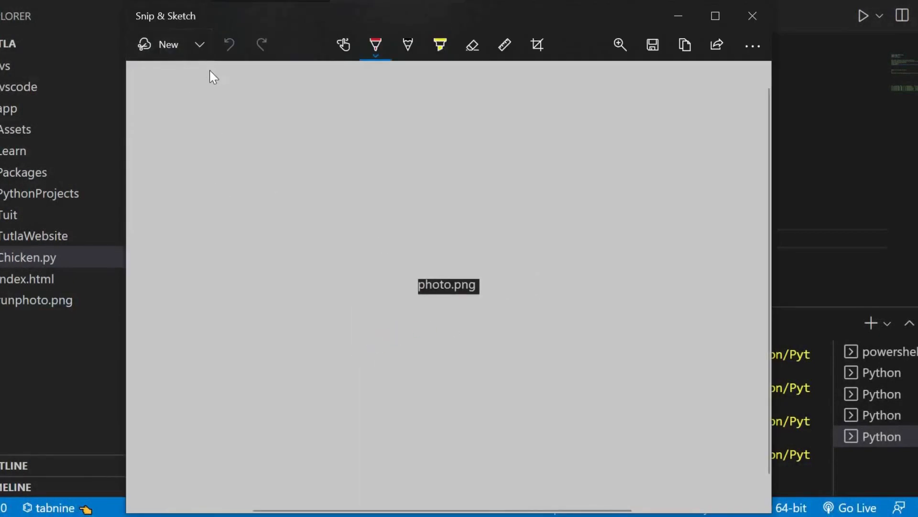
pyautogui.moveTo(402, 159)
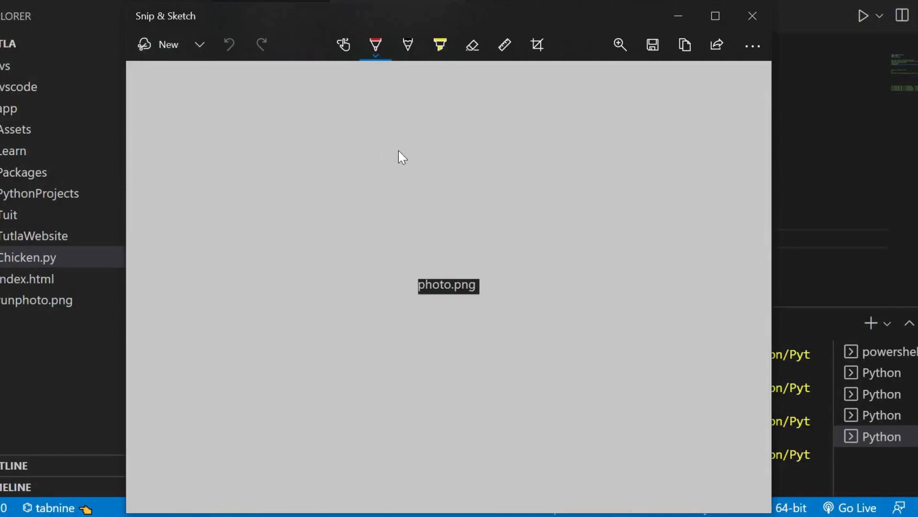
pyautogui.moveTo(652, 101)
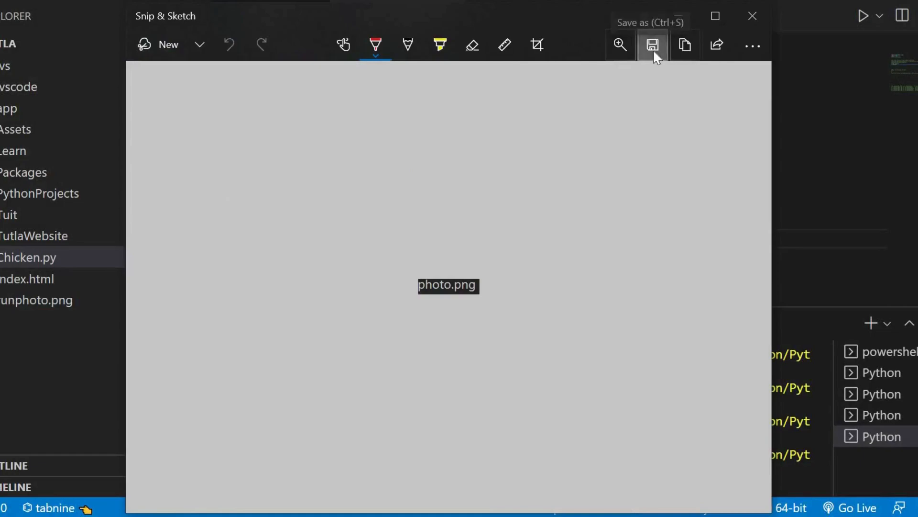
pyautogui.click(653, 45)
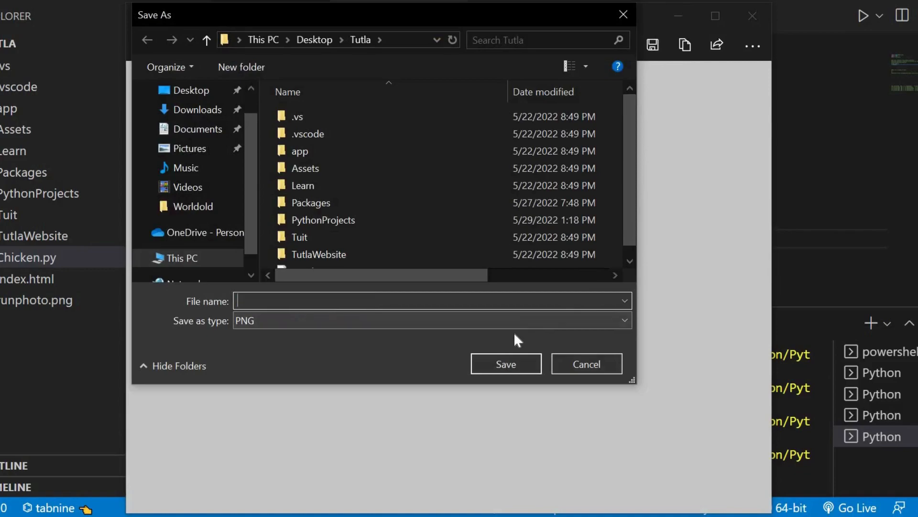
pyautogui.moveTo(486, 316)
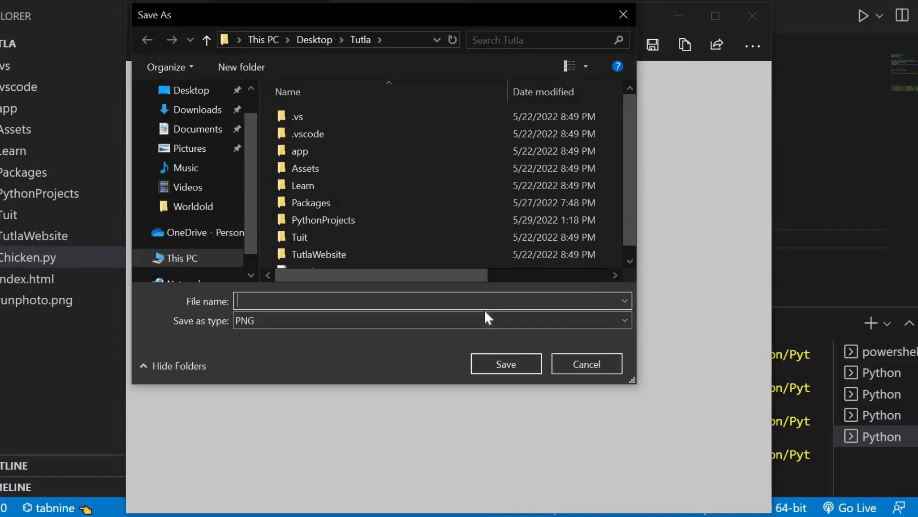
pyautogui.write('t')
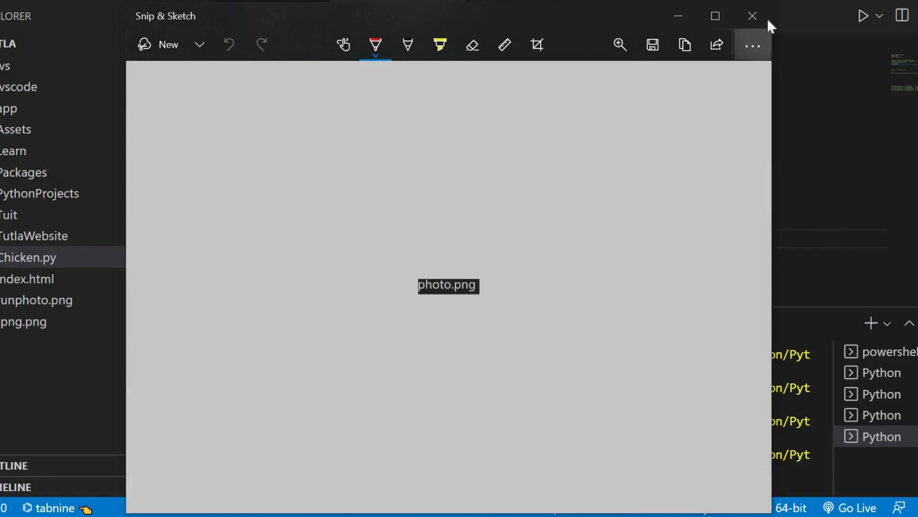
pyautogui.click(752, 16)
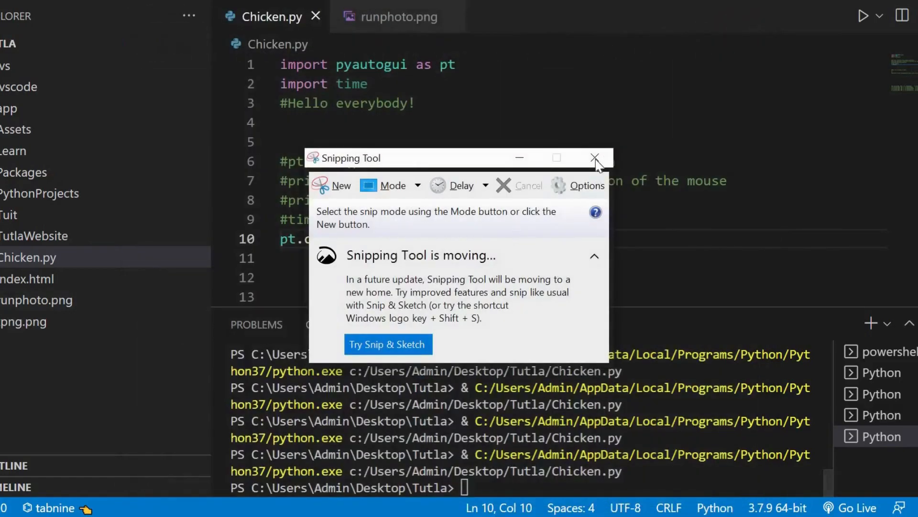
# Close the Snipping Tool, point the click call at 'tpng', and run the script.
pyautogui.click(595, 158)
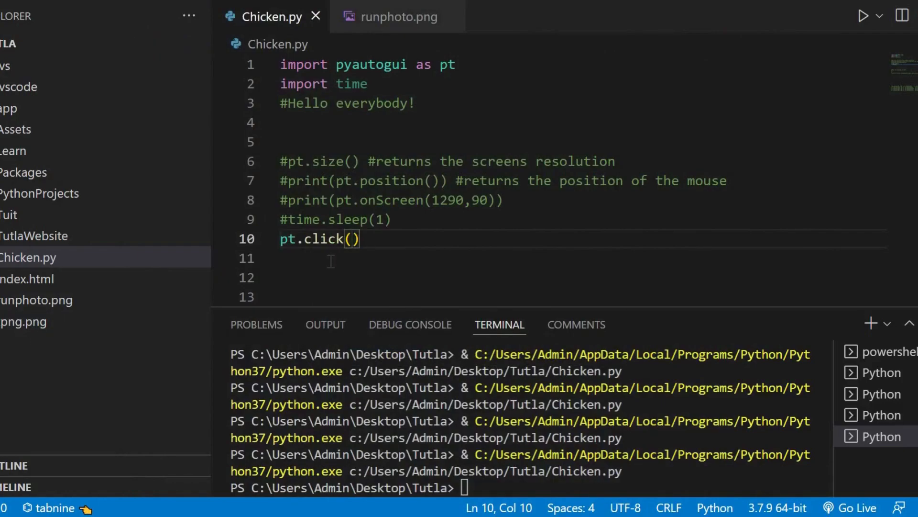
pyautogui.write("'tpn'")
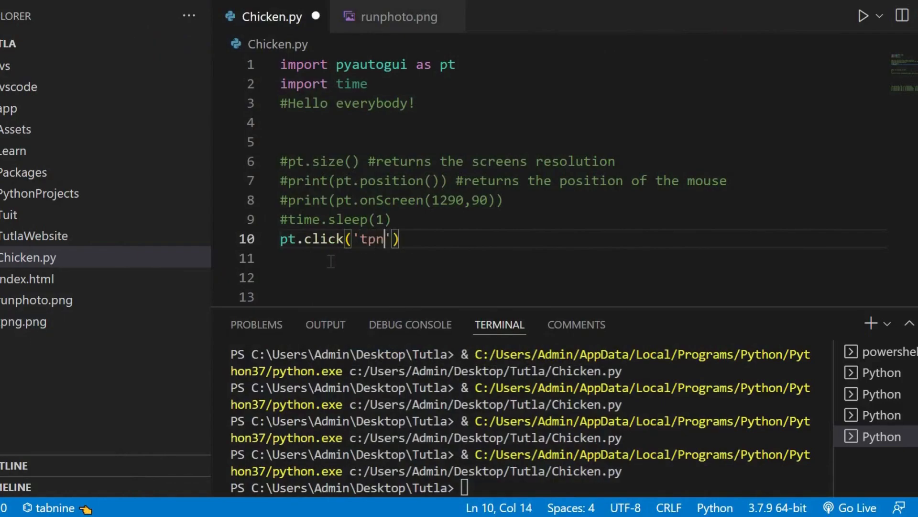
pyautogui.write('g')
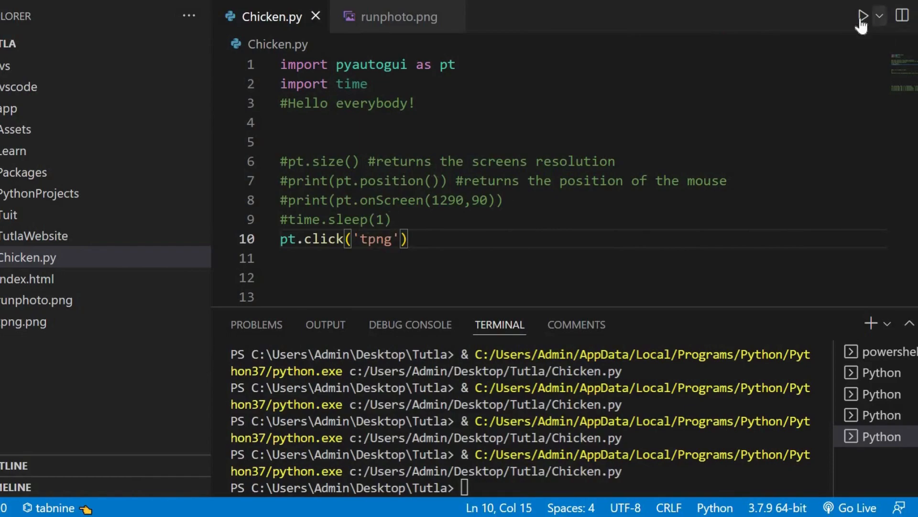
pyautogui.click(862, 16)
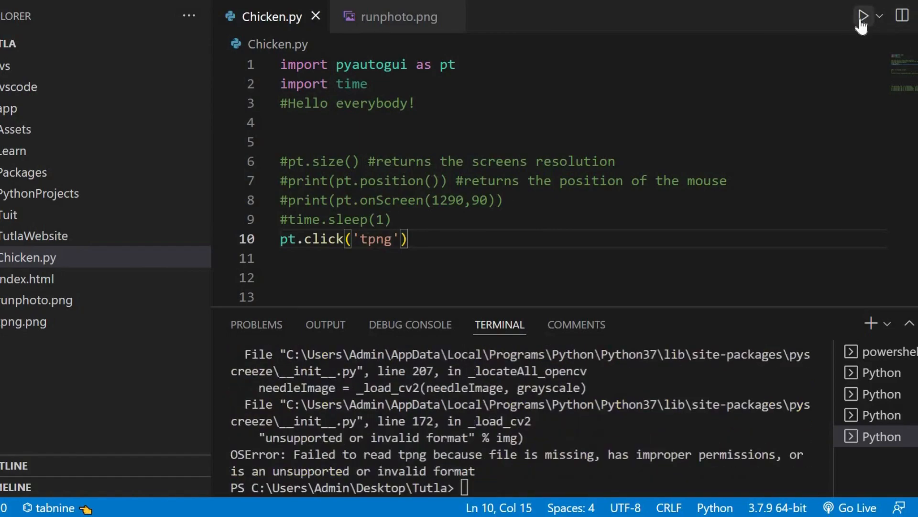
pyautogui.moveTo(446, 509)
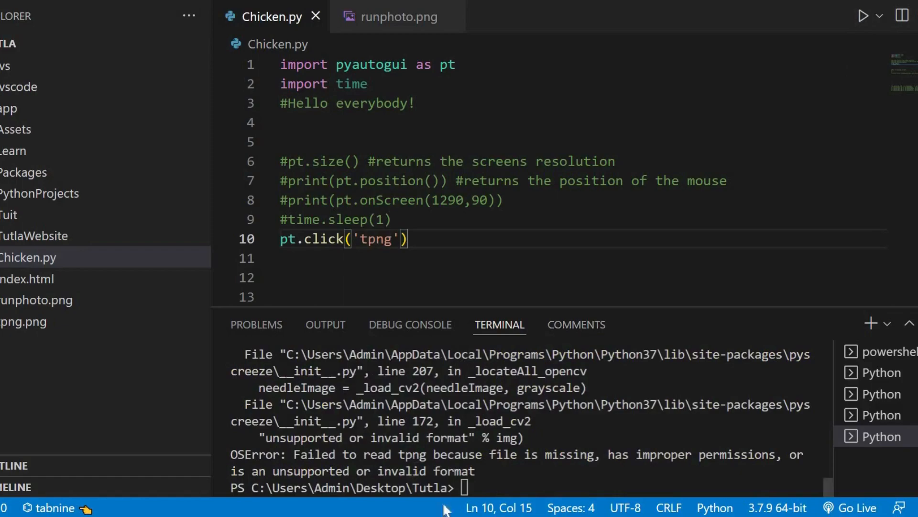
pyautogui.moveTo(384, 224)
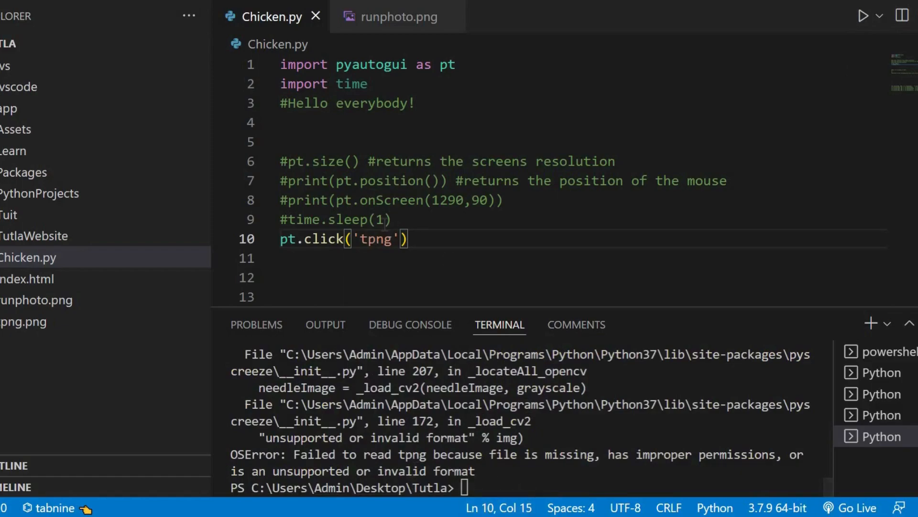
# Complete the target as 'tpng.png', rerun, and view runphoto.png before returning to Chicken.py.
pyautogui.write(".png') #click'")
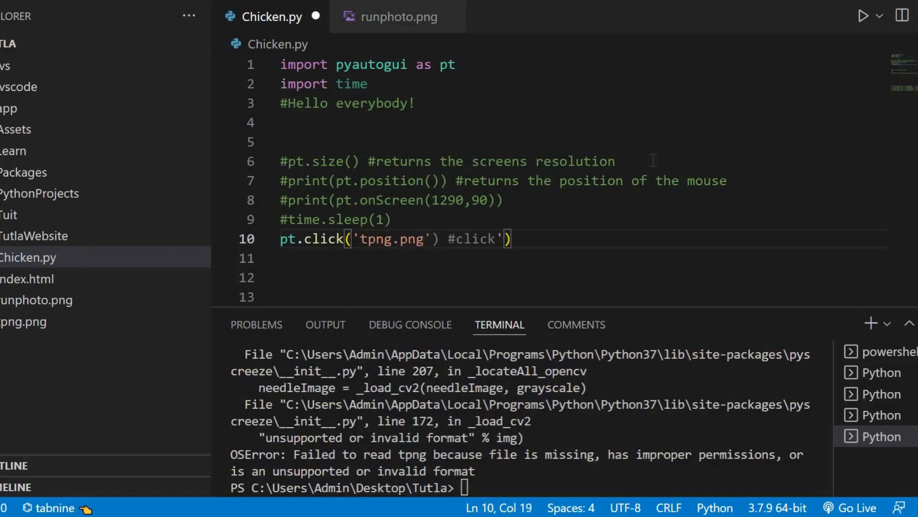
pyautogui.click(864, 17)
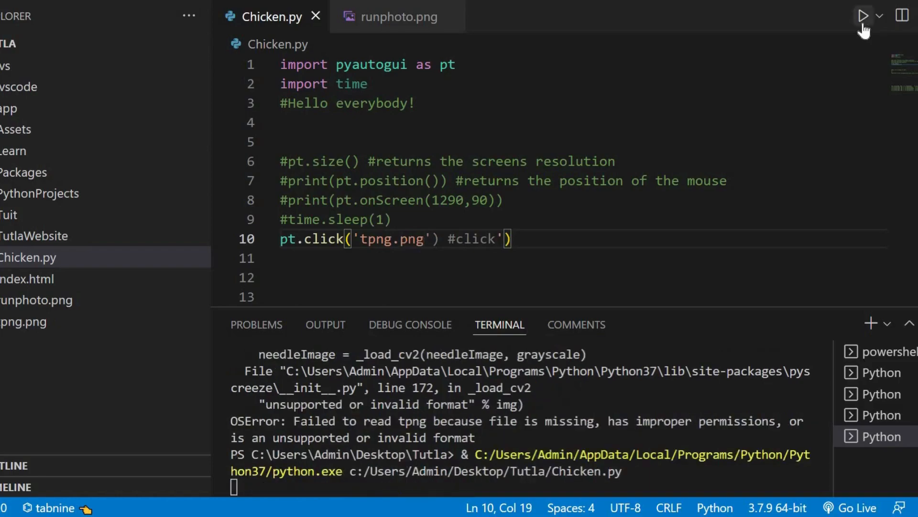
pyautogui.click(36, 299)
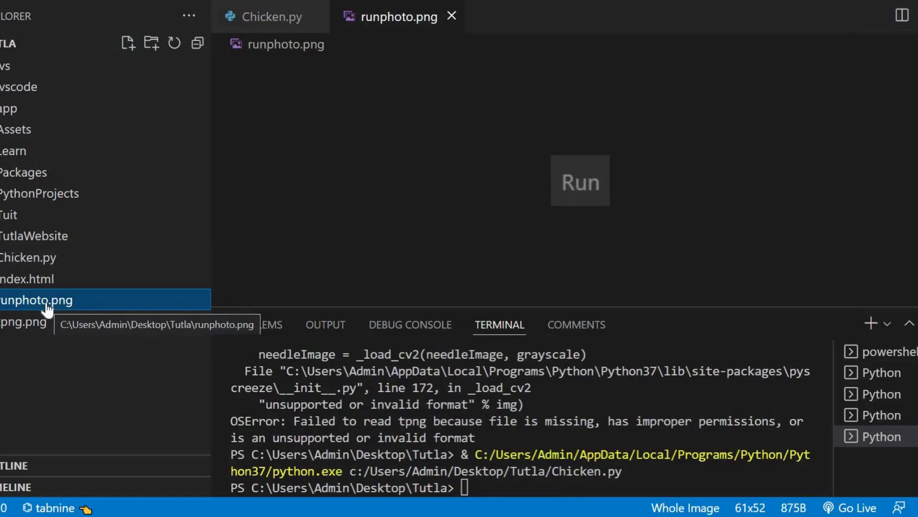
pyautogui.moveTo(69, 309)
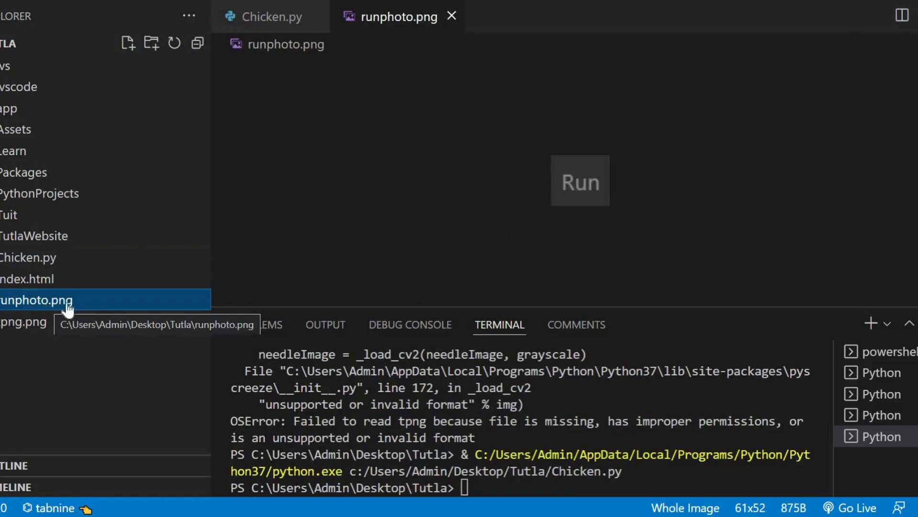
pyautogui.moveTo(85, 306)
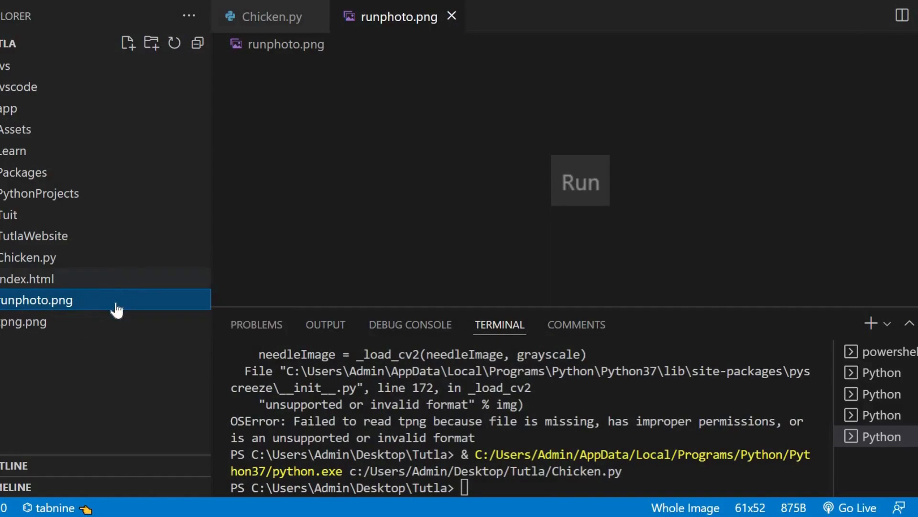
pyautogui.moveTo(258, 16)
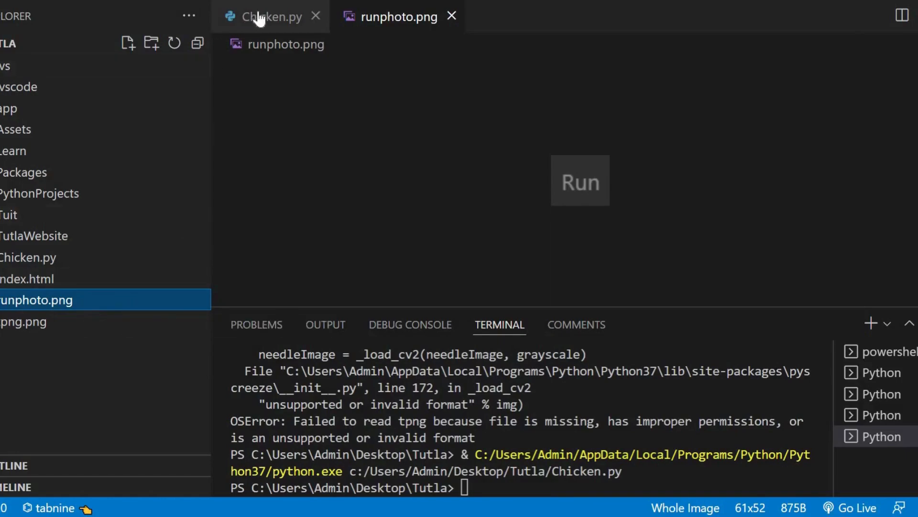
pyautogui.click(270, 16)
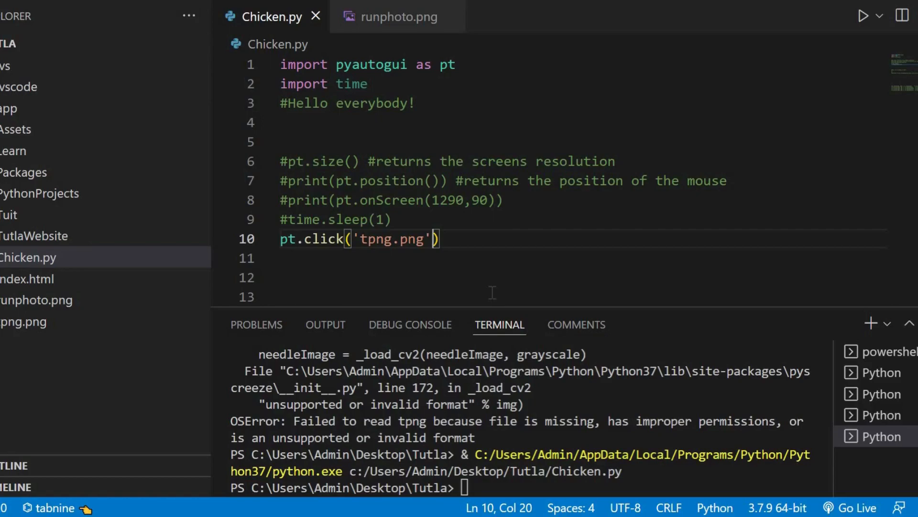
# Add clicks=2 to the tpng.png click call, rerun the script, and start adding an interval.
pyautogui.write(',clicks=2')
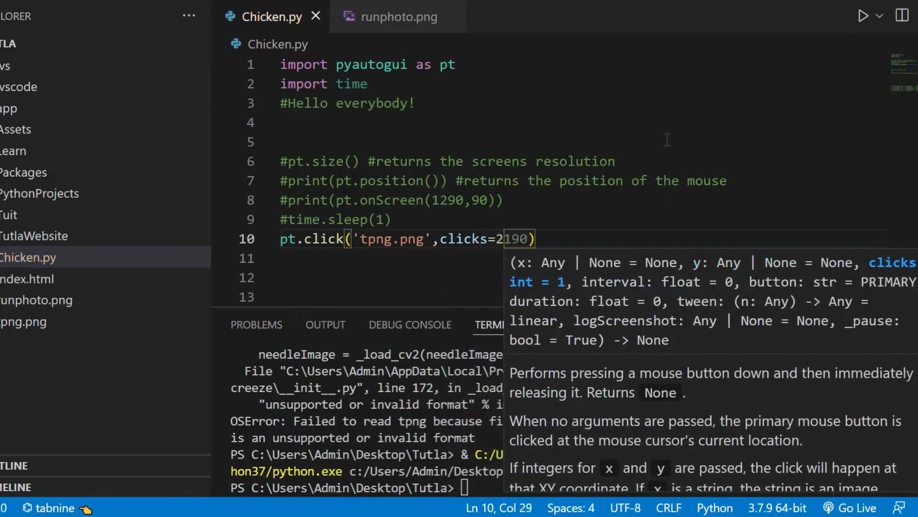
pyautogui.click(861, 16)
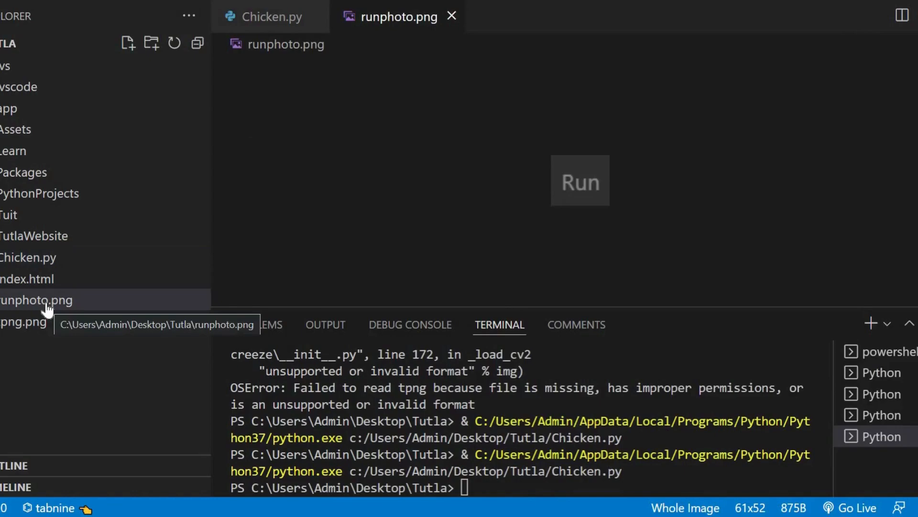
pyautogui.moveTo(201, 123)
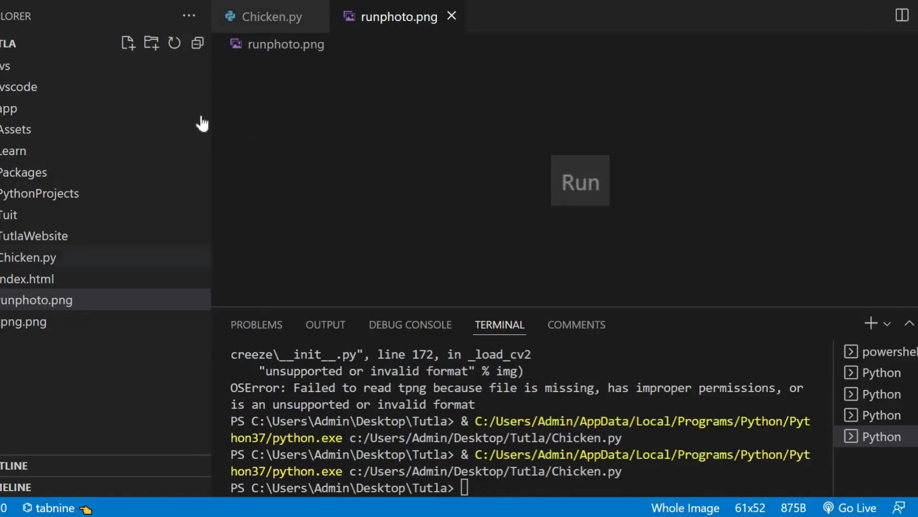
pyautogui.click(270, 16)
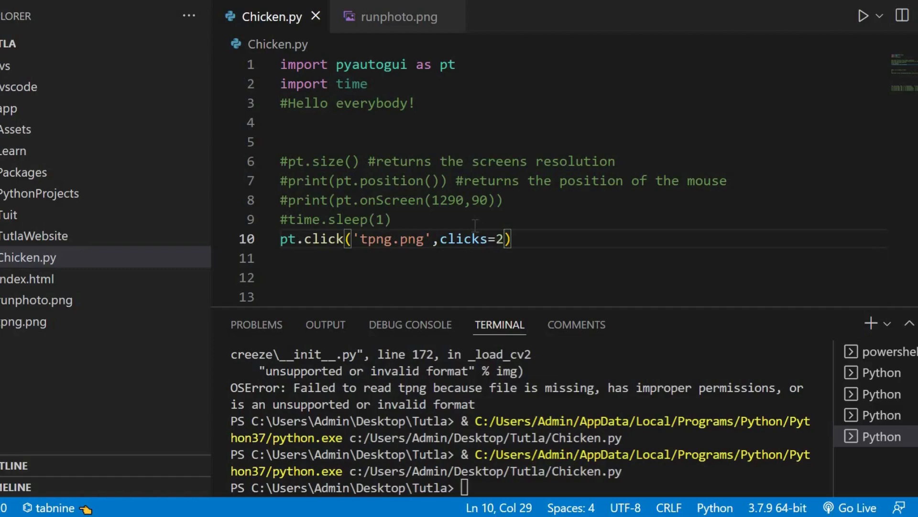
pyautogui.write('.int')
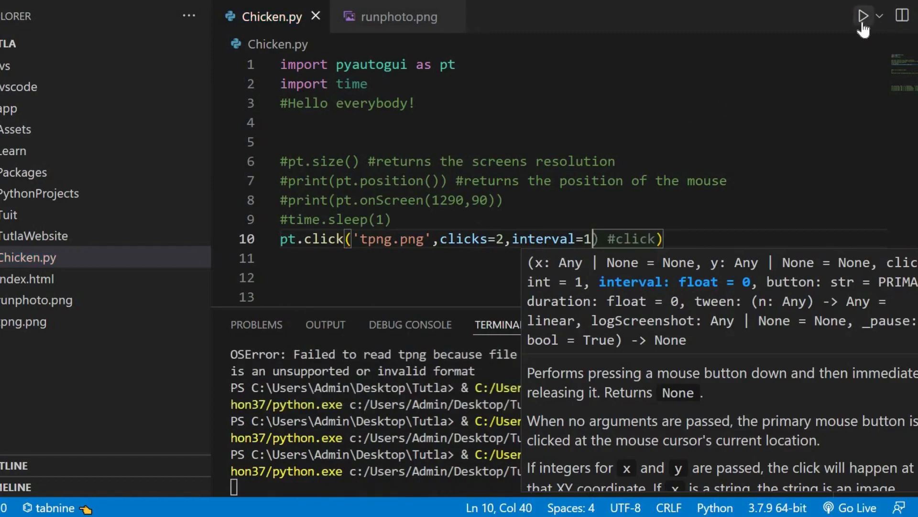
# Run with interval=1, then add button='right' to pt.click and run again.
pyautogui.click(37, 300)
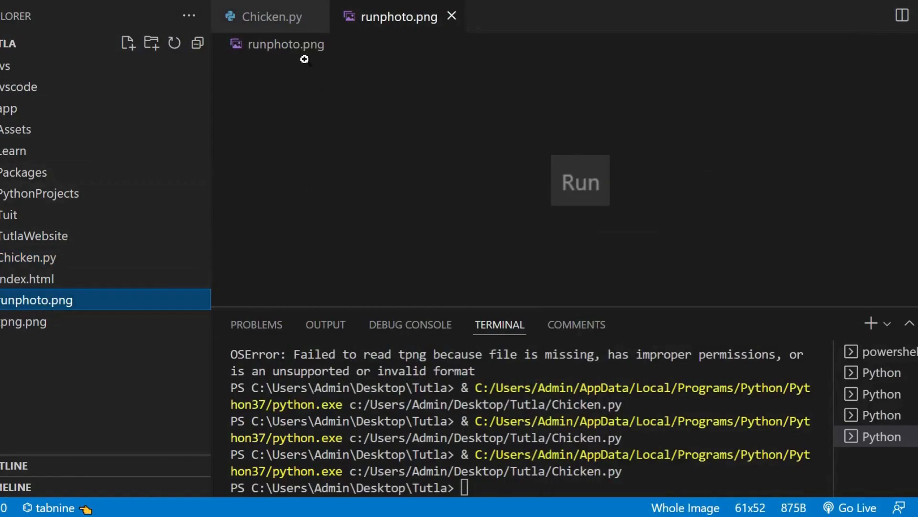
pyautogui.moveTo(261, 17)
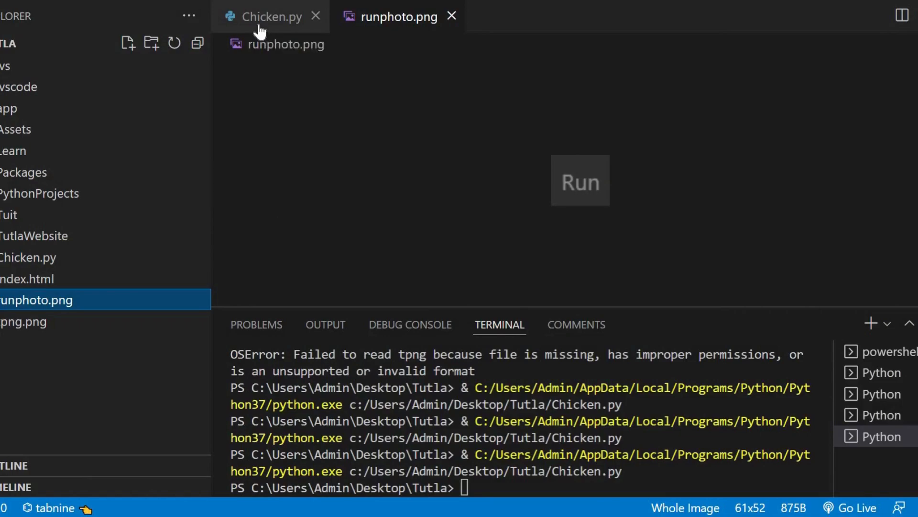
pyautogui.click(269, 17)
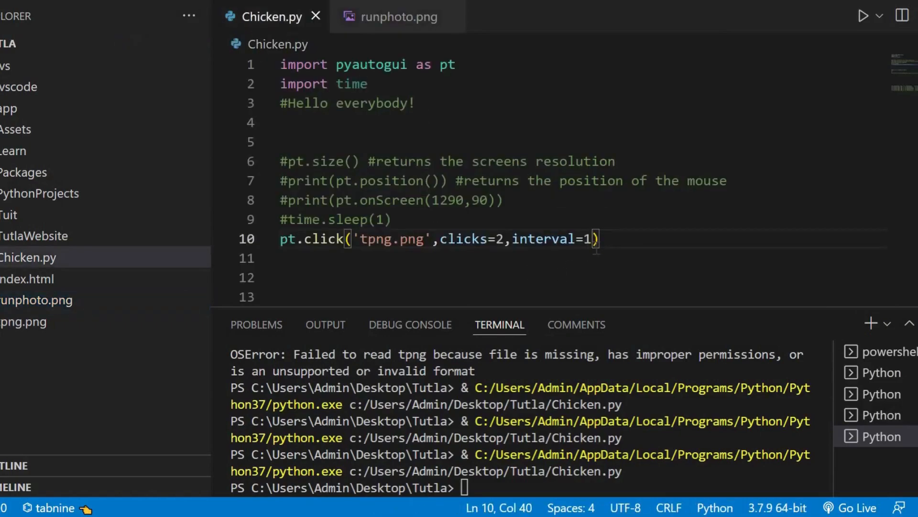
pyautogui.moveTo(670, 326)
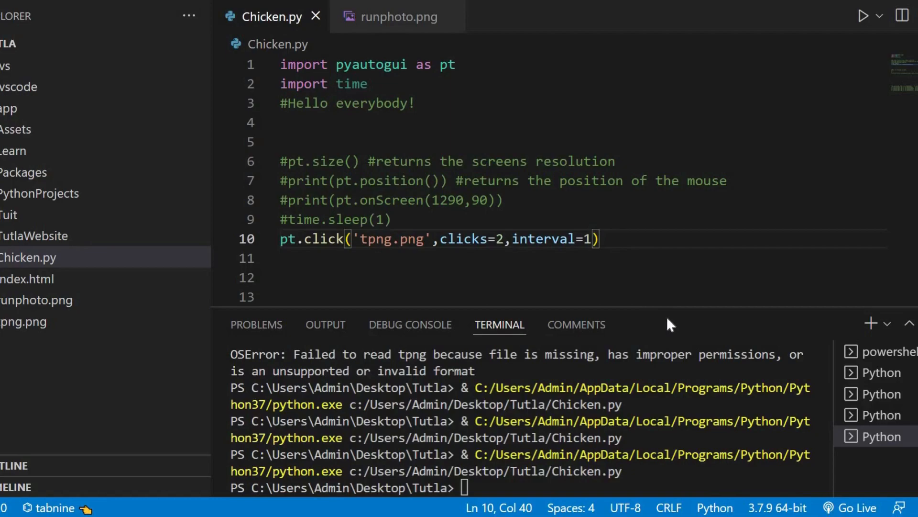
pyautogui.write(',')
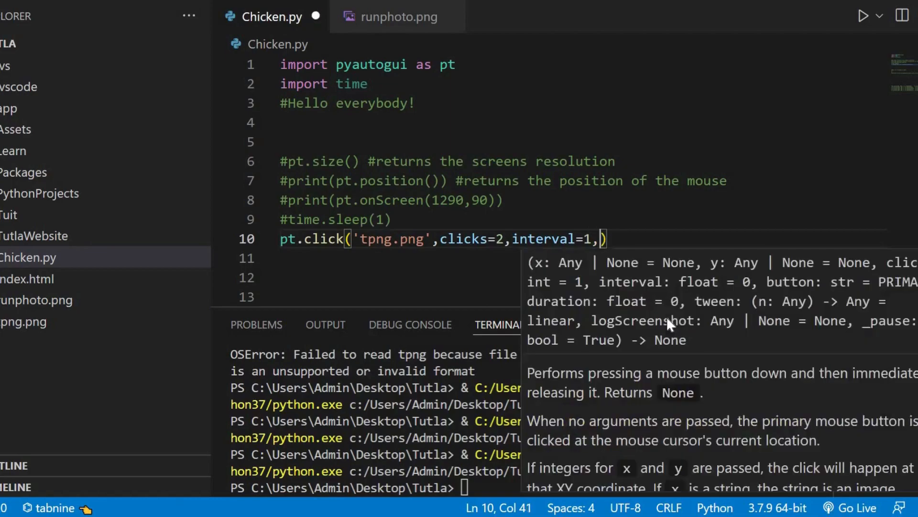
pyautogui.write("button='")
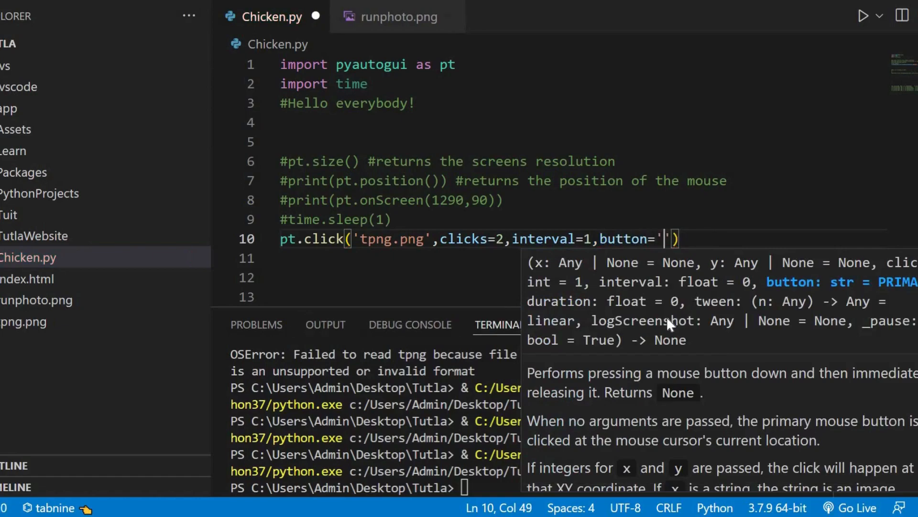
pyautogui.write('right')
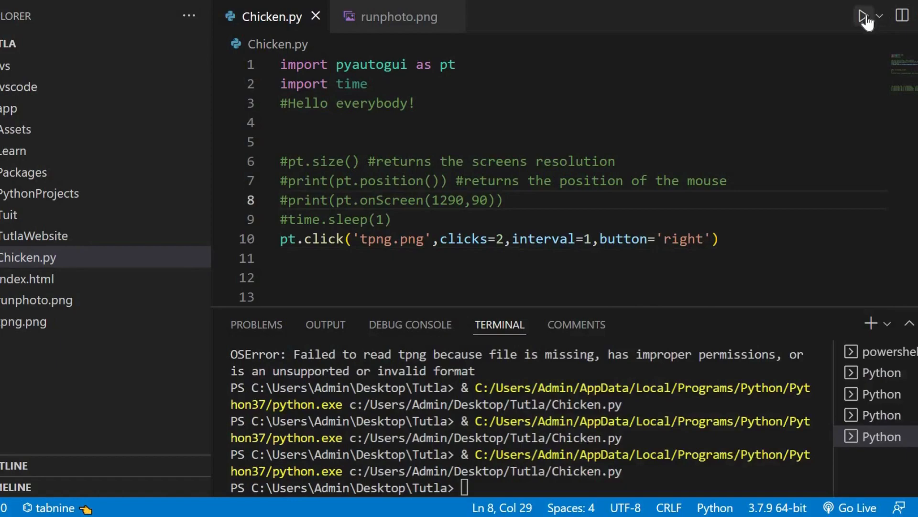
pyautogui.rightClick(36, 300)
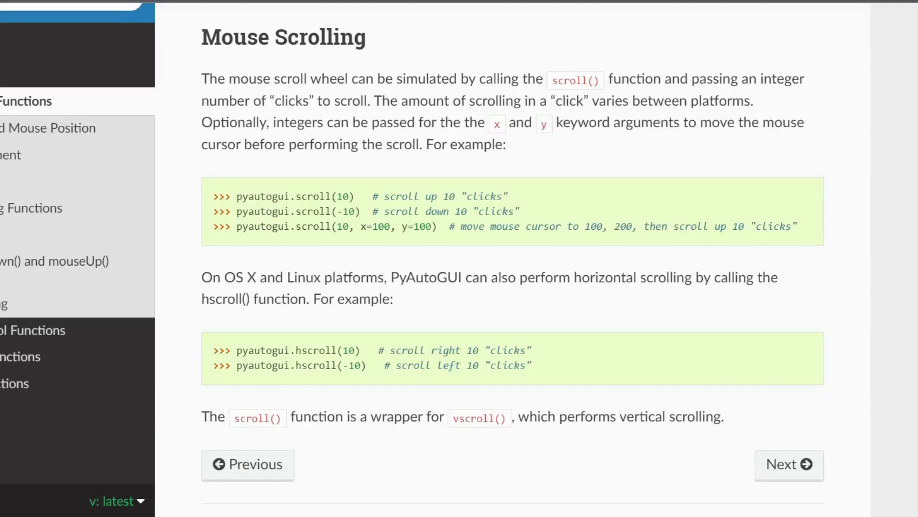
pyautogui.moveTo(560, 200)
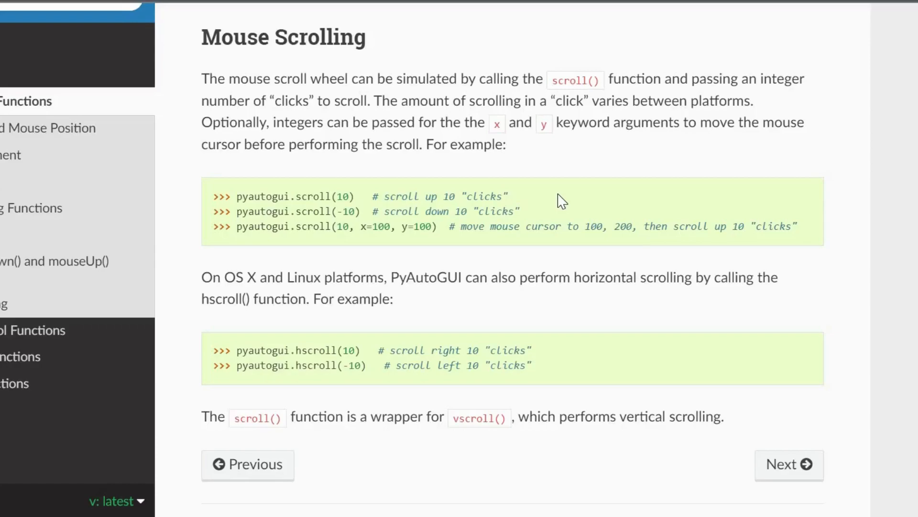
pyautogui.moveTo(106, 190)
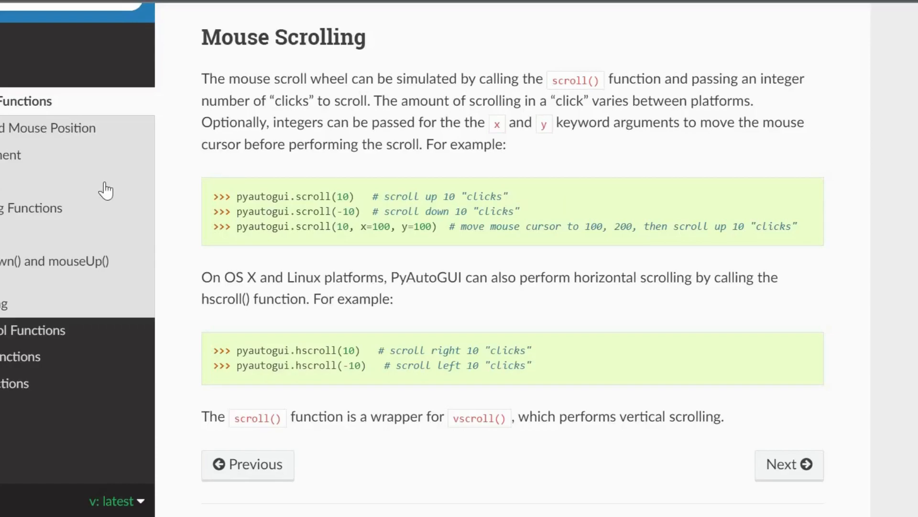
pyautogui.moveTo(433, 170)
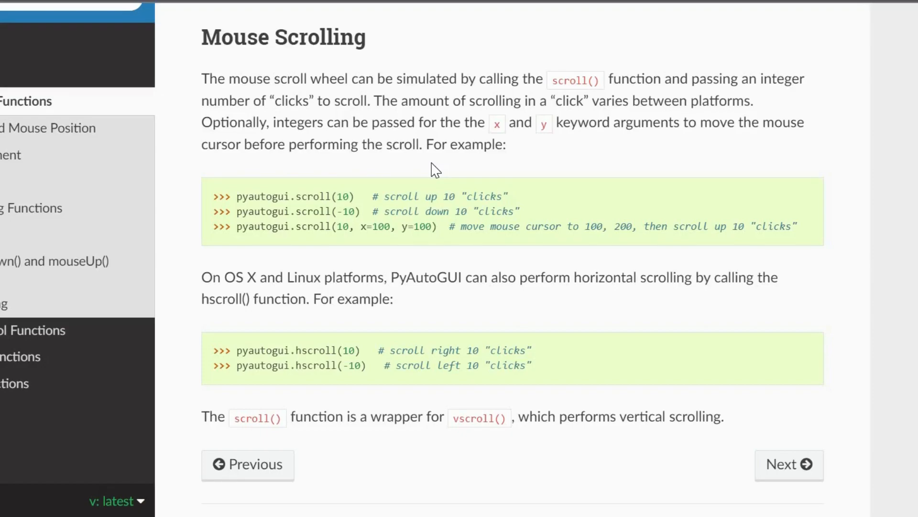
pyautogui.moveTo(285, 188)
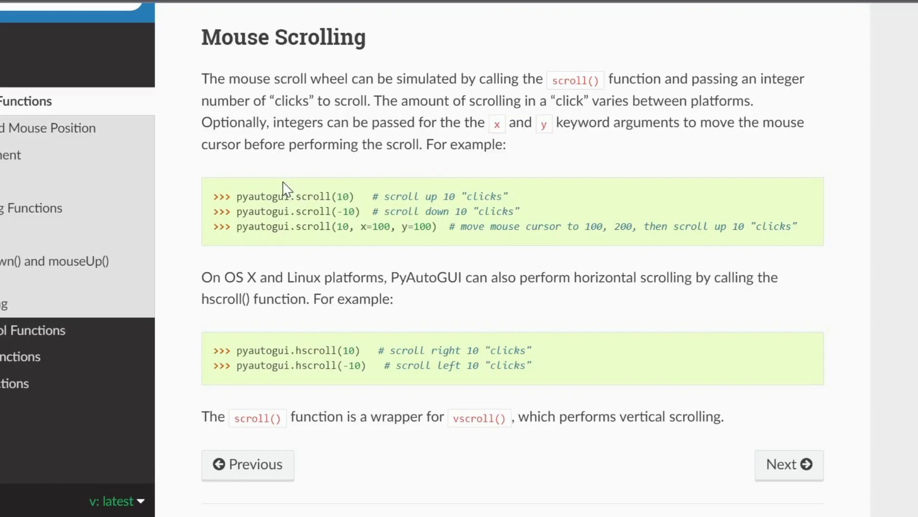
pyautogui.moveTo(290, 201)
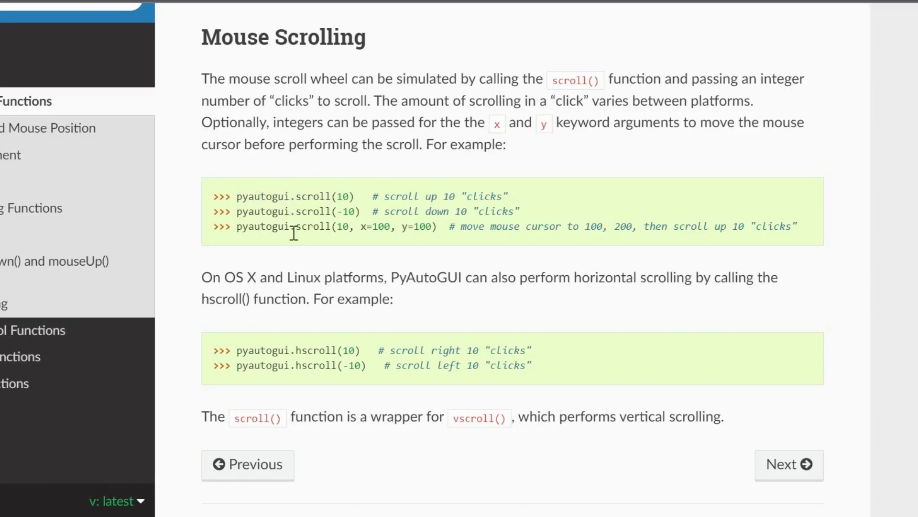
pyautogui.moveTo(285, 220)
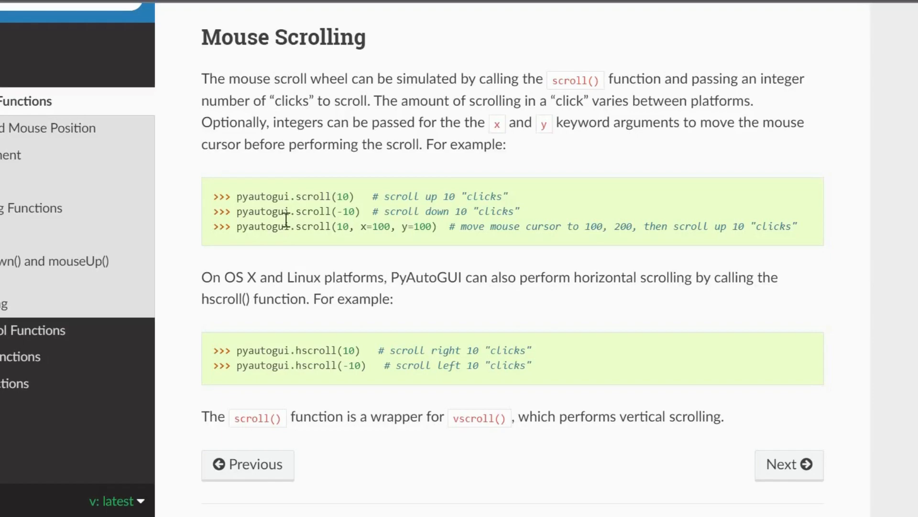
pyautogui.moveTo(295, 196)
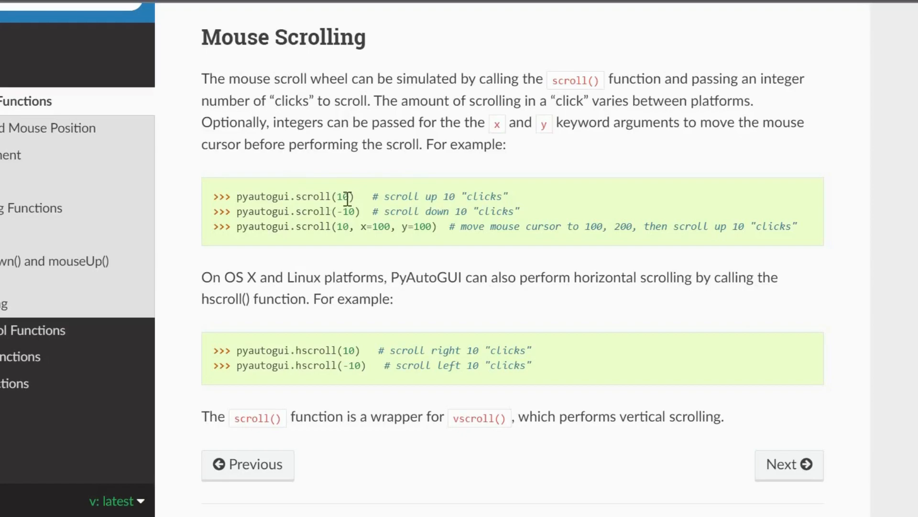
pyautogui.moveTo(507, 199)
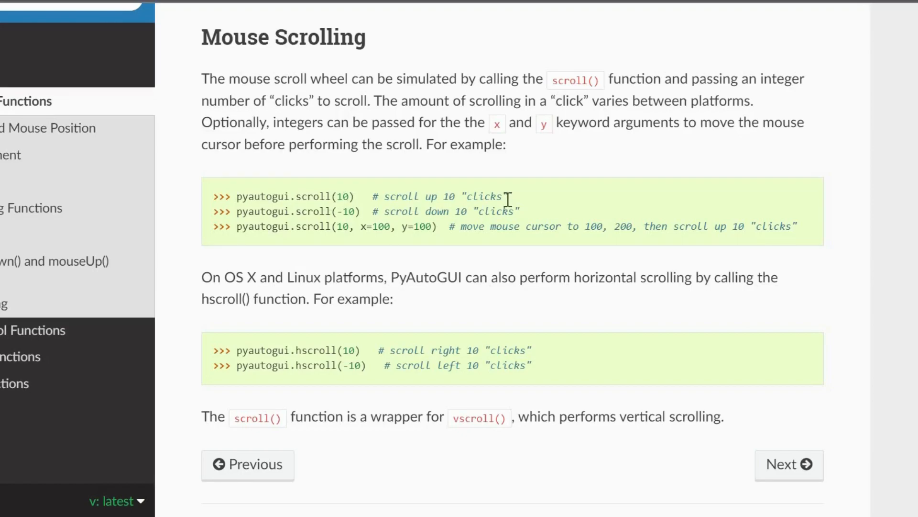
pyautogui.moveTo(564, 356)
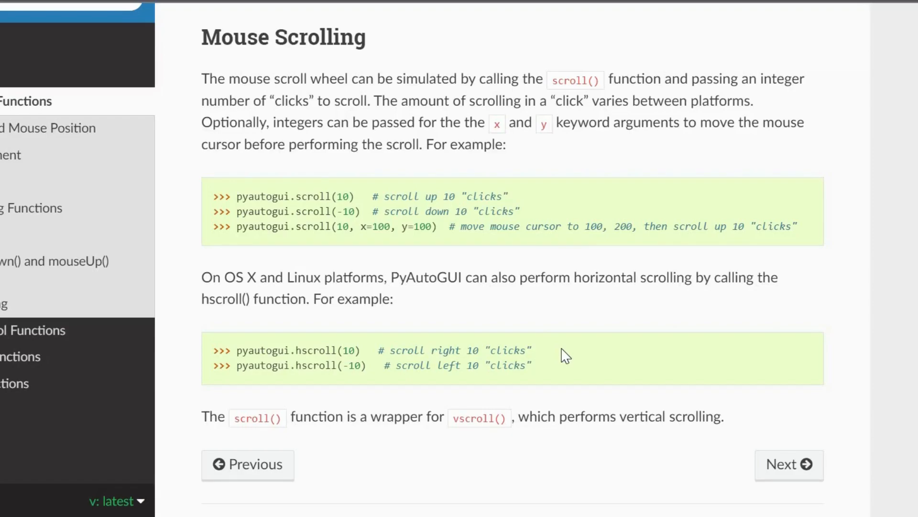
# Scroll up the PyAutoGUI docs to show the mouseDown/mouseUp examples above Mouse Scrolling.
pyautogui.scroll(3)
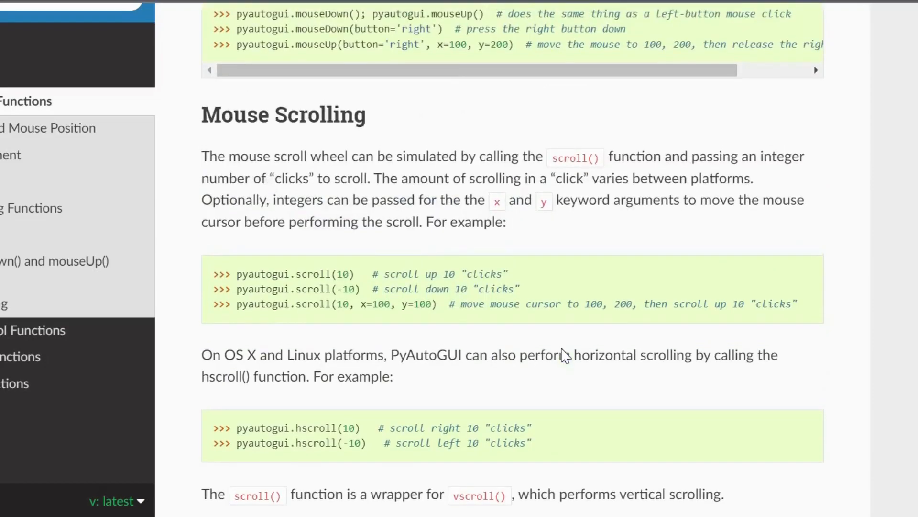
pyautogui.moveTo(556, 261)
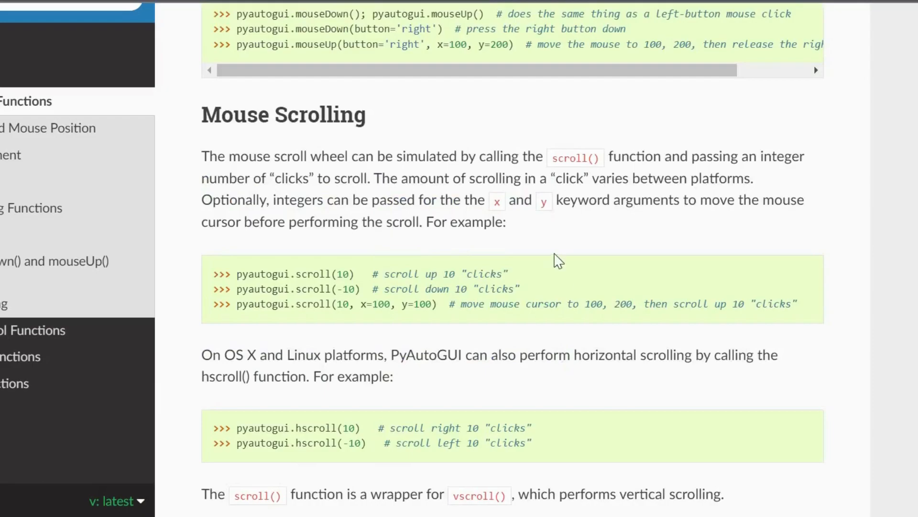
pyautogui.moveTo(285, 287)
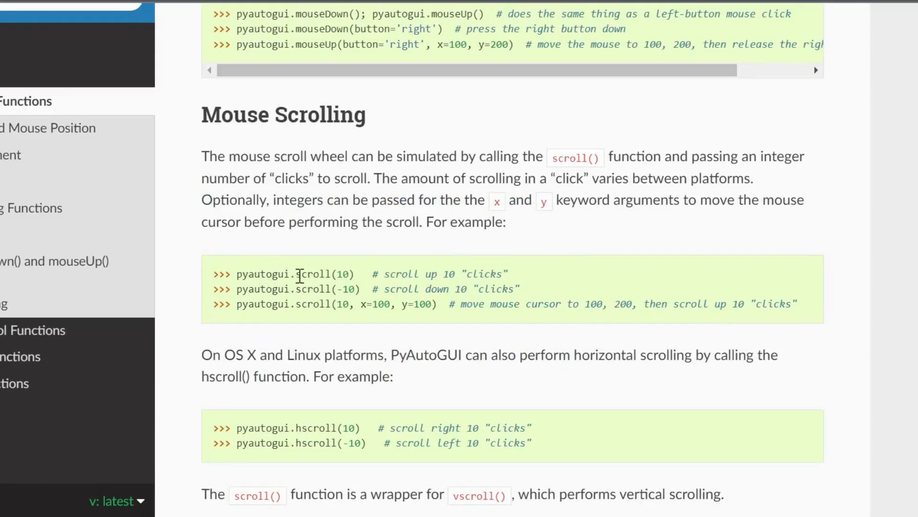
pyautogui.moveTo(342, 287)
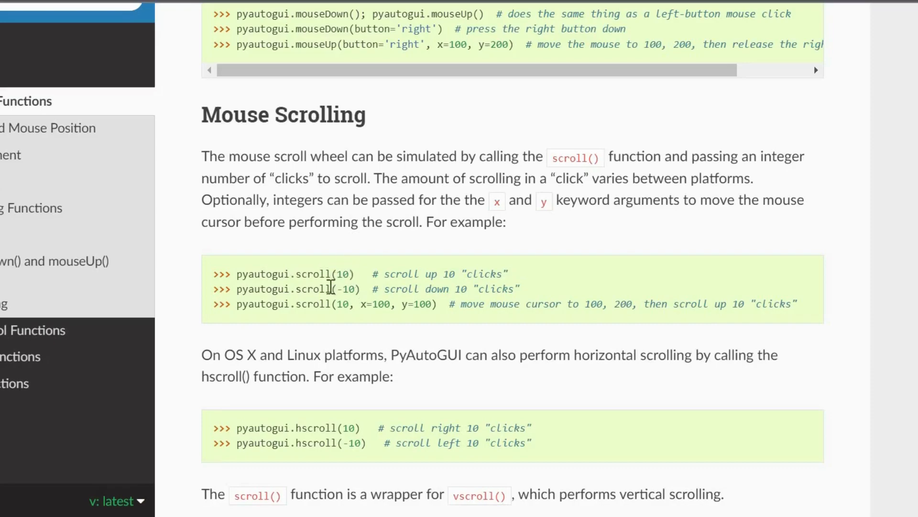
pyautogui.moveTo(327, 173)
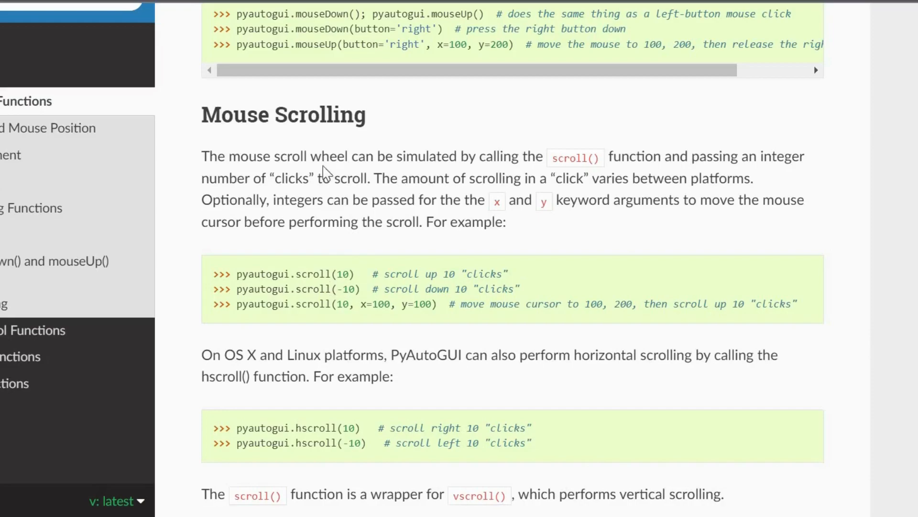
pyautogui.moveTo(554, 128)
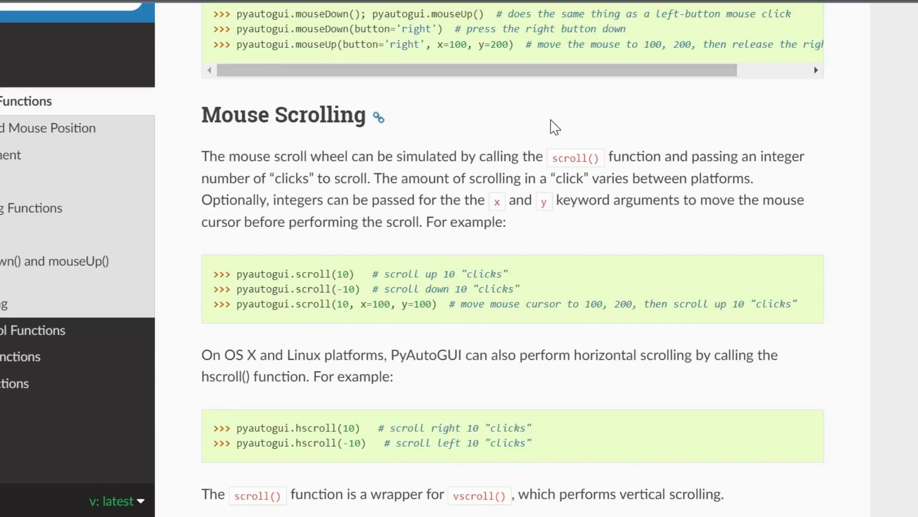
pyautogui.scroll(-3)
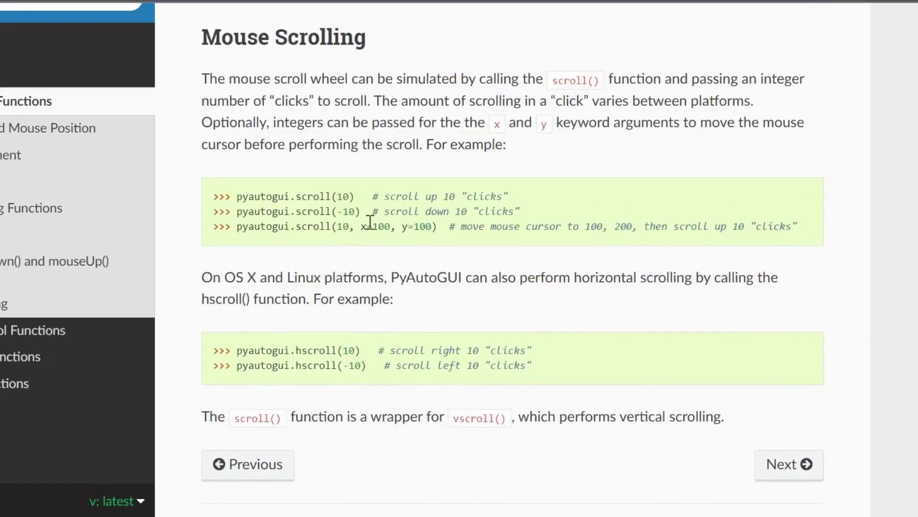
pyautogui.moveTo(329, 259)
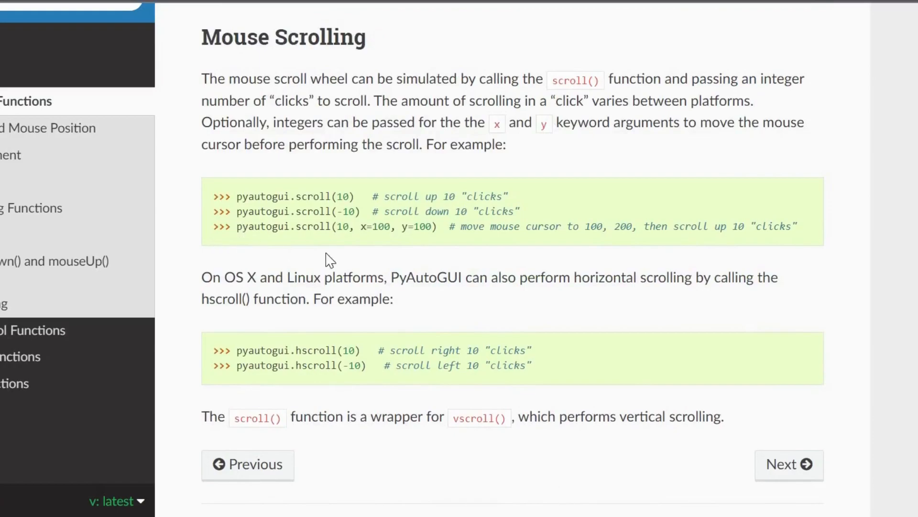
pyautogui.moveTo(363, 227)
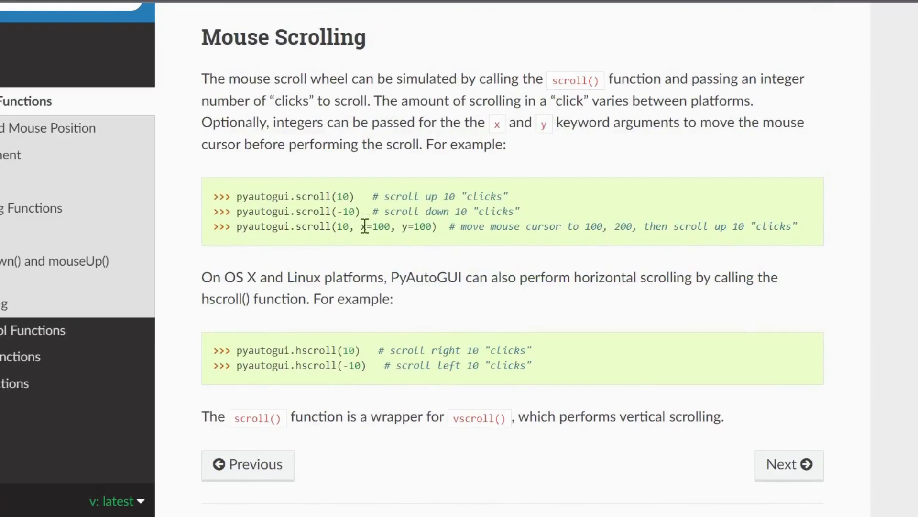
pyautogui.moveTo(349, 232)
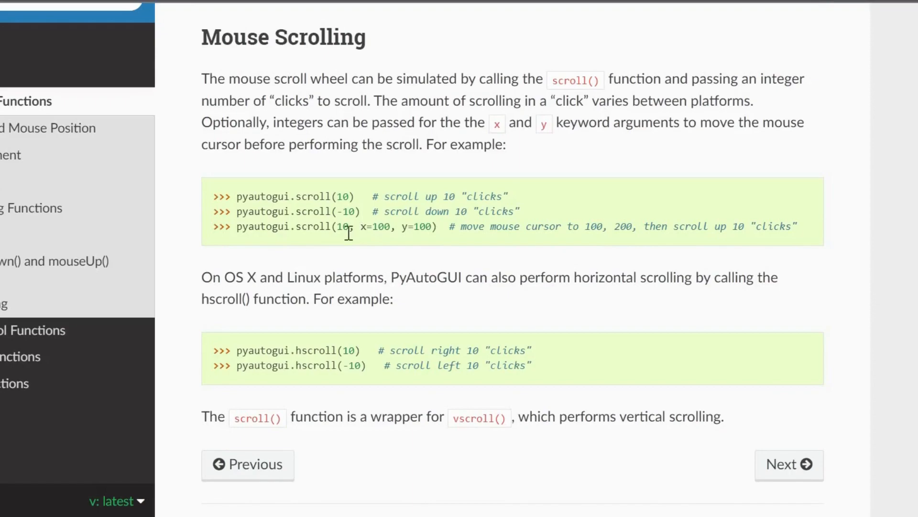
pyautogui.moveTo(615, 227)
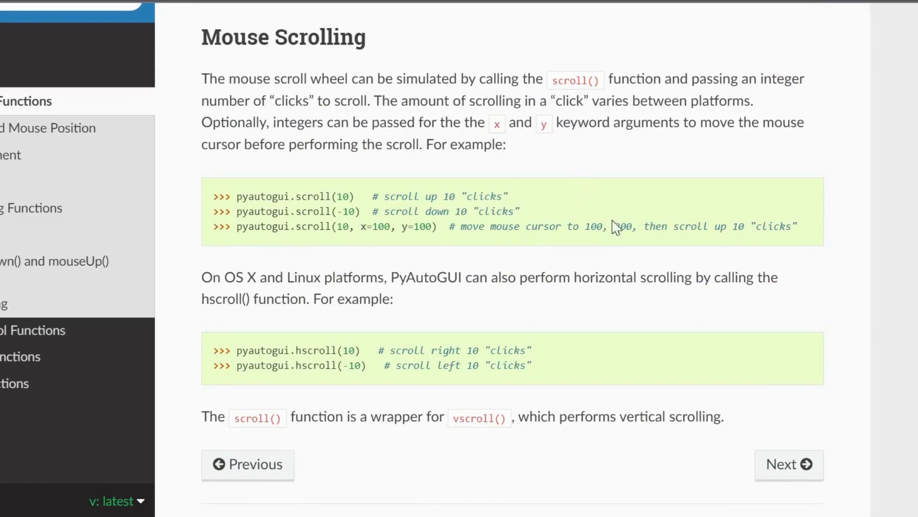
pyautogui.moveTo(461, 276)
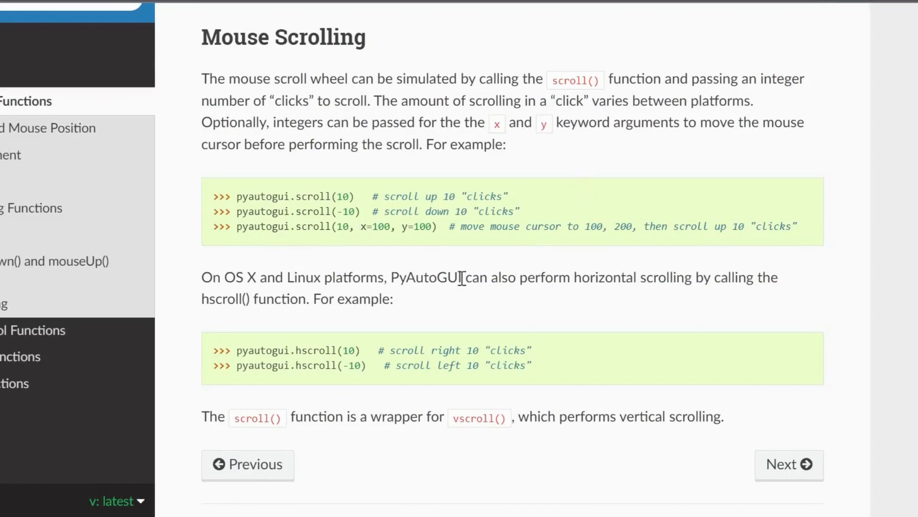
pyautogui.moveTo(376, 246)
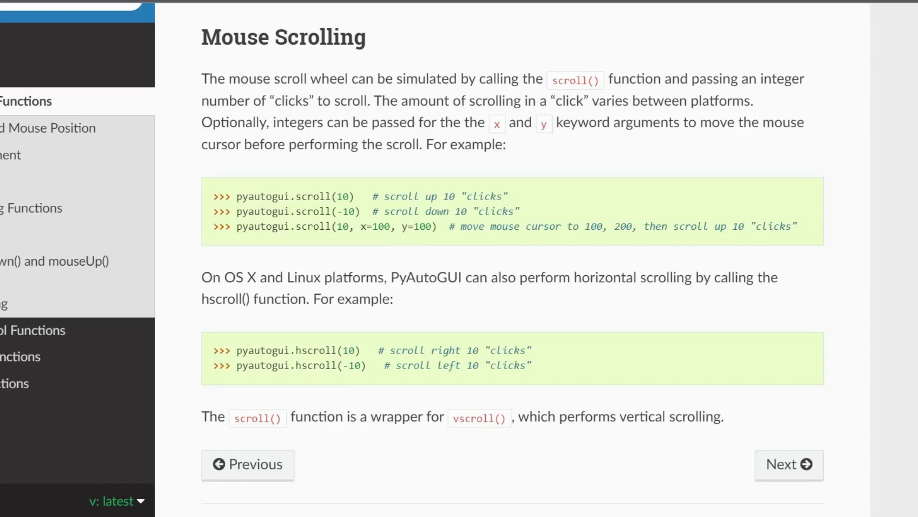
pyautogui.moveTo(307, 317)
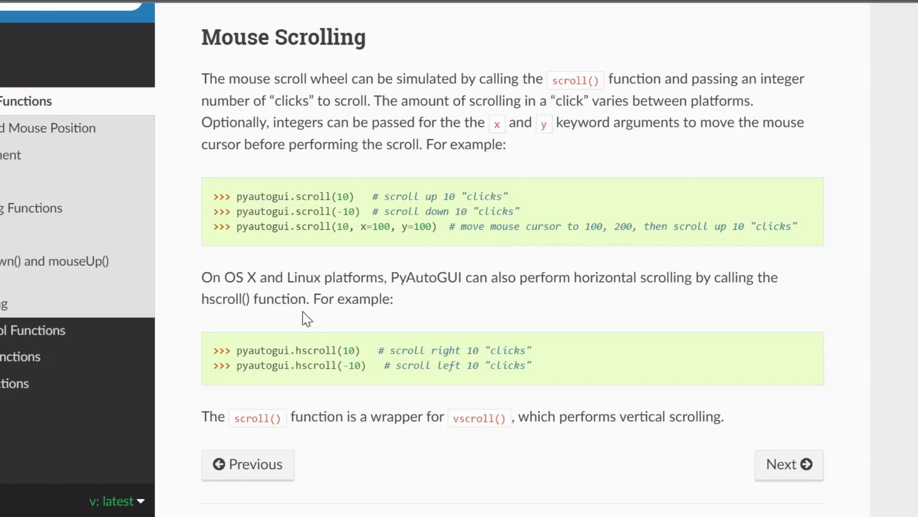
pyautogui.moveTo(261, 293)
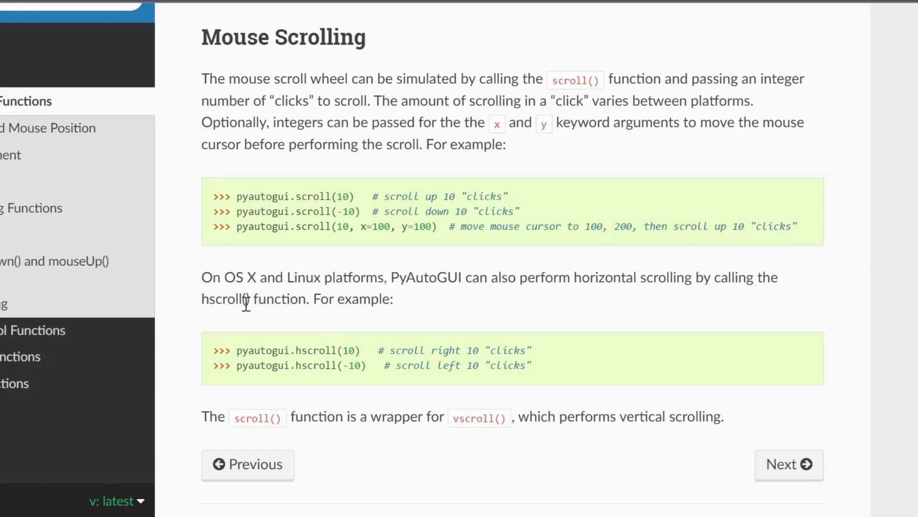
pyautogui.moveTo(422, 305)
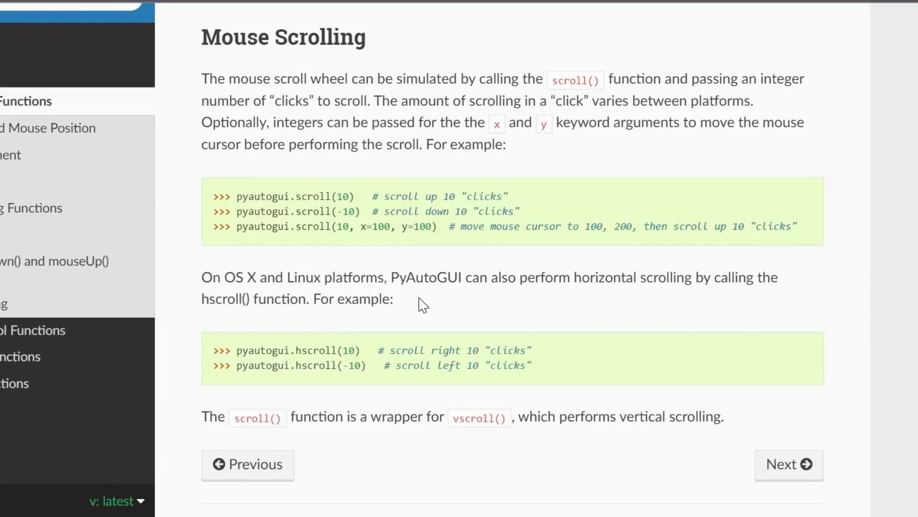
pyautogui.moveTo(553, 280)
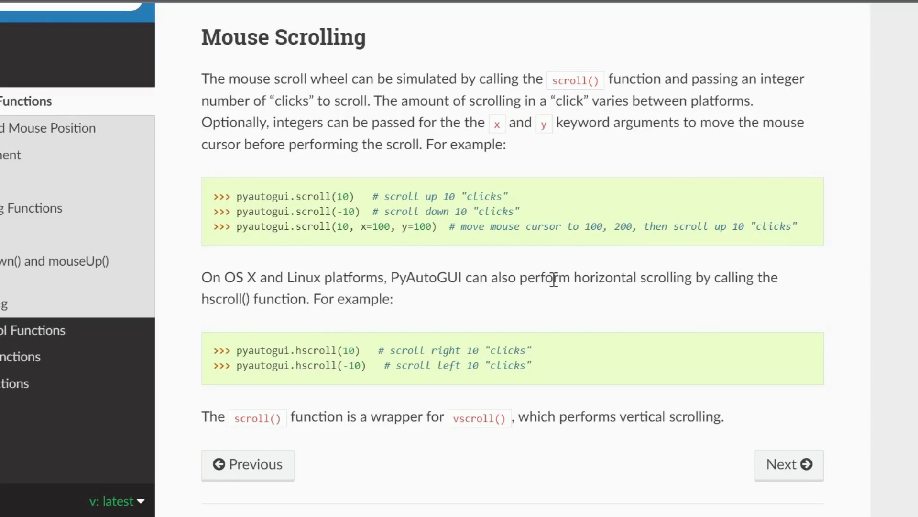
pyautogui.moveTo(689, 303)
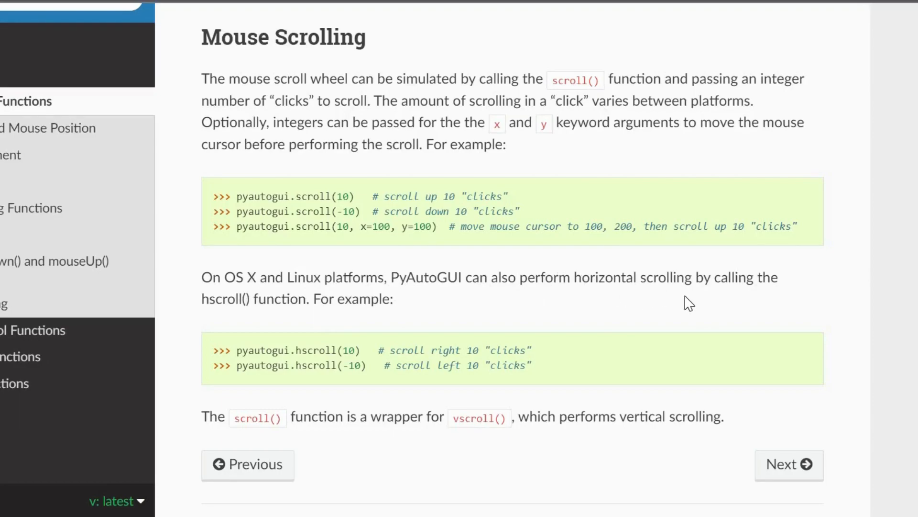
pyautogui.moveTo(643, 312)
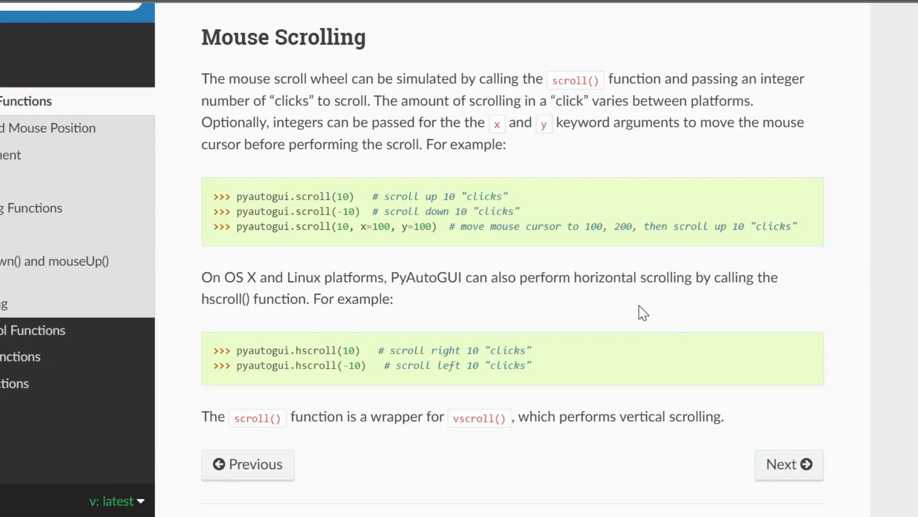
pyautogui.moveTo(290, 379)
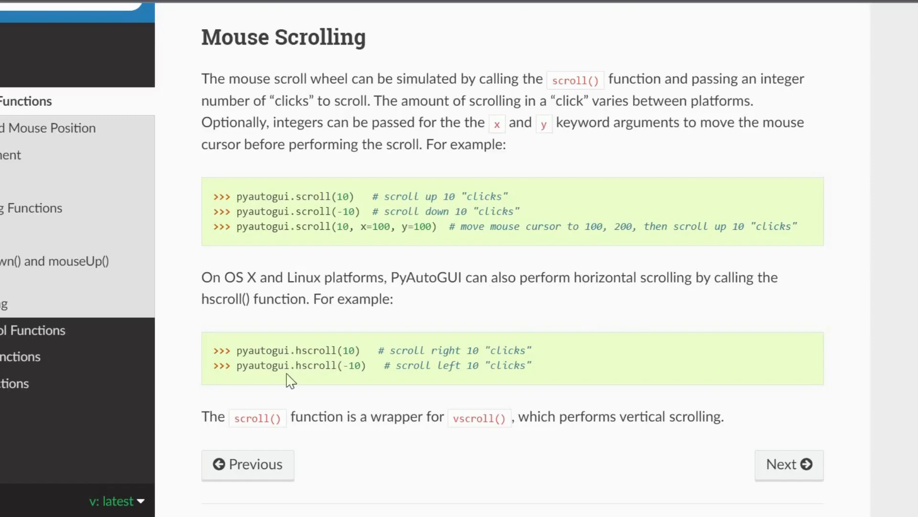
pyautogui.moveTo(338, 460)
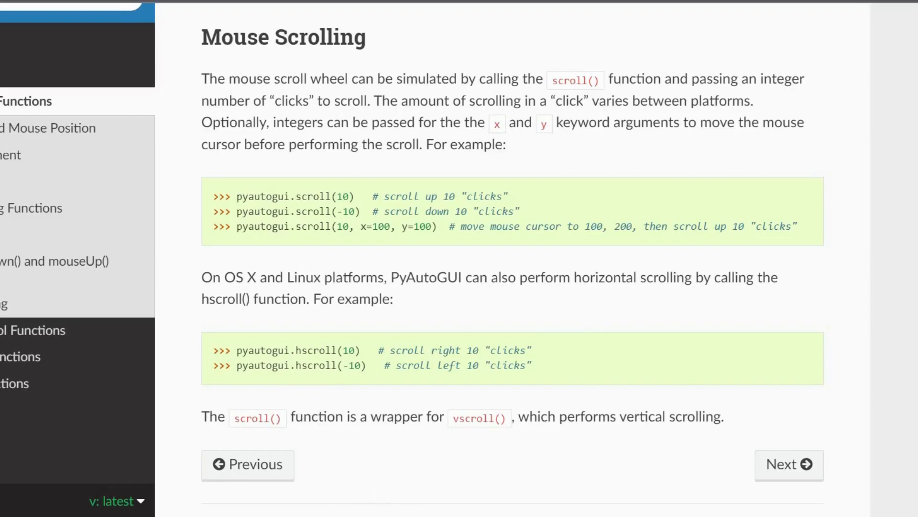
pyautogui.moveTo(356, 365)
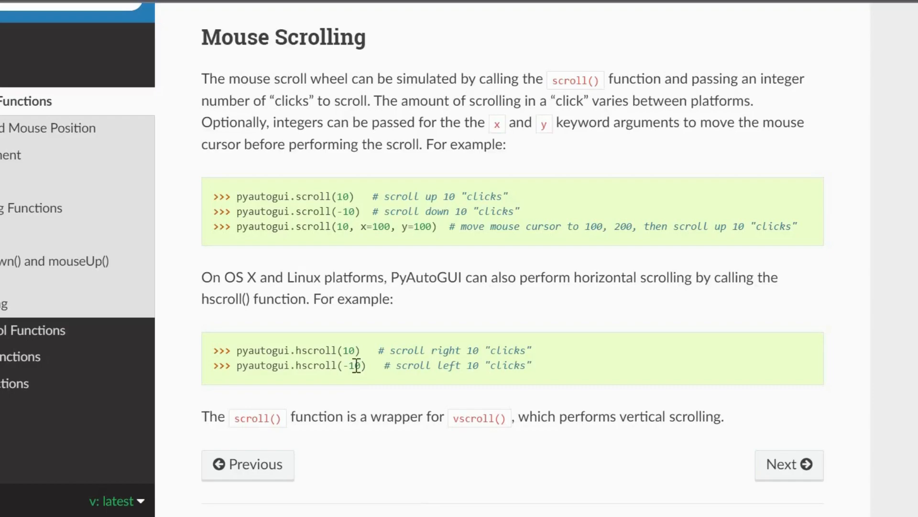
pyautogui.moveTo(264, 204)
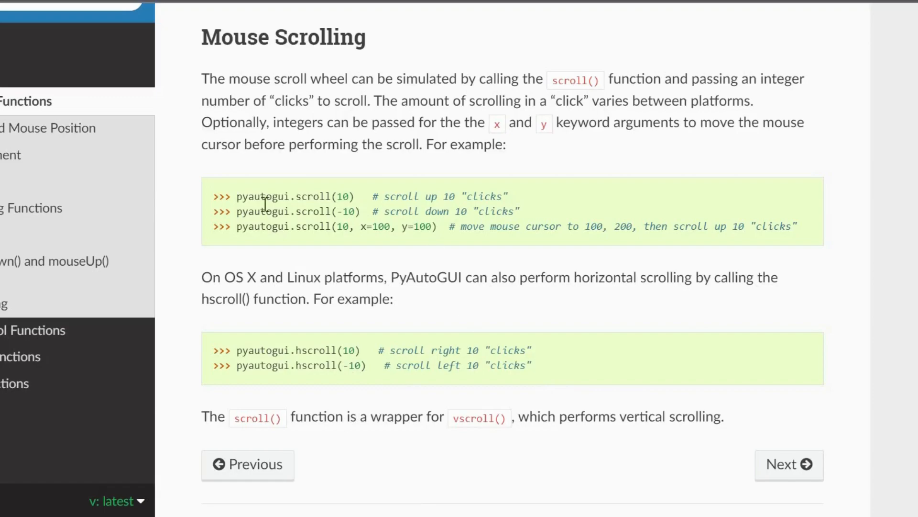
pyautogui.moveTo(397, 217)
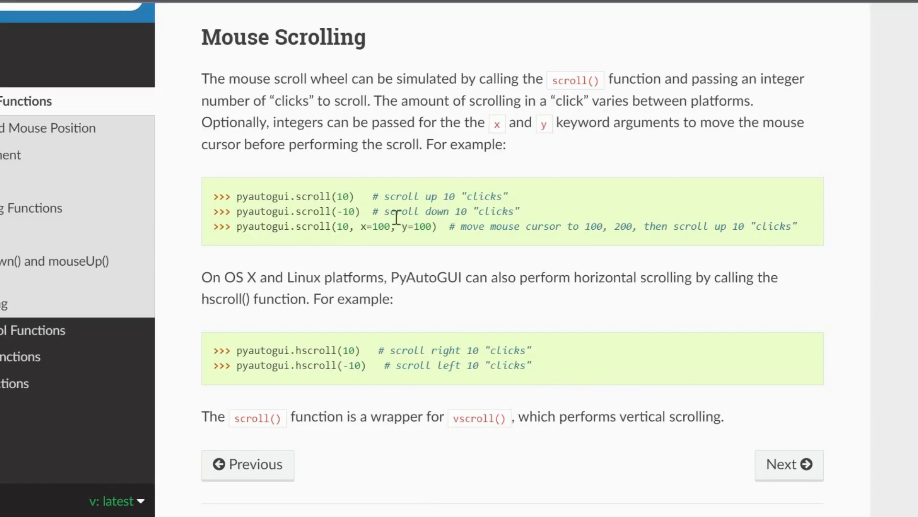
pyautogui.moveTo(246, 446)
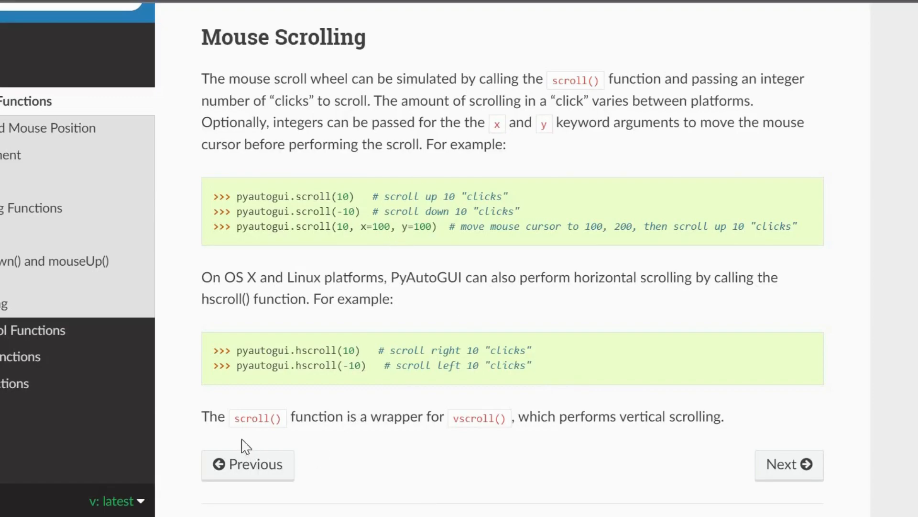
pyautogui.moveTo(465, 439)
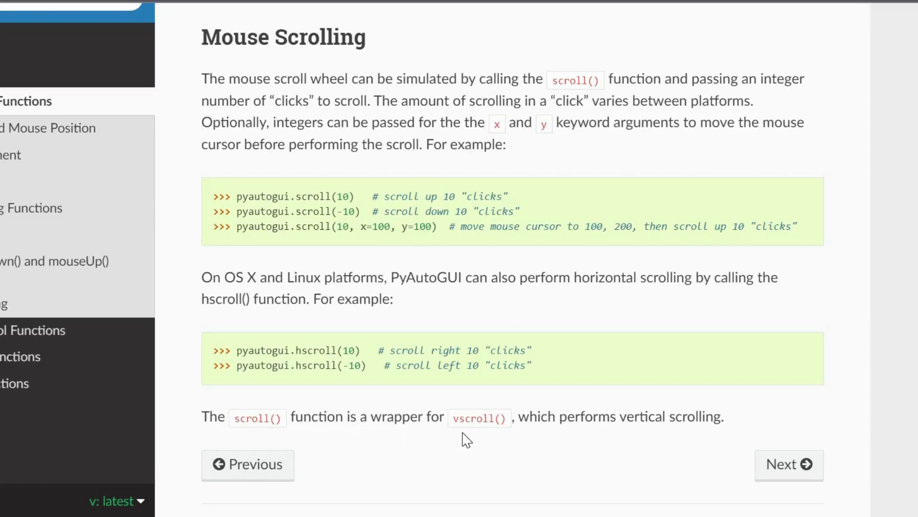
pyautogui.moveTo(544, 413)
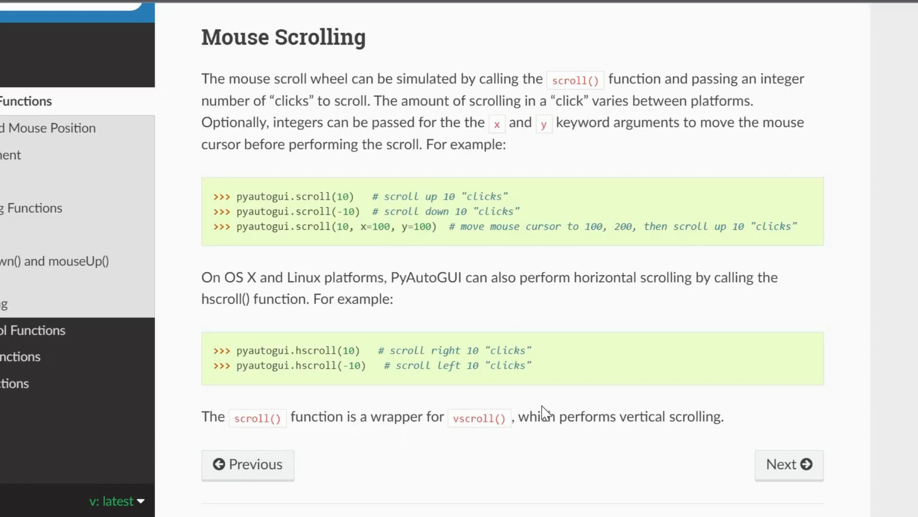
pyautogui.moveTo(409, 357)
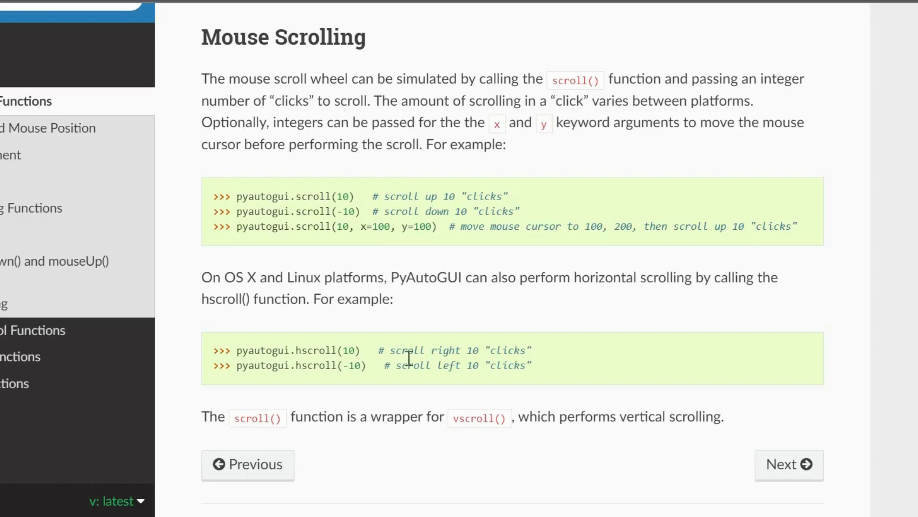